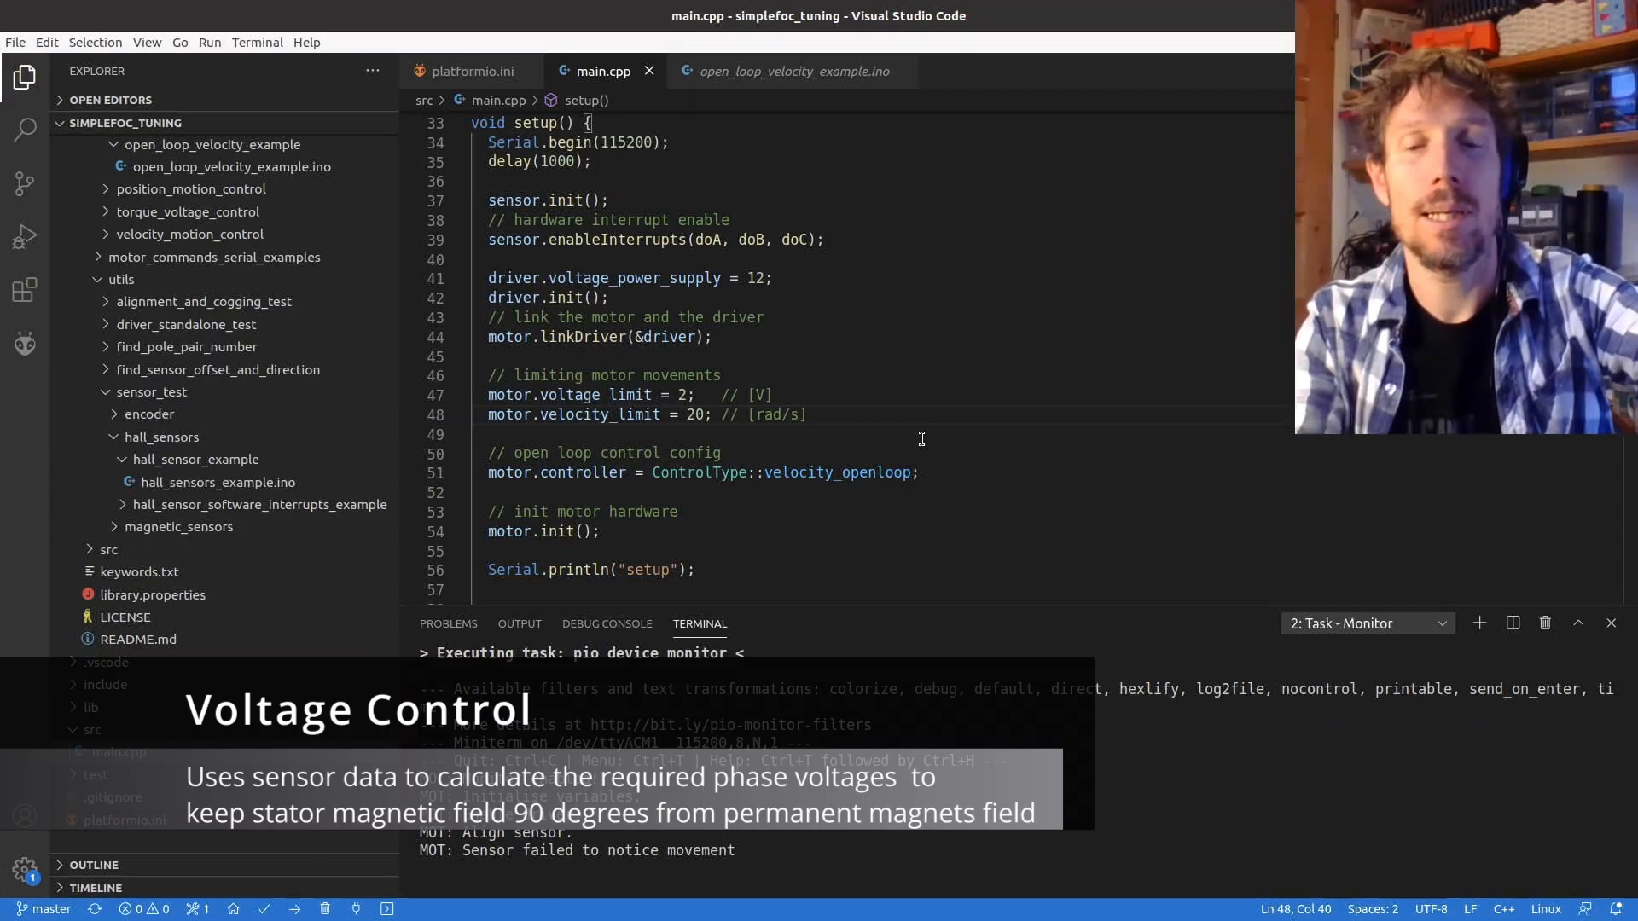
# - Add motor.linkSensor(&sensor); to setup on line 50
pyautogui.write('m')
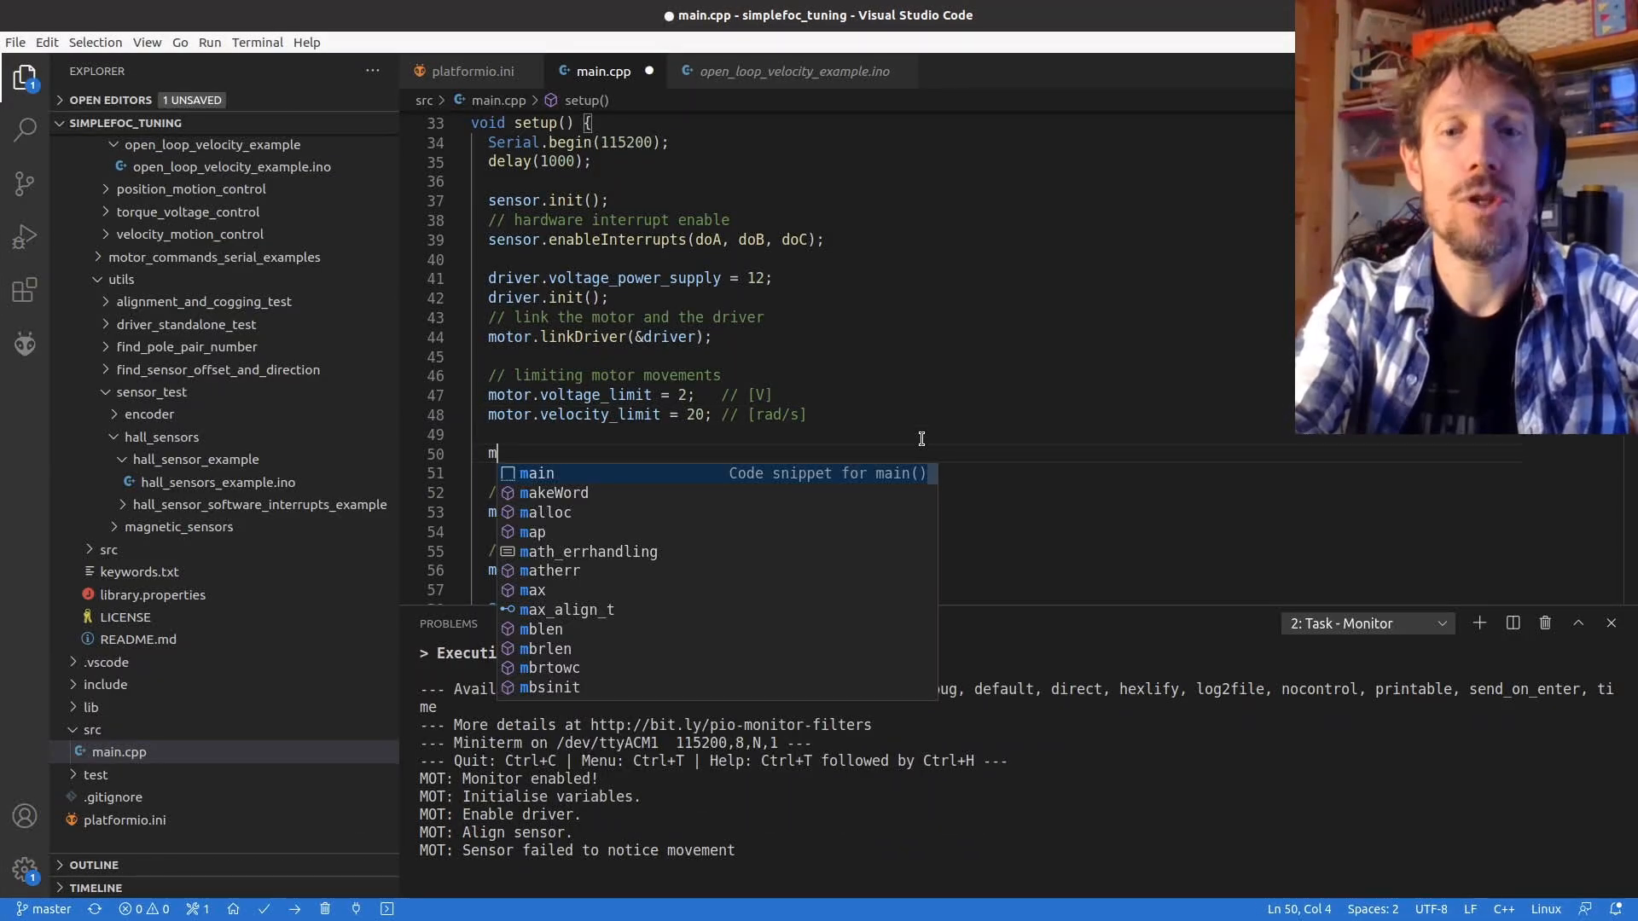
pyautogui.write('otor.')
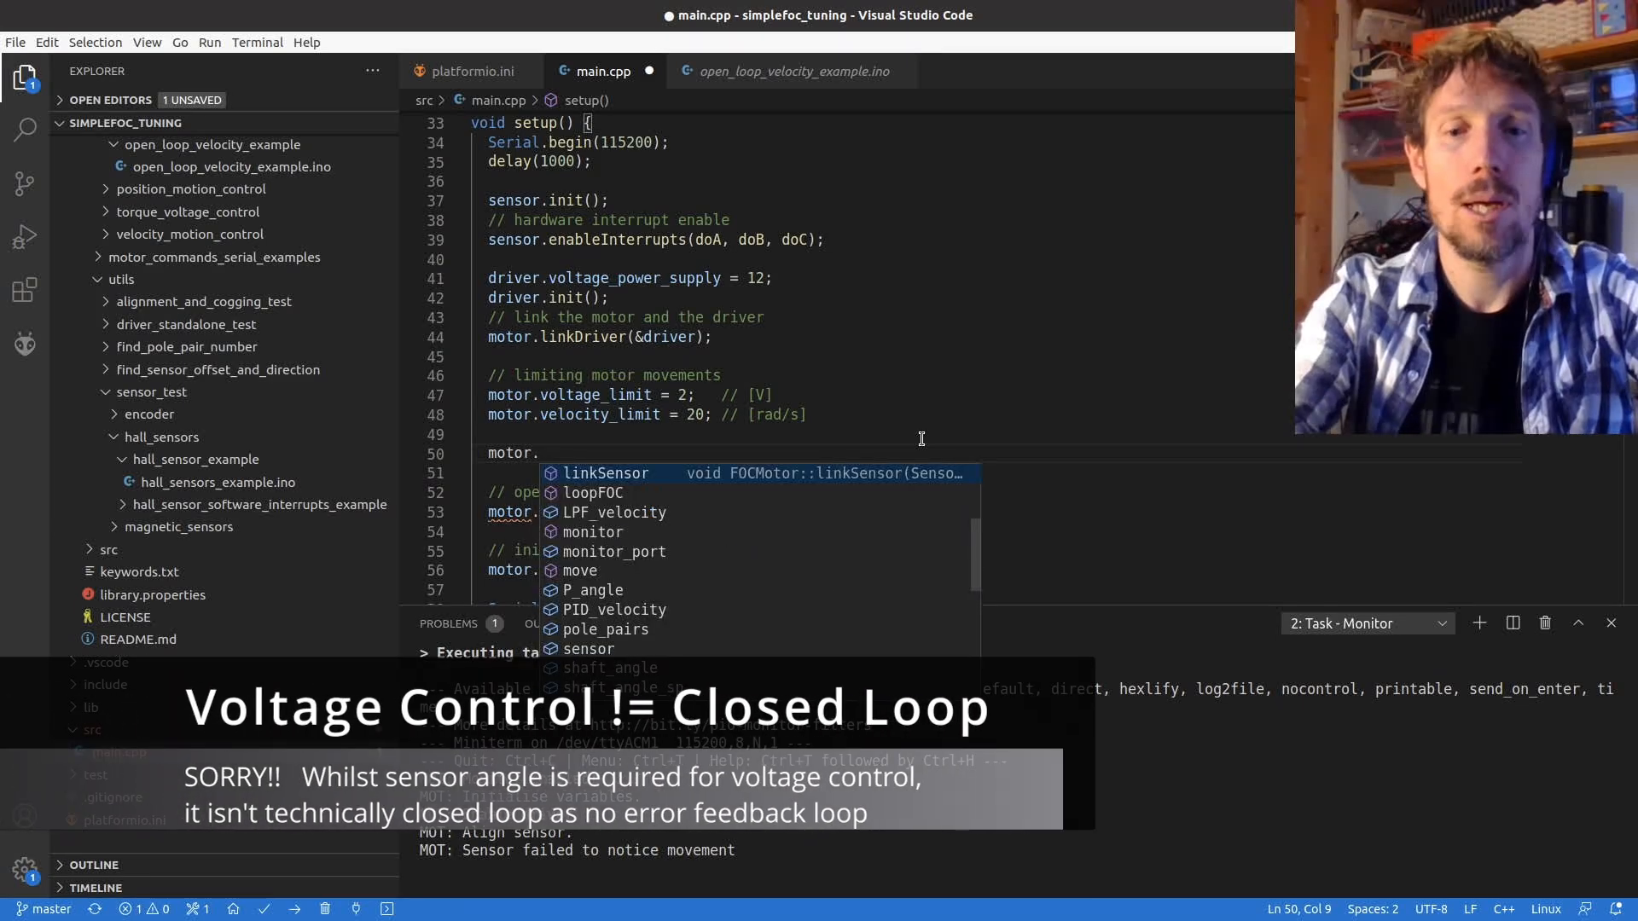
pyautogui.write('lin')
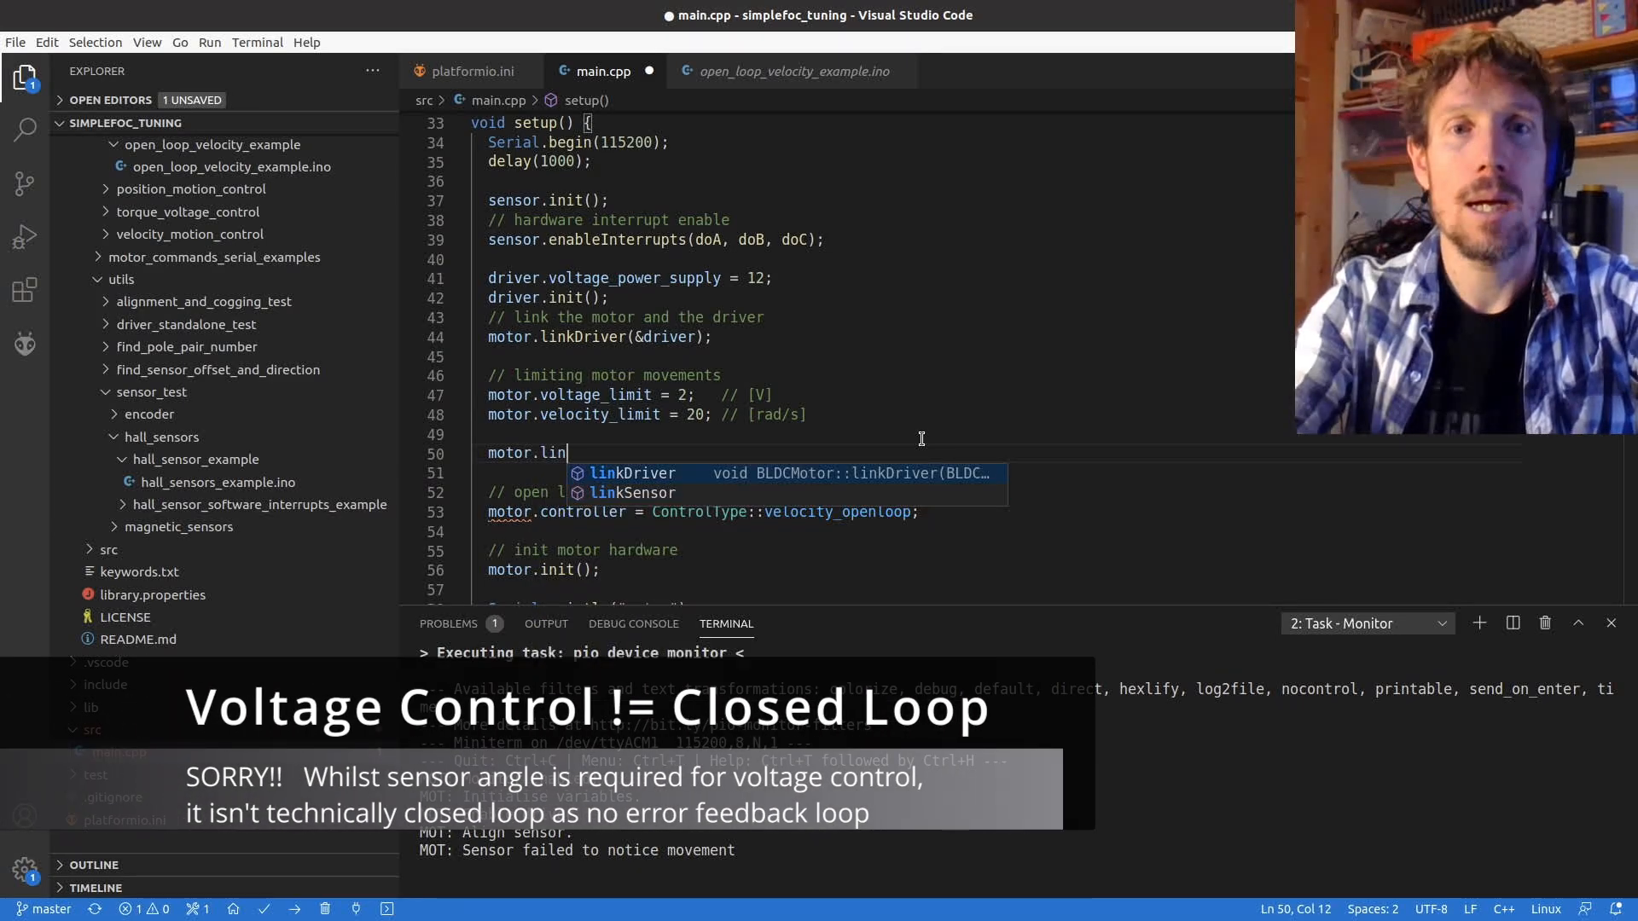
pyautogui.write('kSensor()')
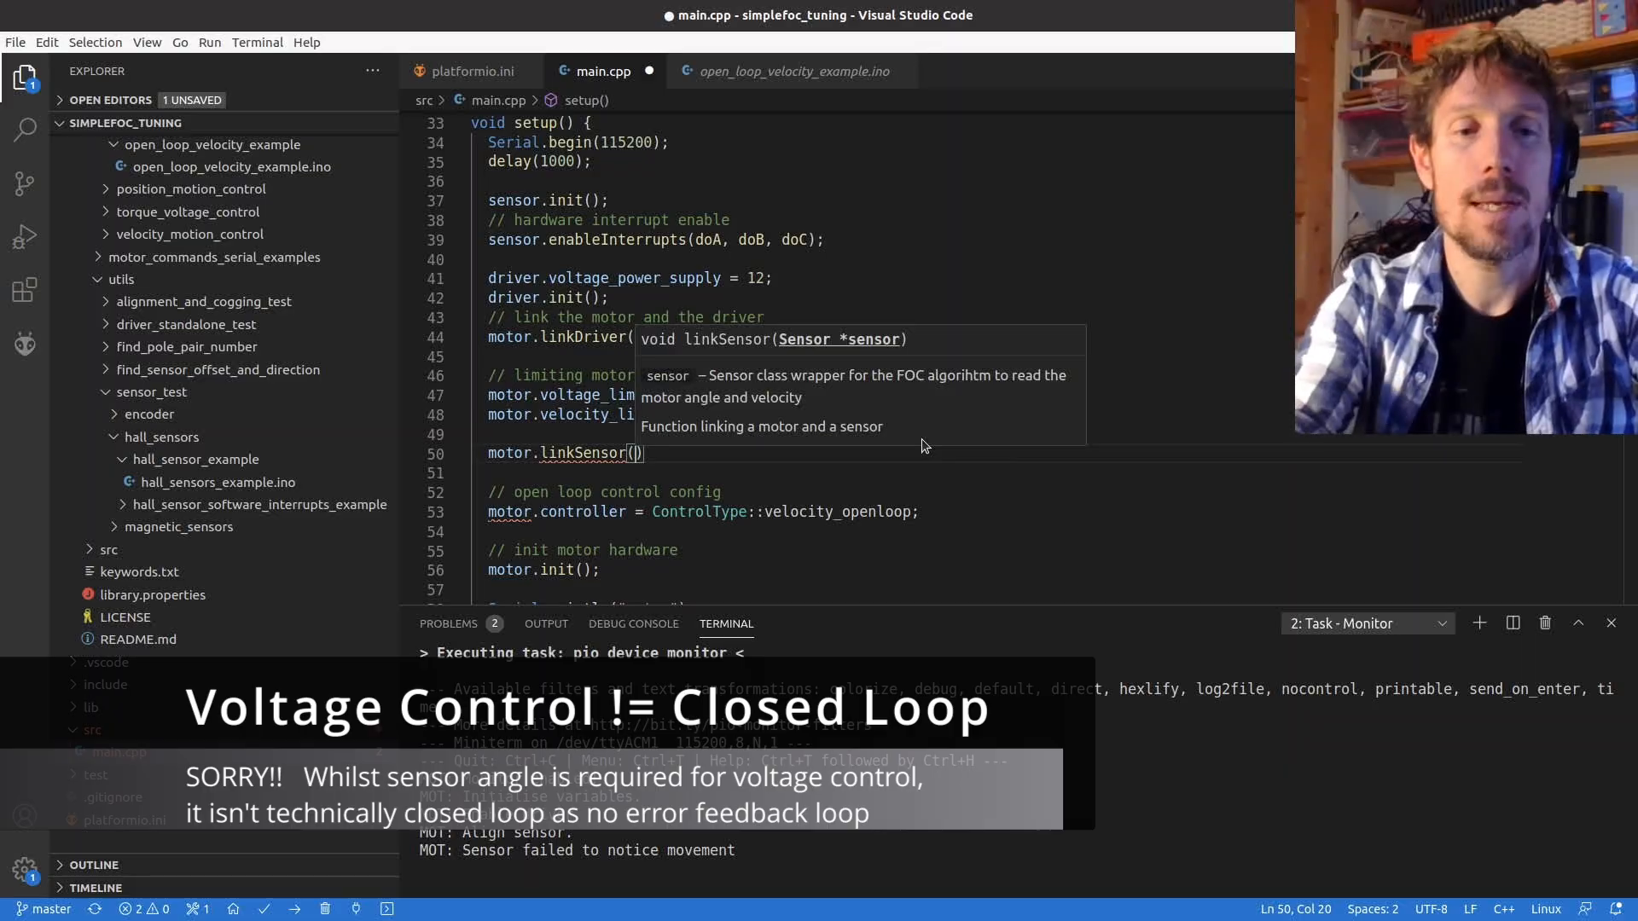
pyautogui.write('&')
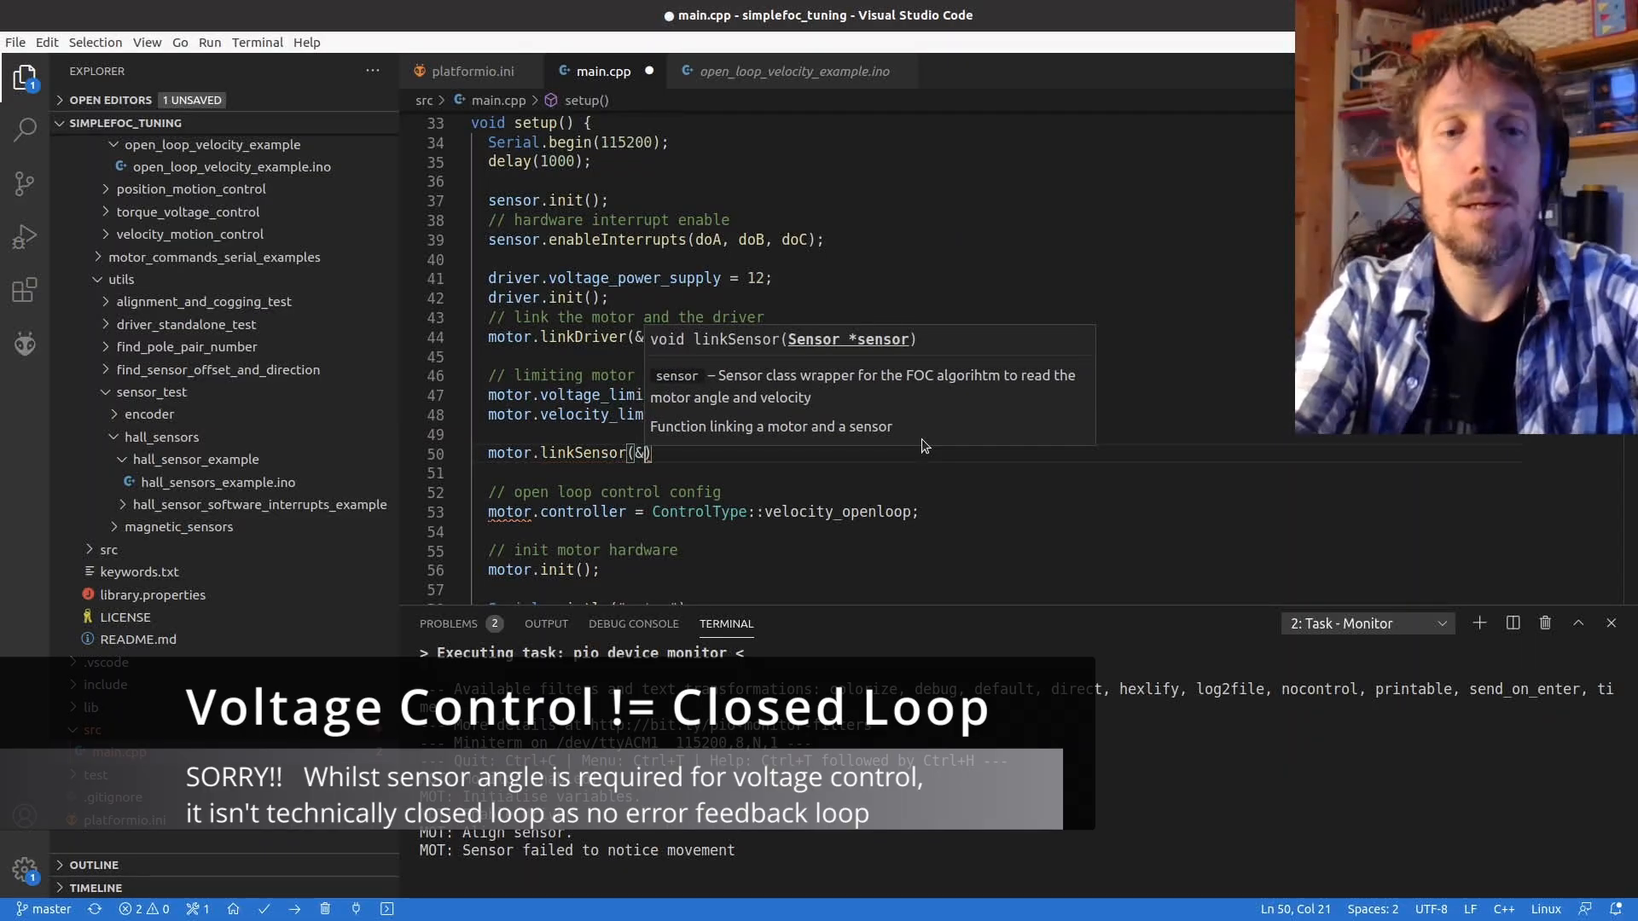
pyautogui.write('sensor')
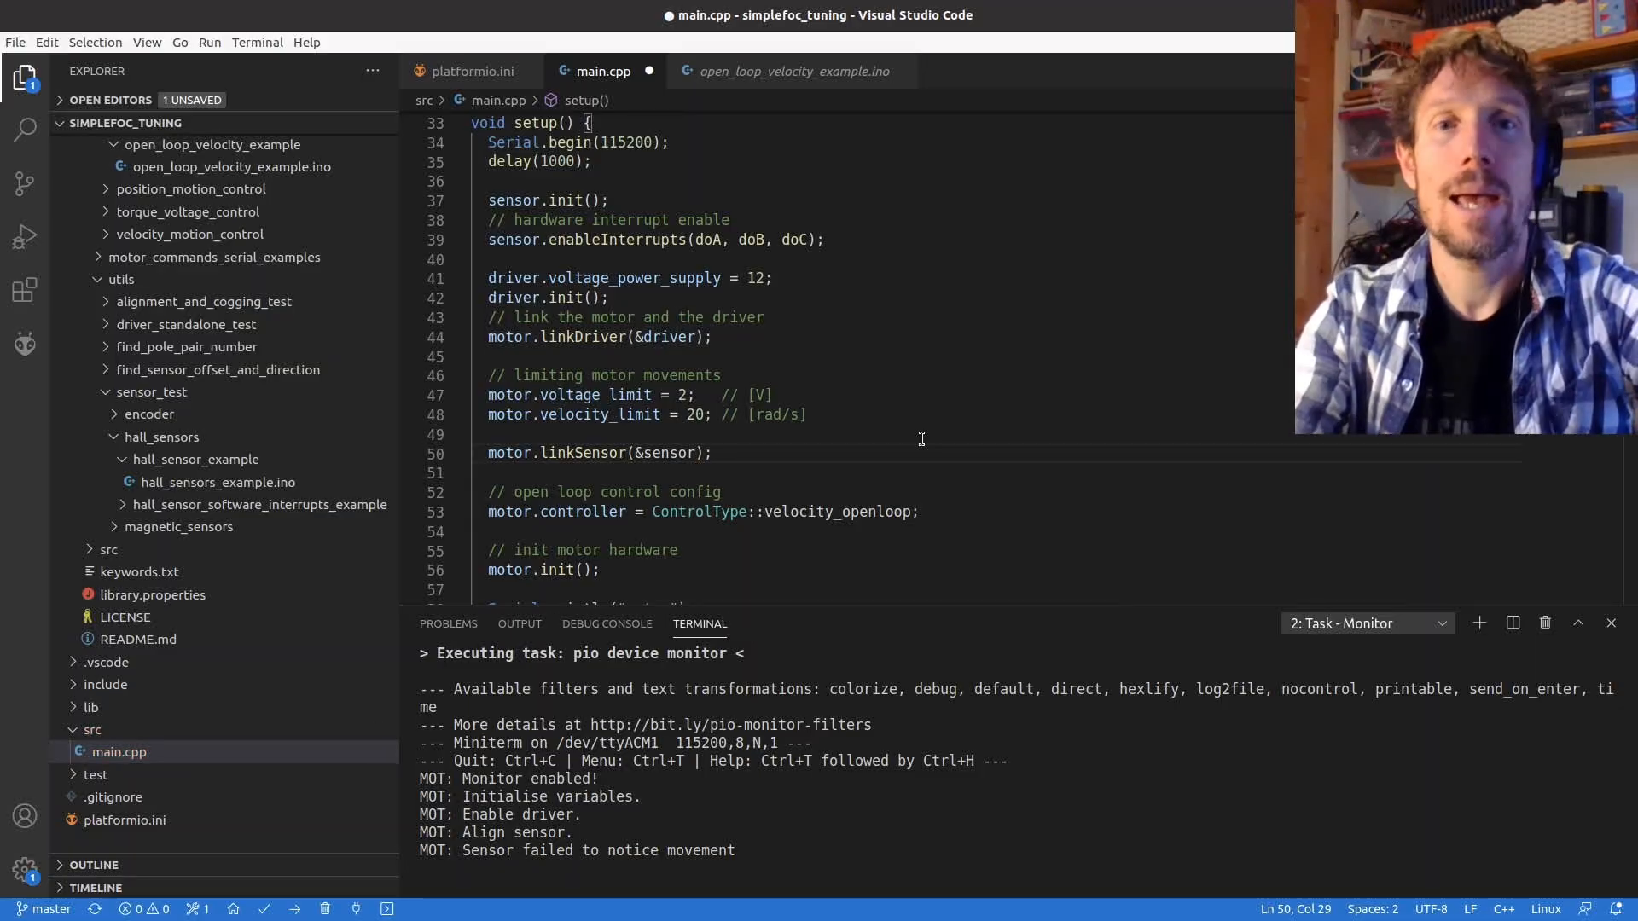
# - Change the controller type from velocity_openloop to voltage
pyautogui.click(759, 512)
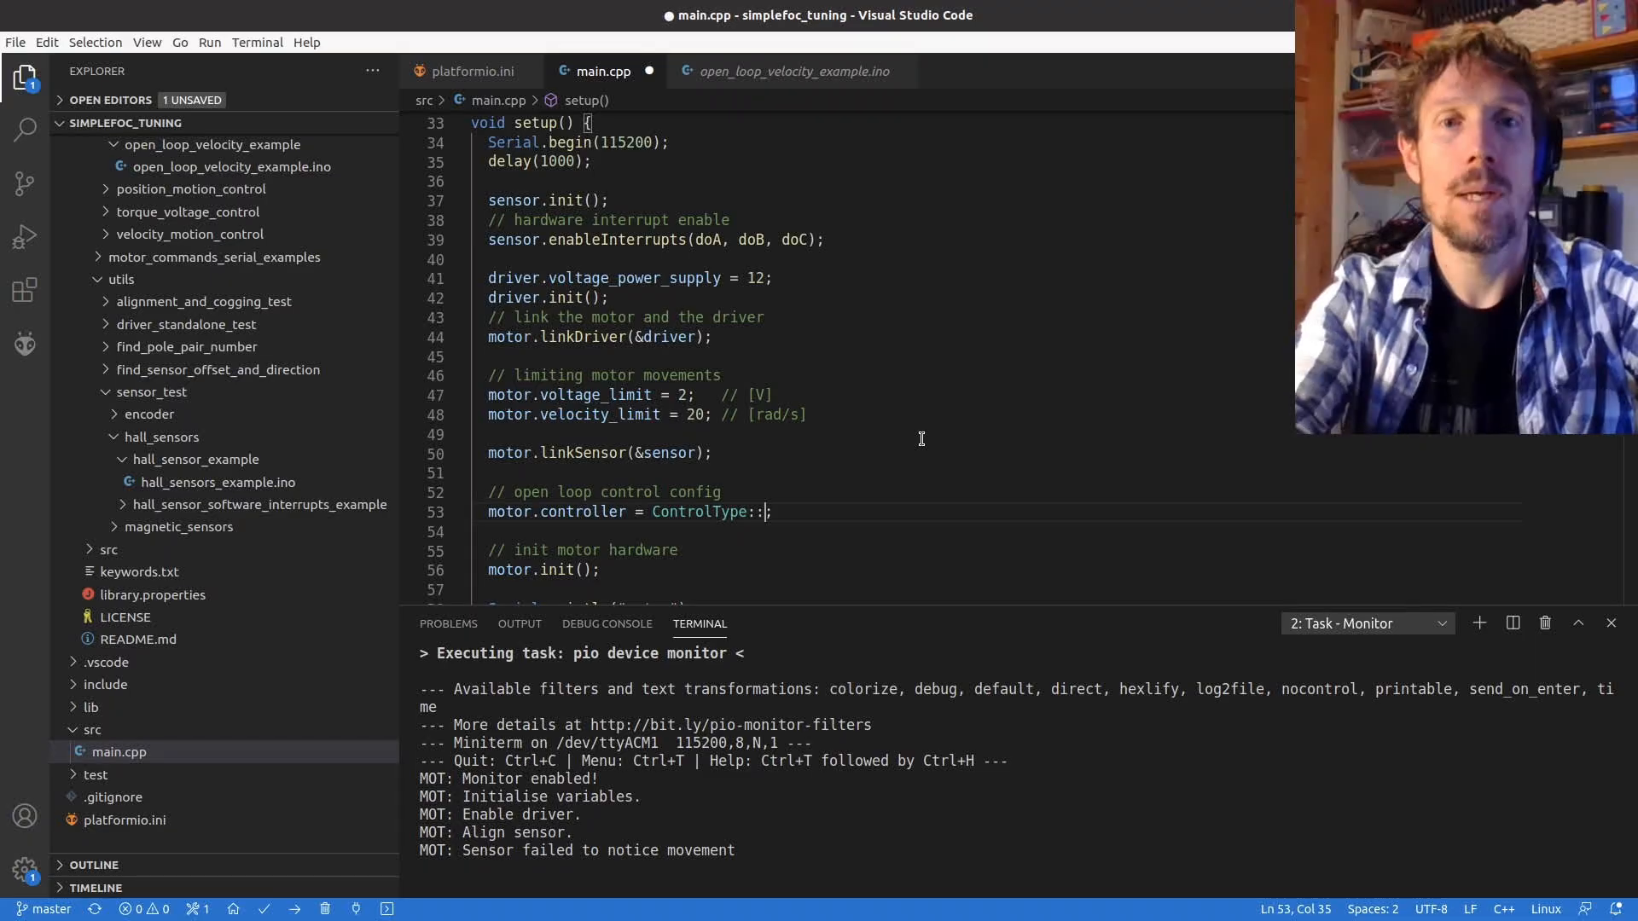
pyautogui.write('voltage')
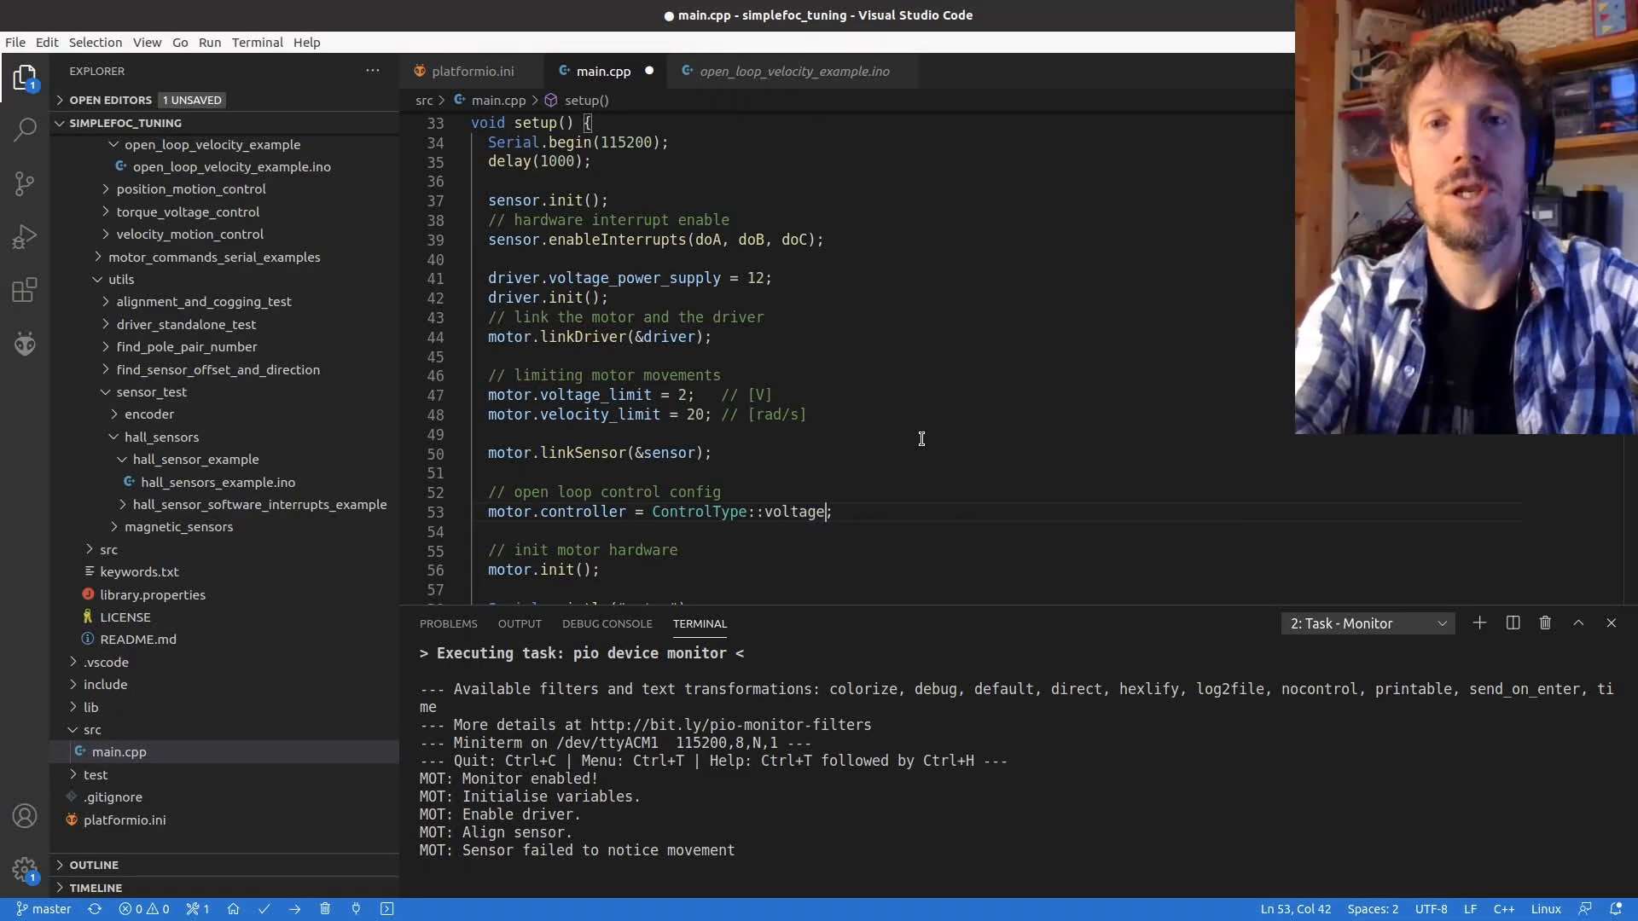
# - Save main.cpp with the sensor link and voltage controller type
pyautogui.press('ctrl+s')
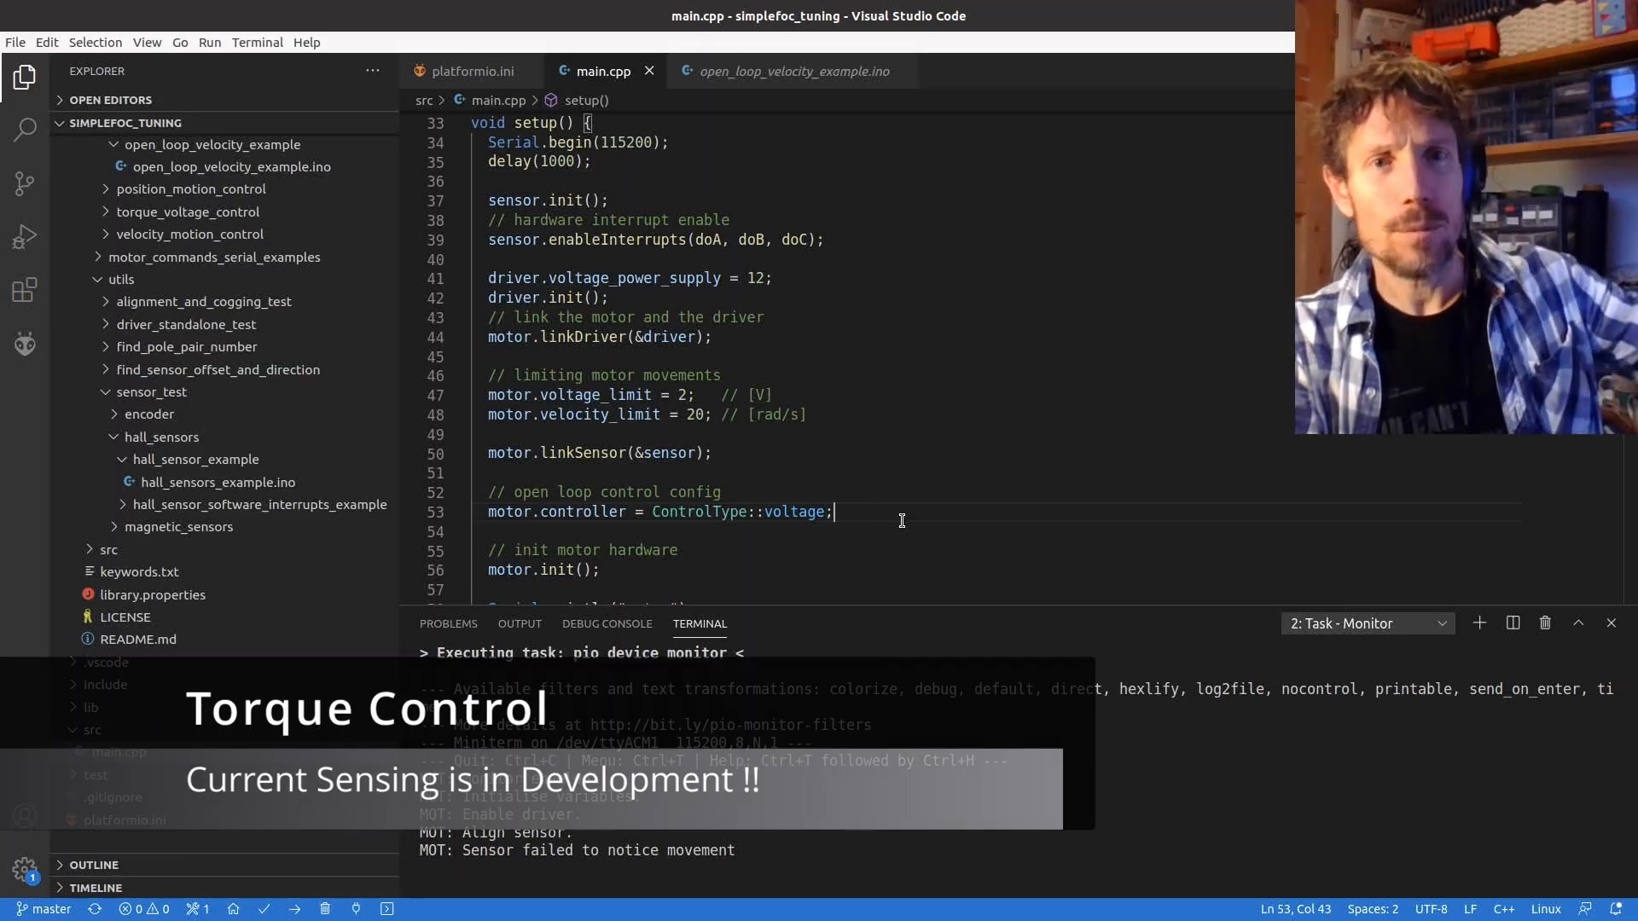
# - Add motor.useMonitoring(Serial); below the controller setting
pyautogui.press('enter')
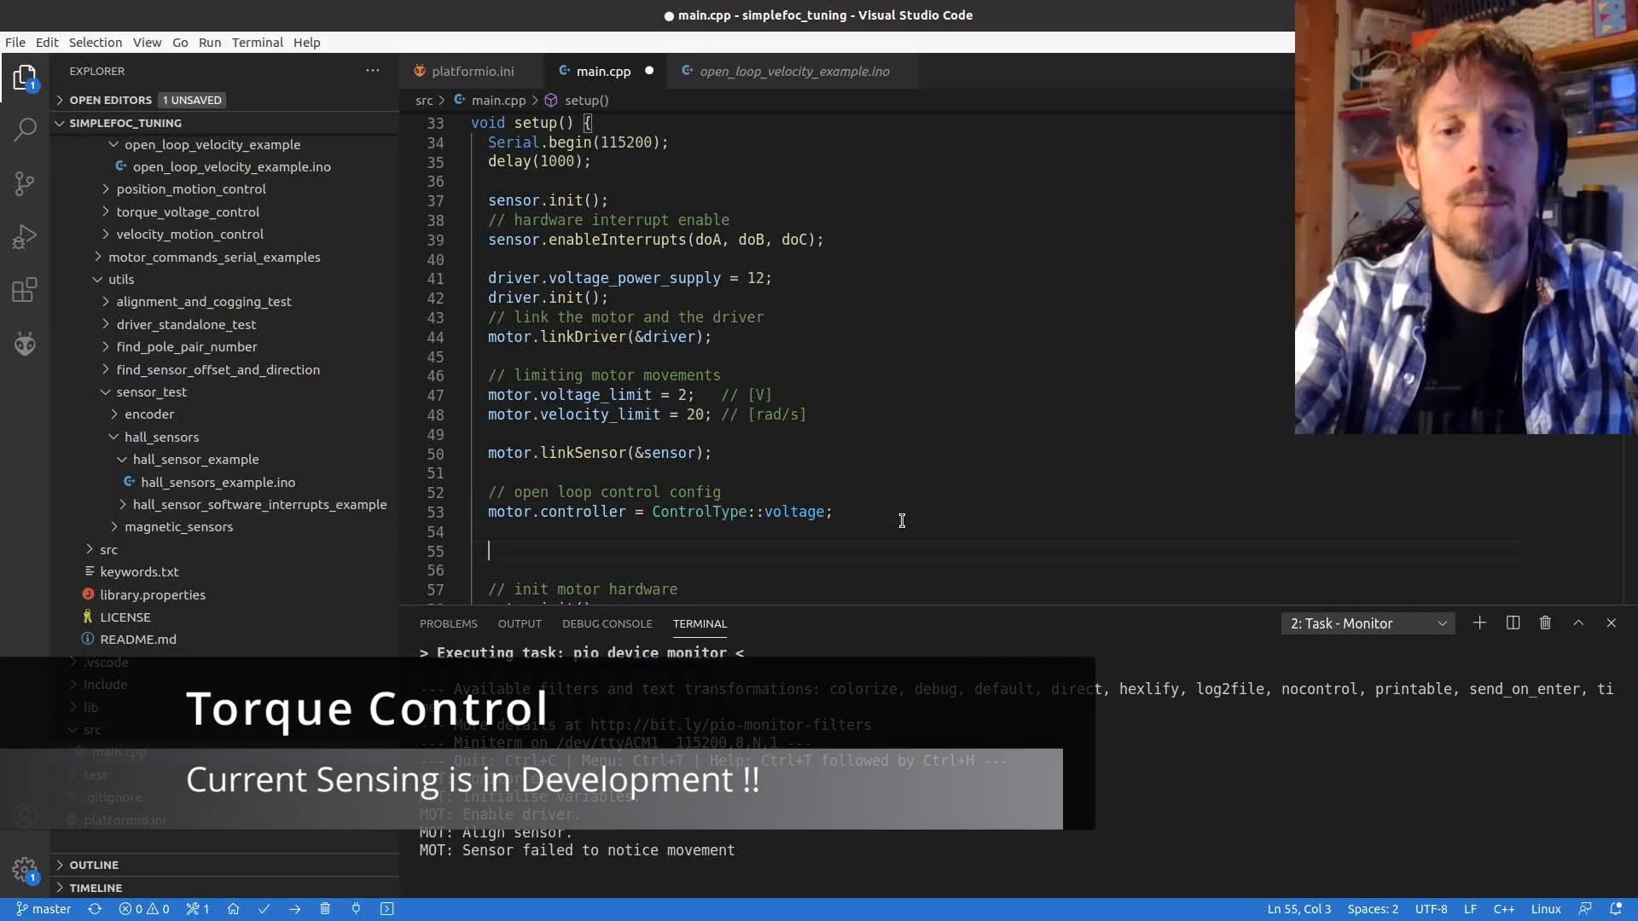
pyautogui.write('motor')
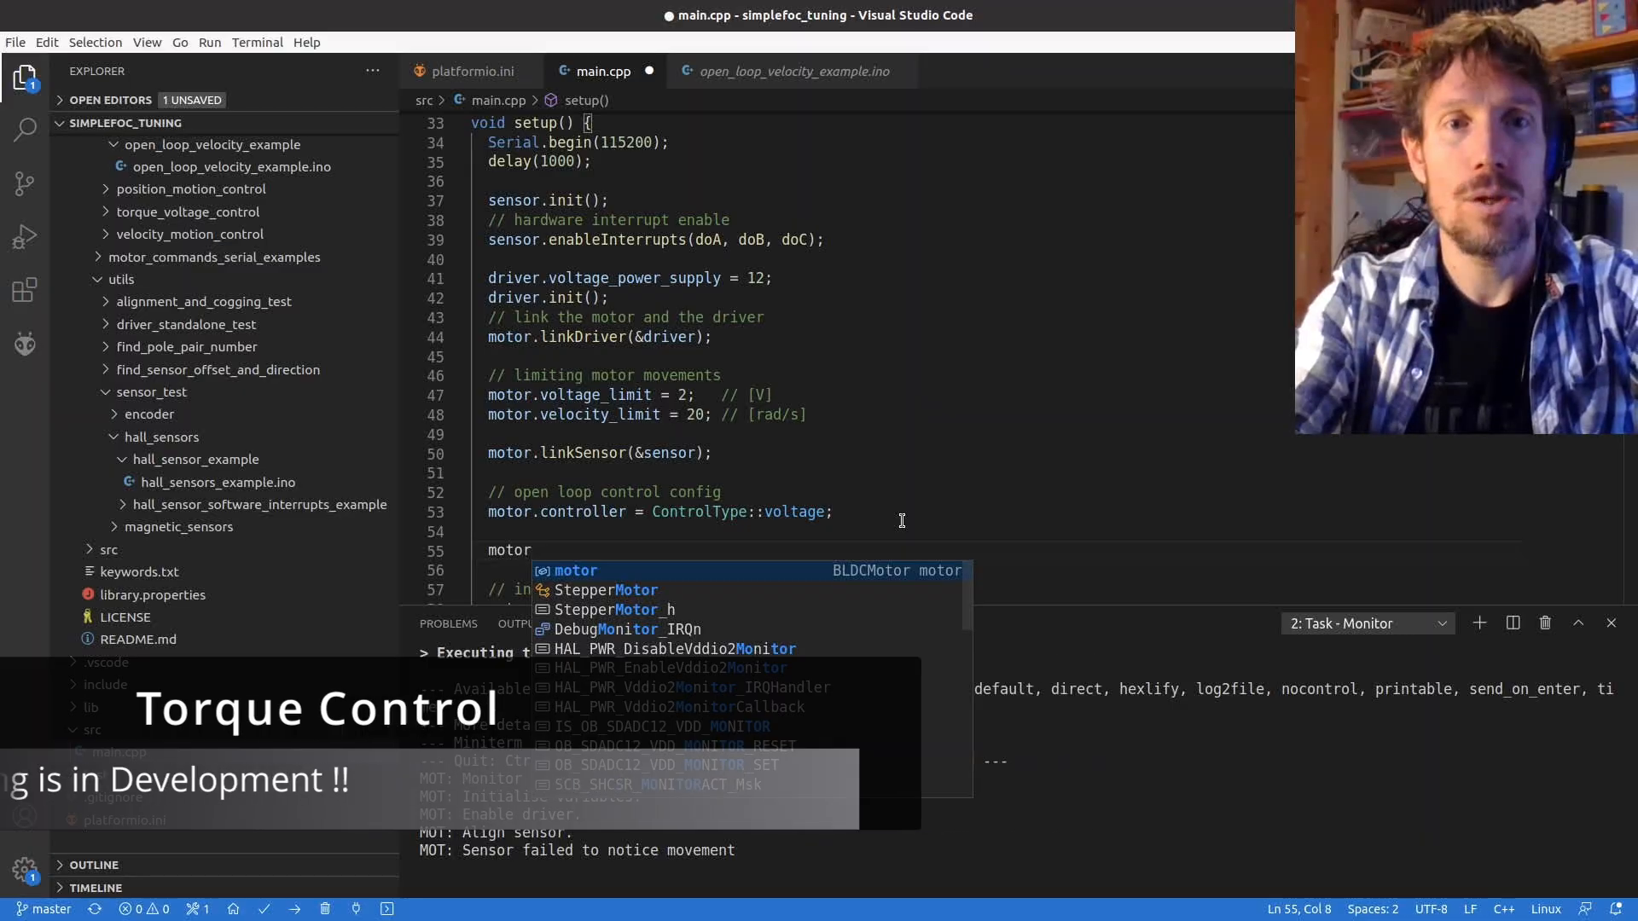
pyautogui.write('.useMonitoring')
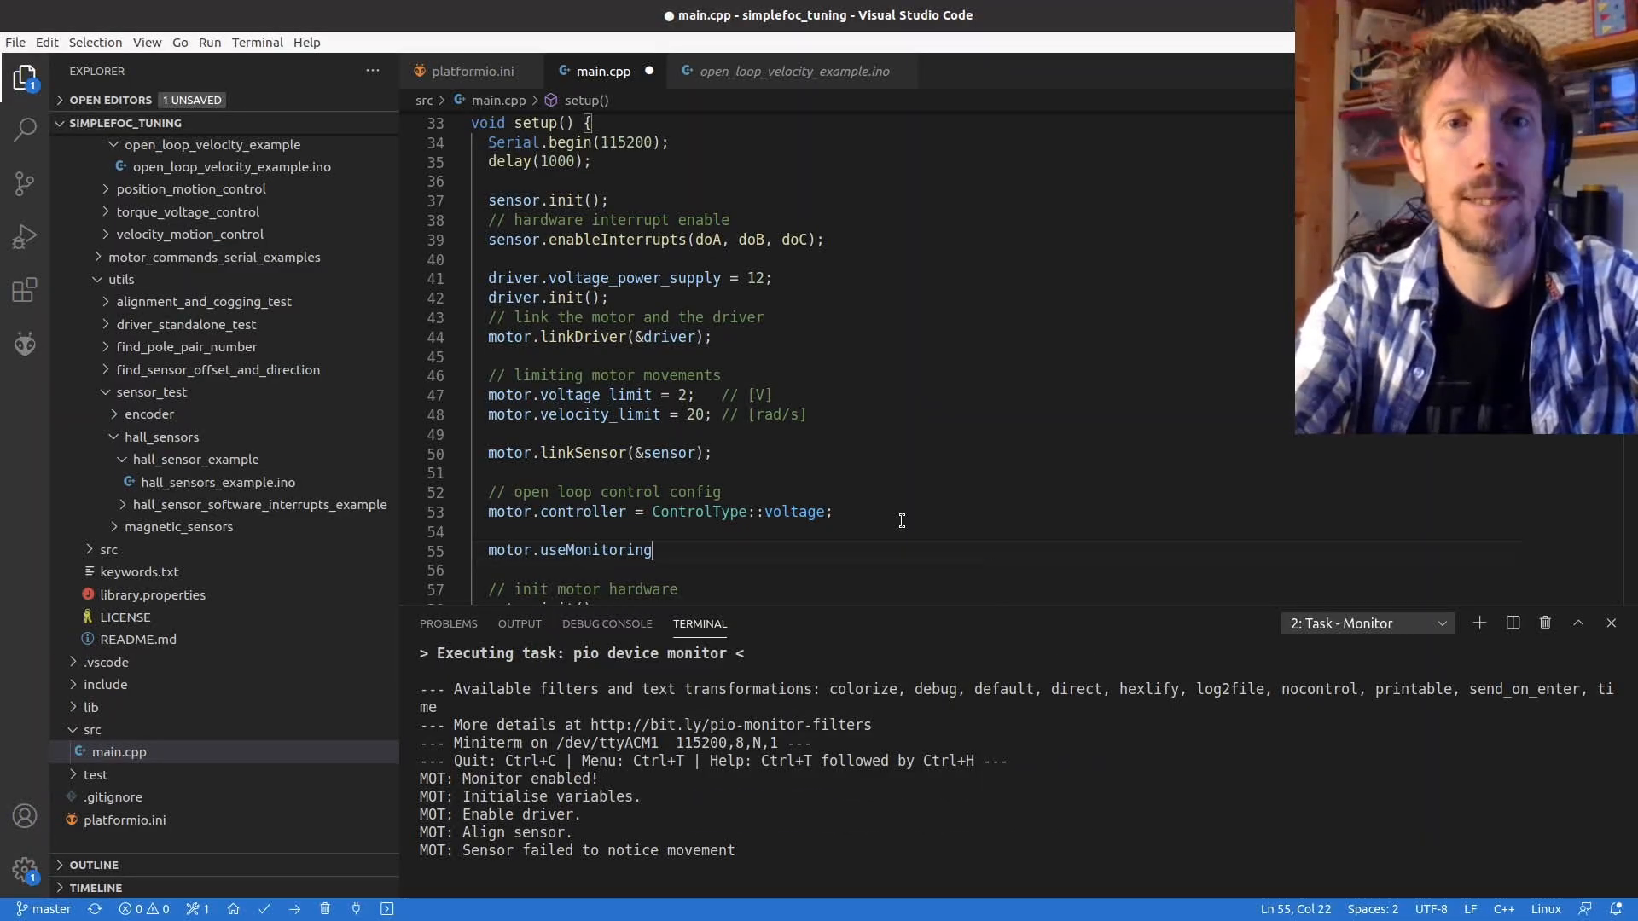
pyautogui.write('(')
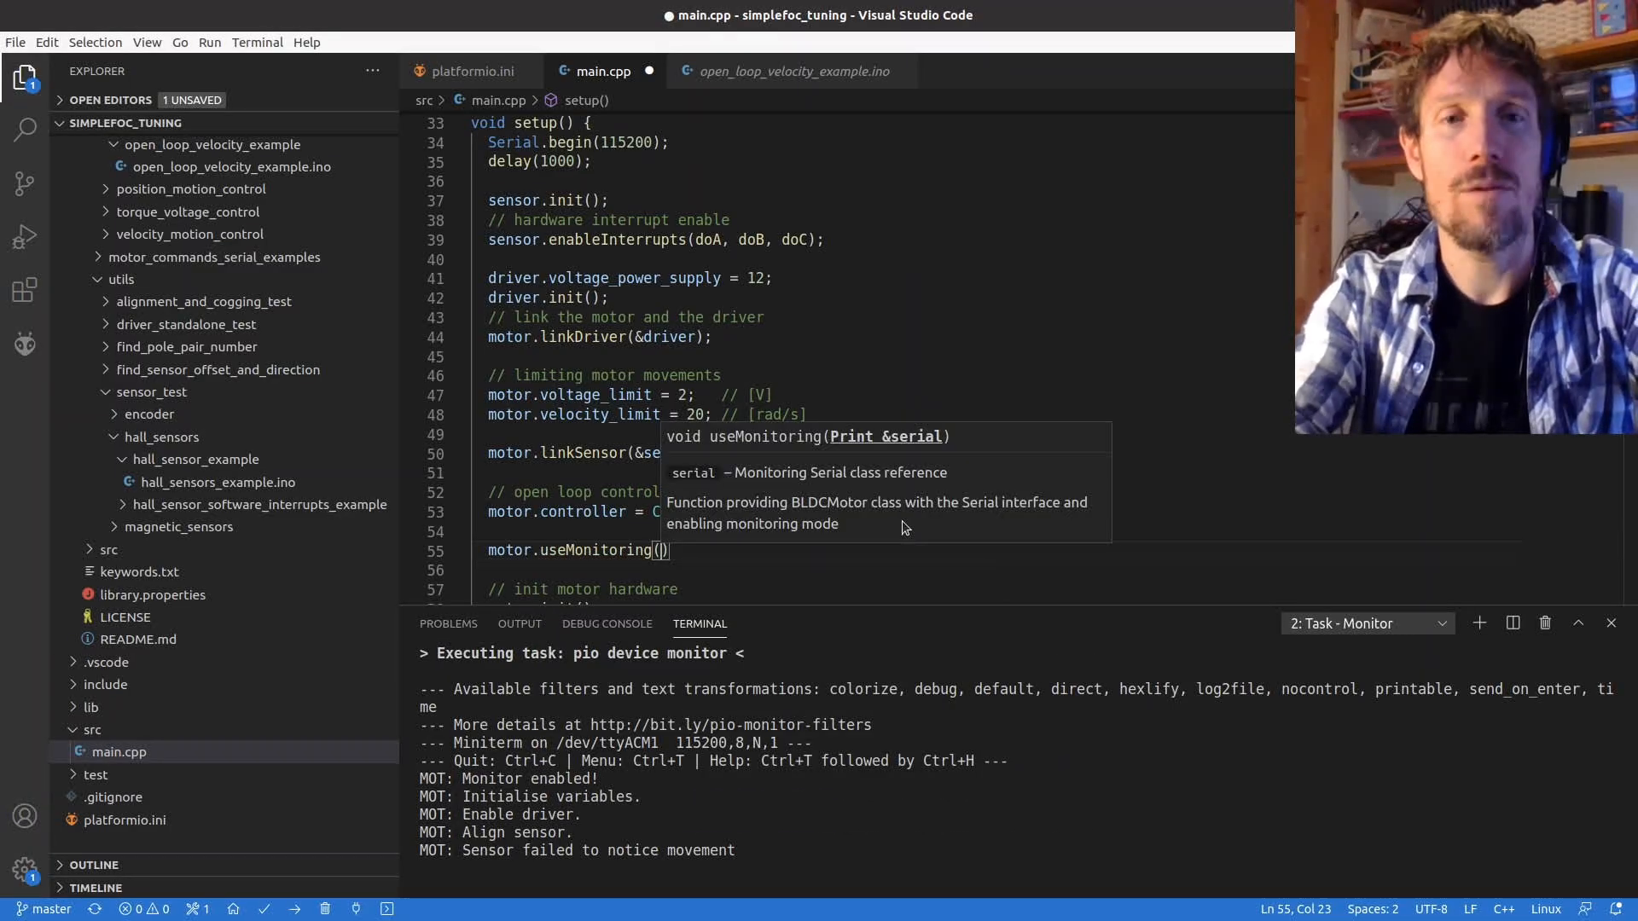
pyautogui.write('Serial')
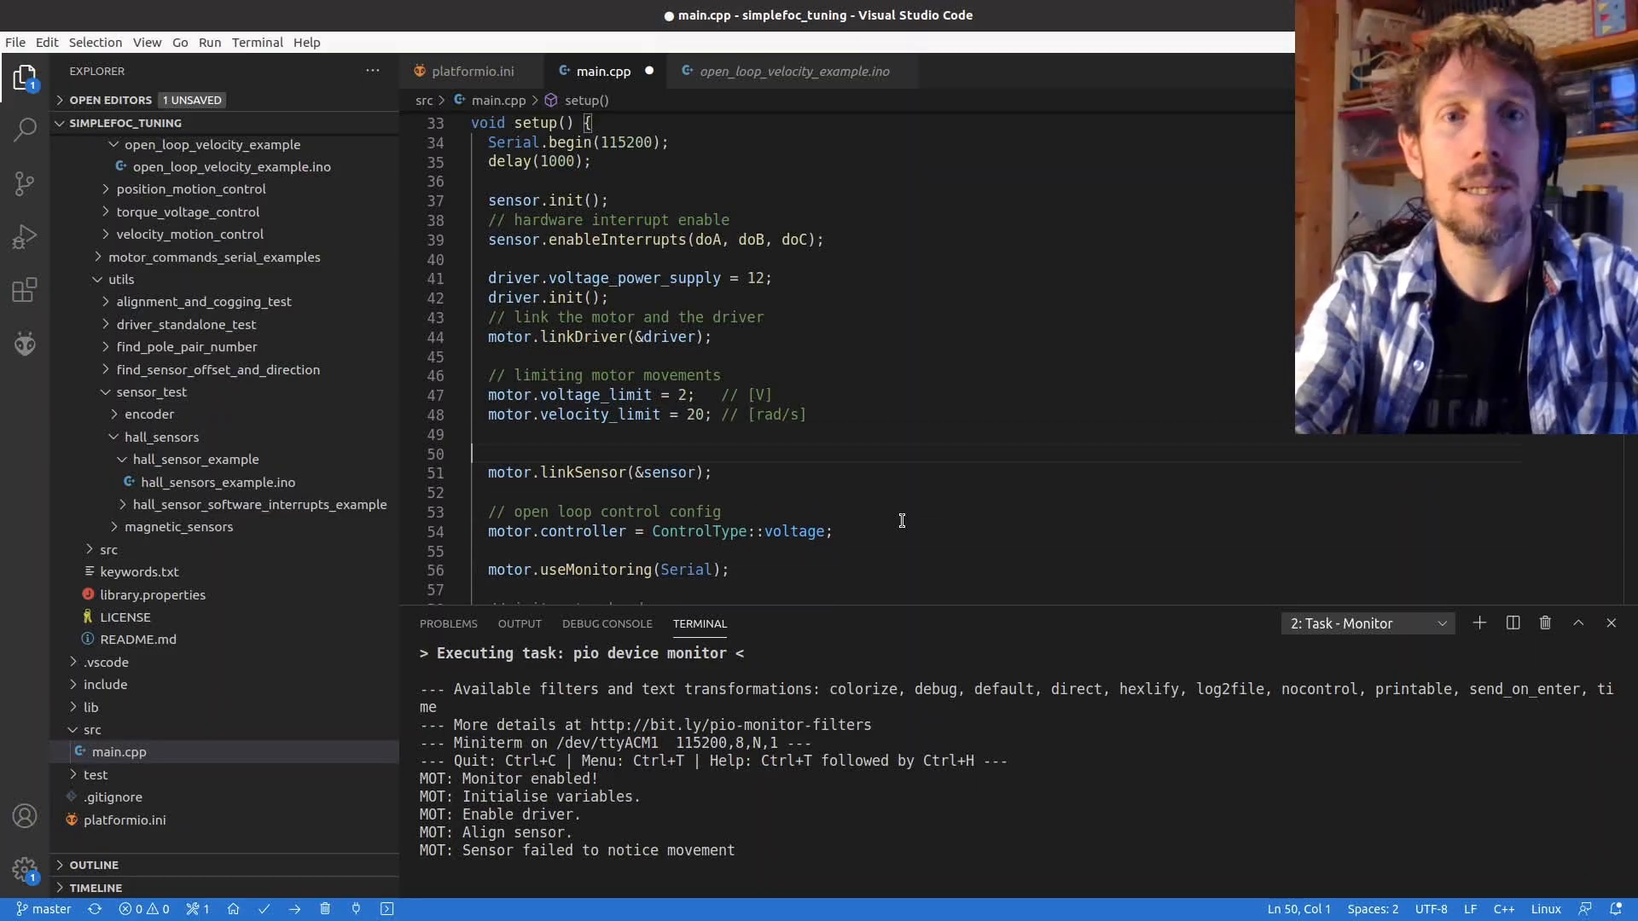
# - Set motor.voltage_sensor_align = 1; in setup
pyautogui.write('m')
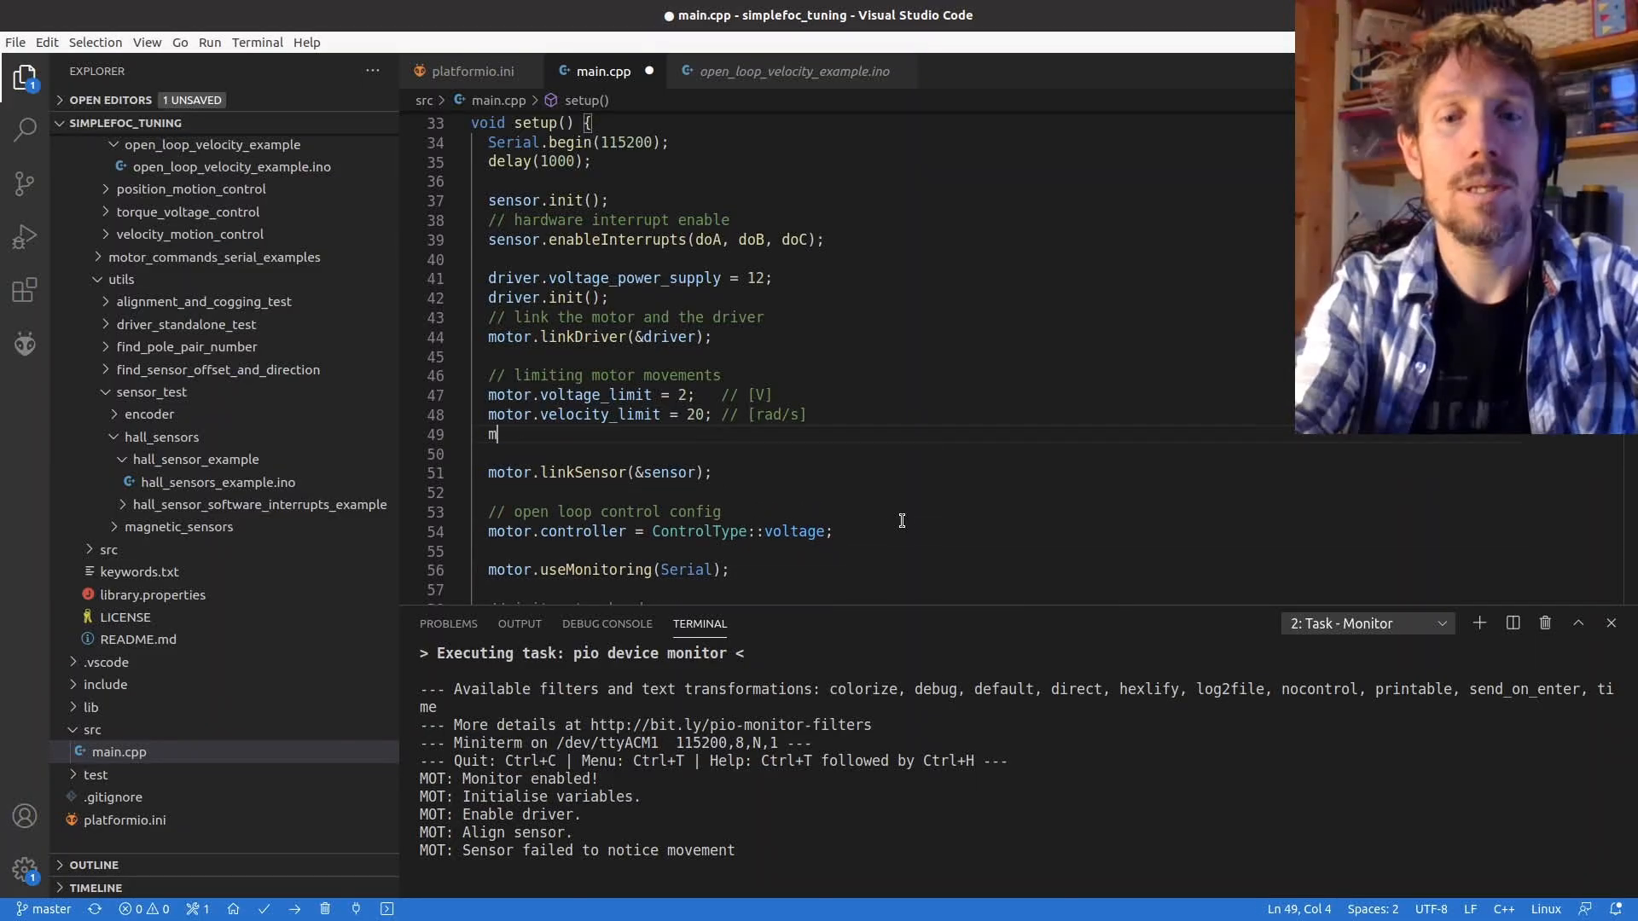
pyautogui.write('otor.')
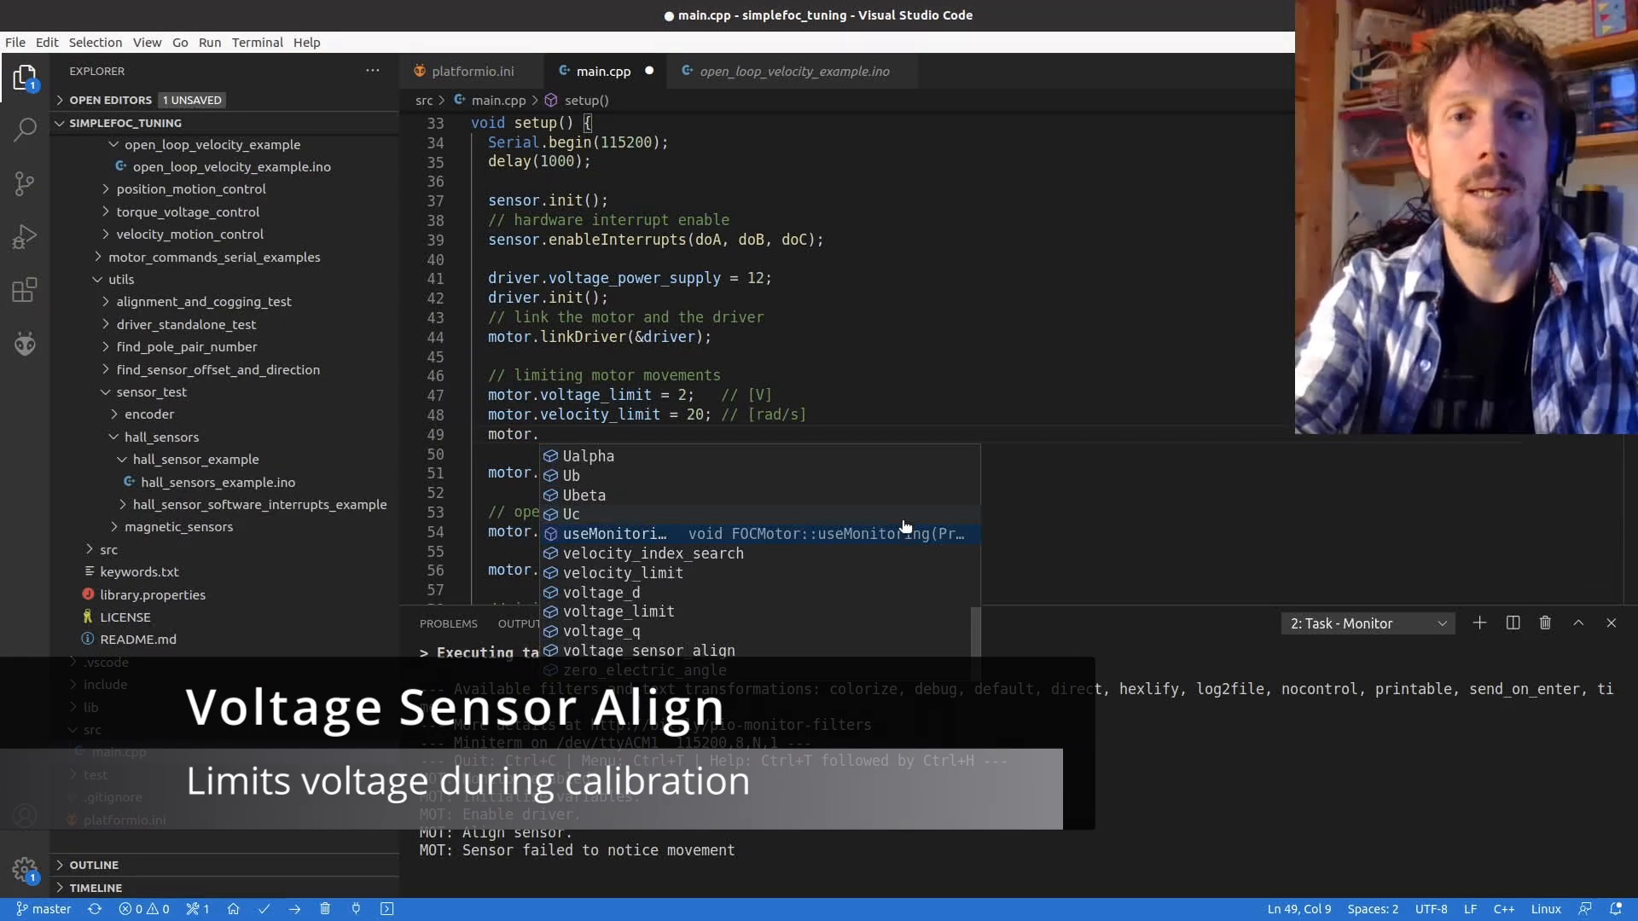
pyautogui.write('vol')
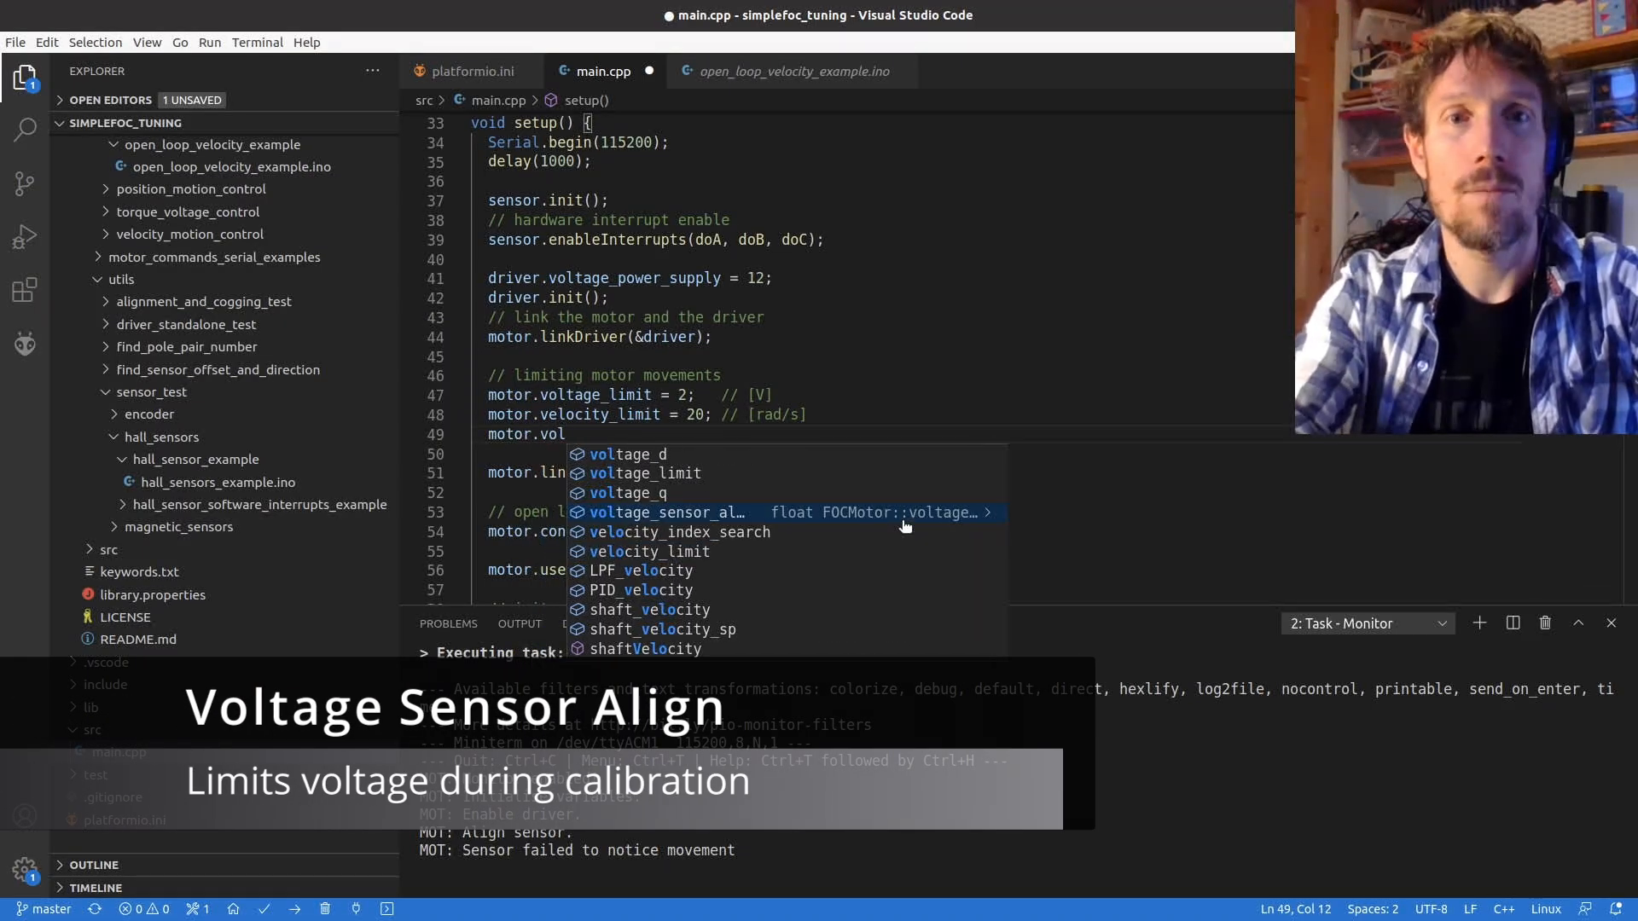
pyautogui.write('tage_sensor_align')
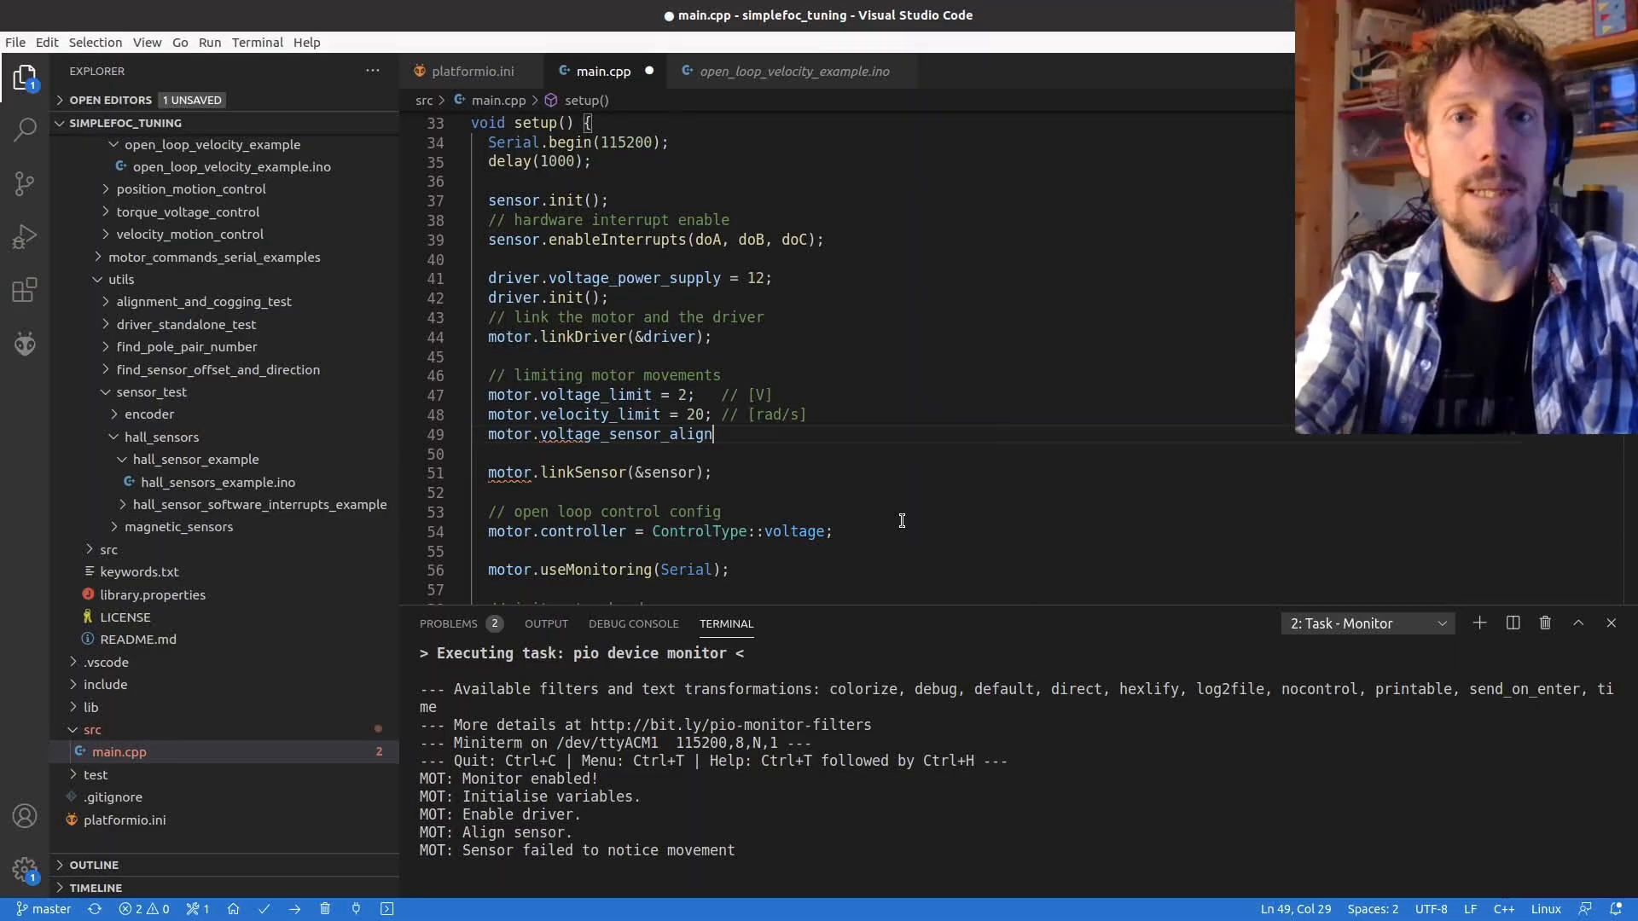
pyautogui.write('=')
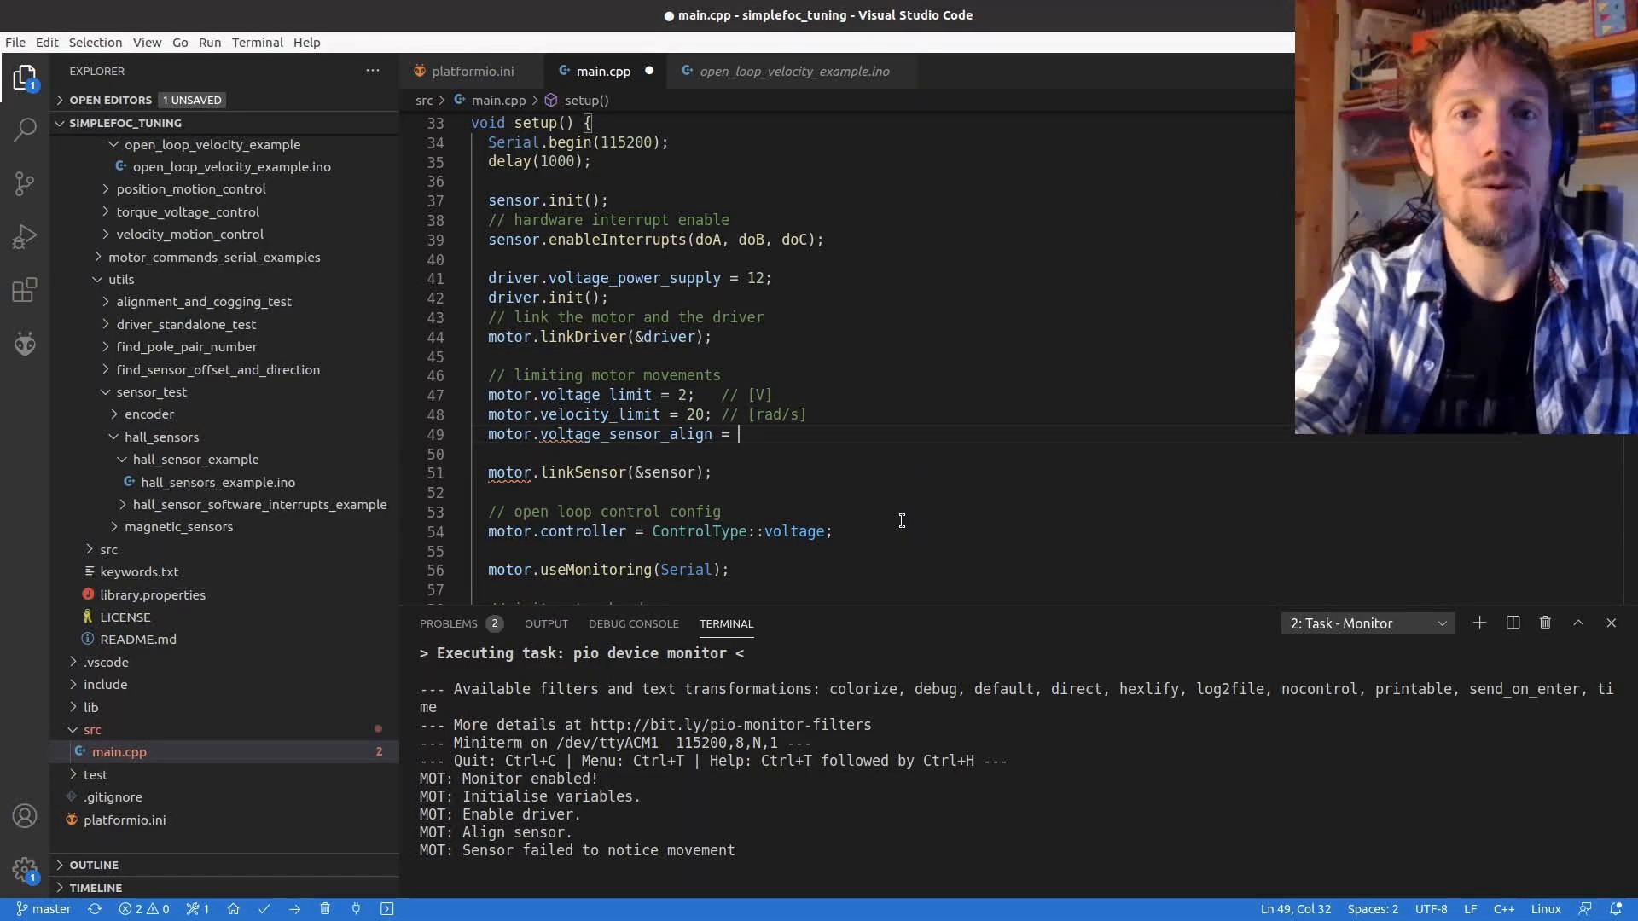
pyautogui.write('1;')
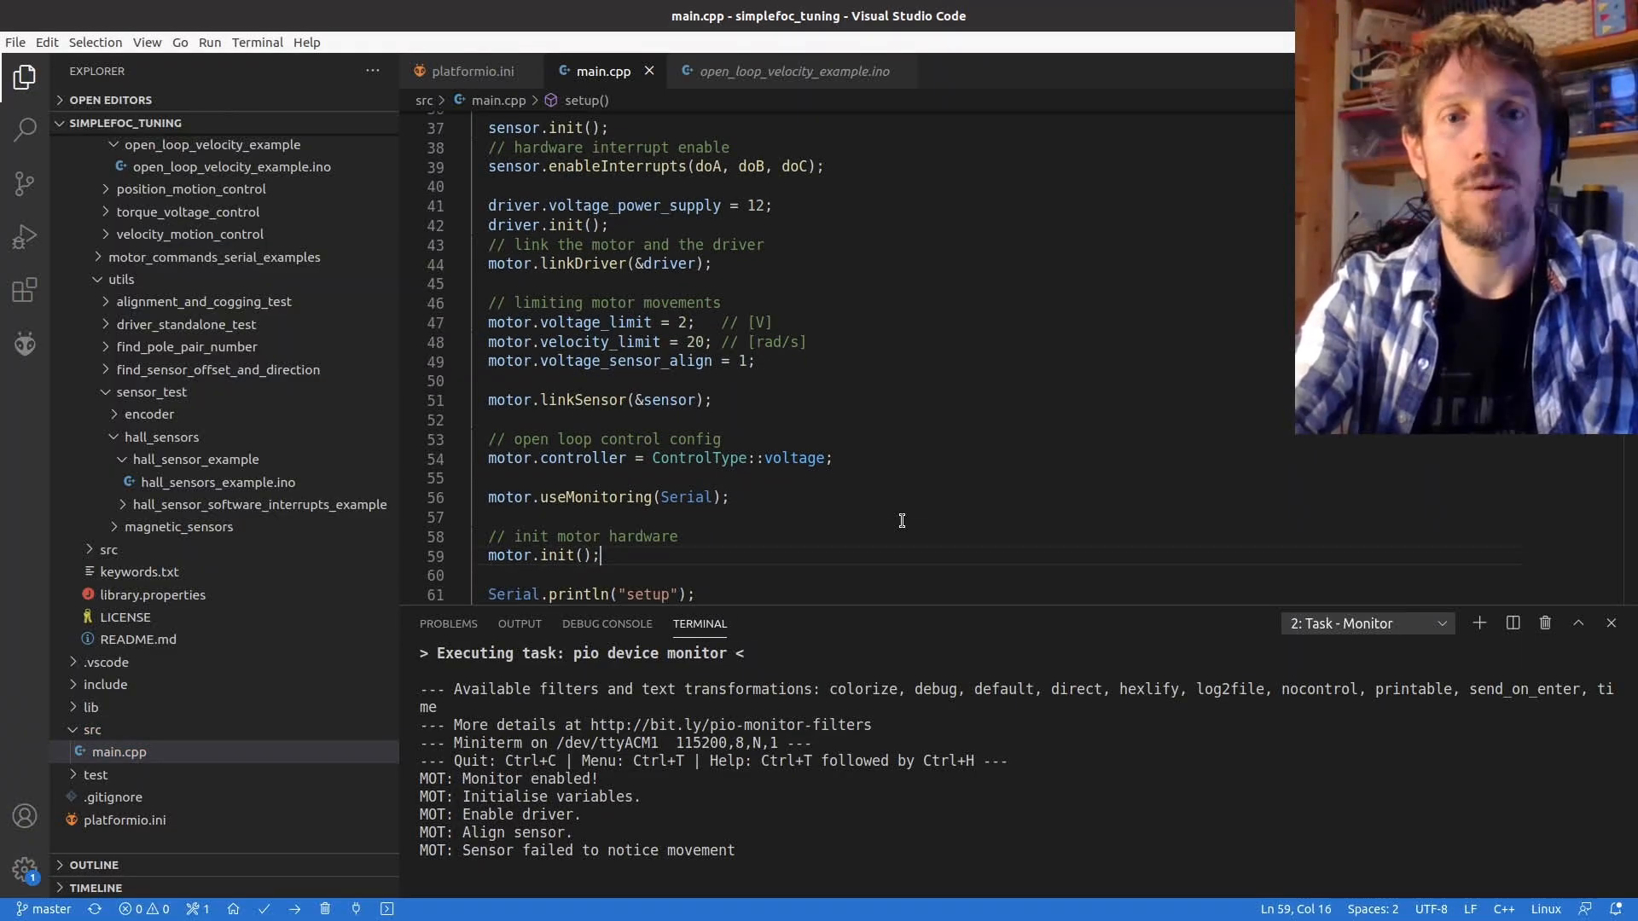
# - Call motor.initFOC(); right after motor.init()
pyautogui.write('motor')
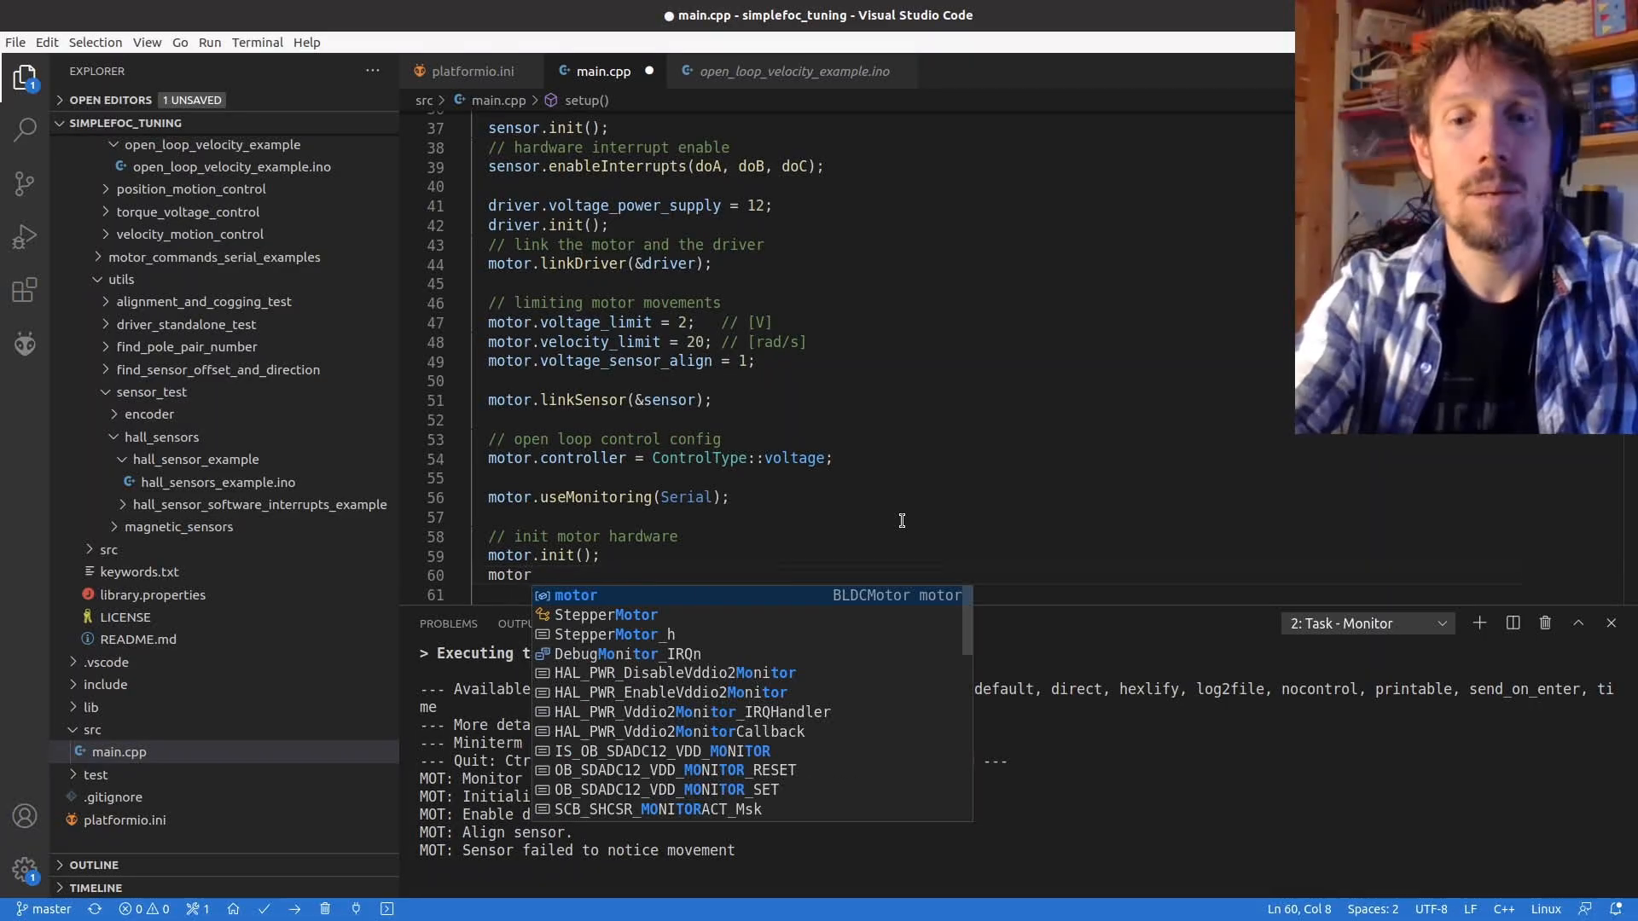
pyautogui.write('.init')
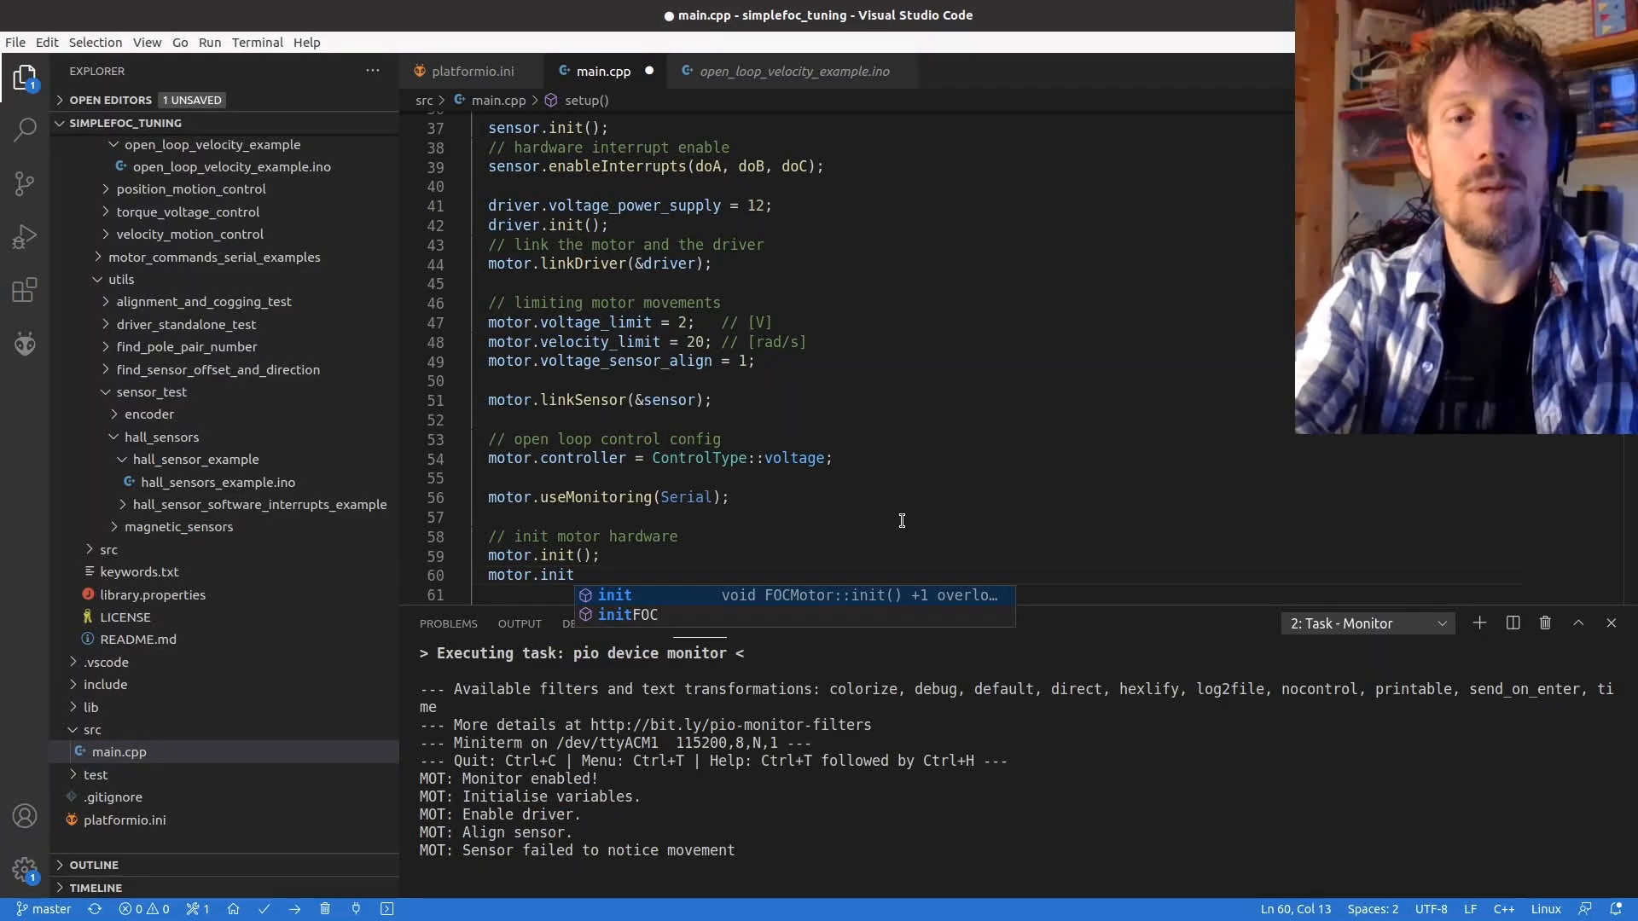
pyautogui.write('FOC();')
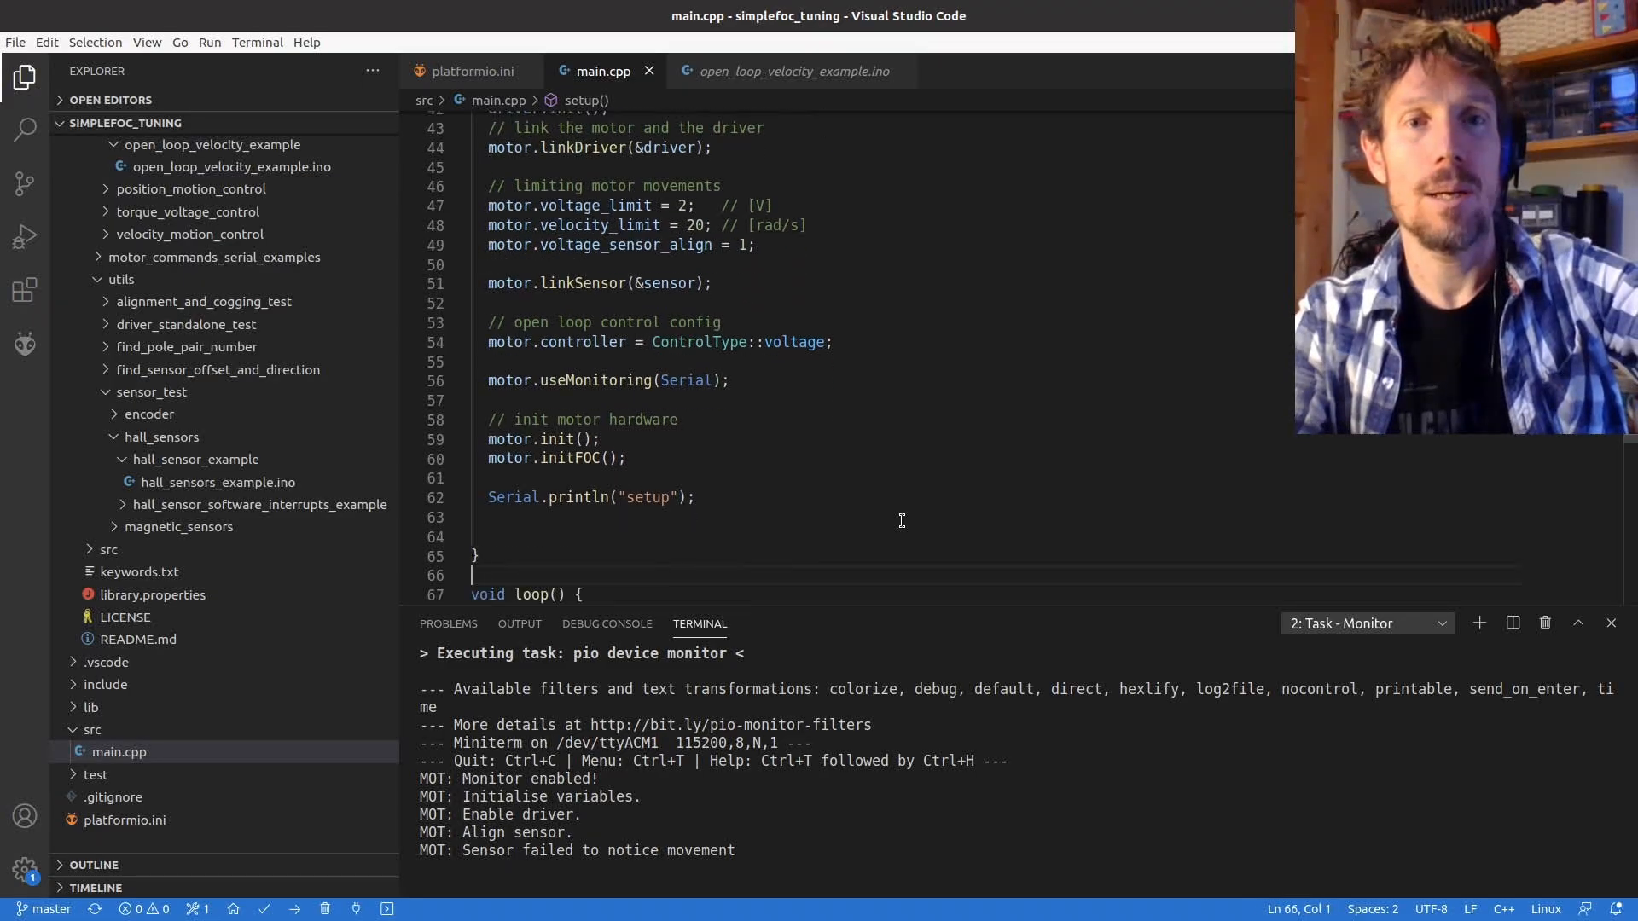
# - Add motor.loopFOC(); above motor.move(target) in loop and save
pyautogui.scroll(-3)
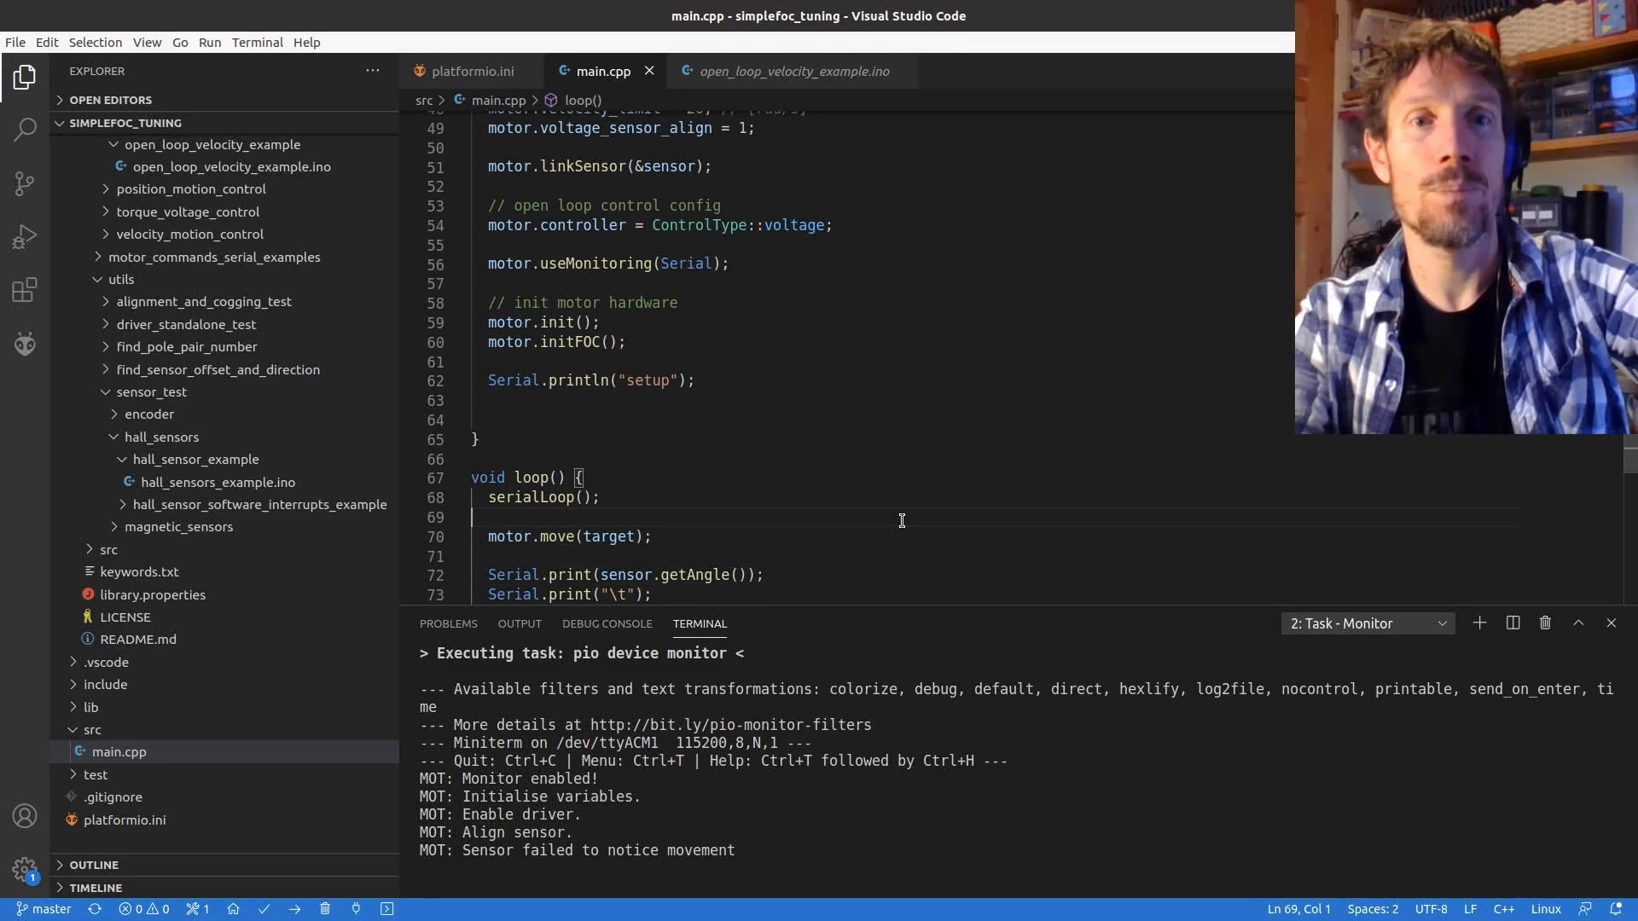
pyautogui.write('moto')
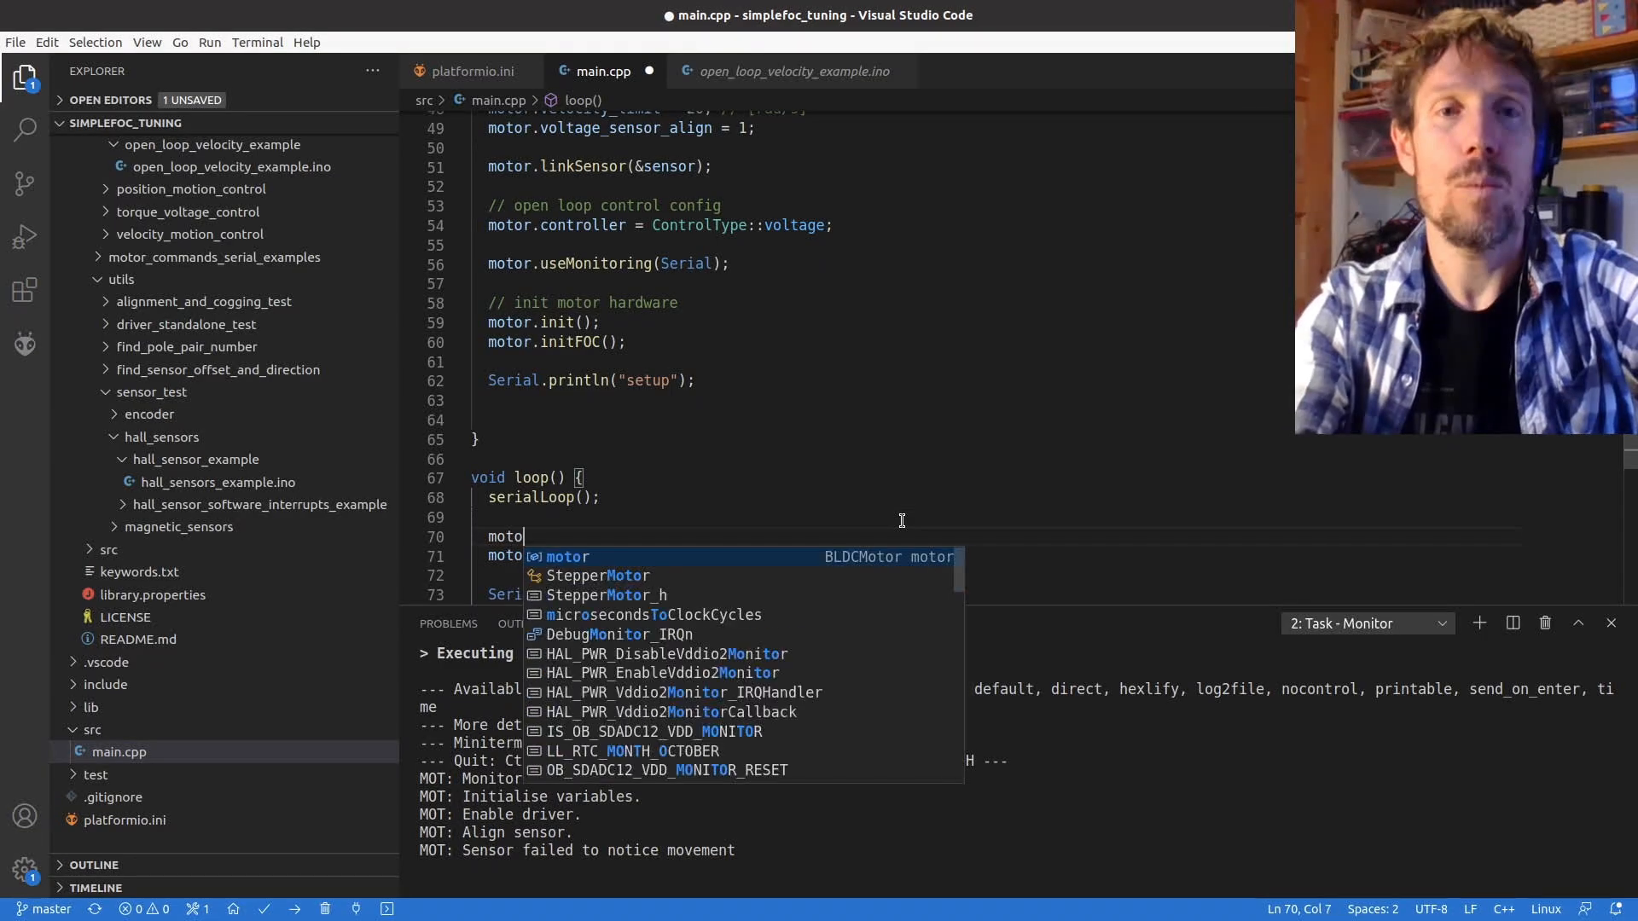
pyautogui.write('r.')
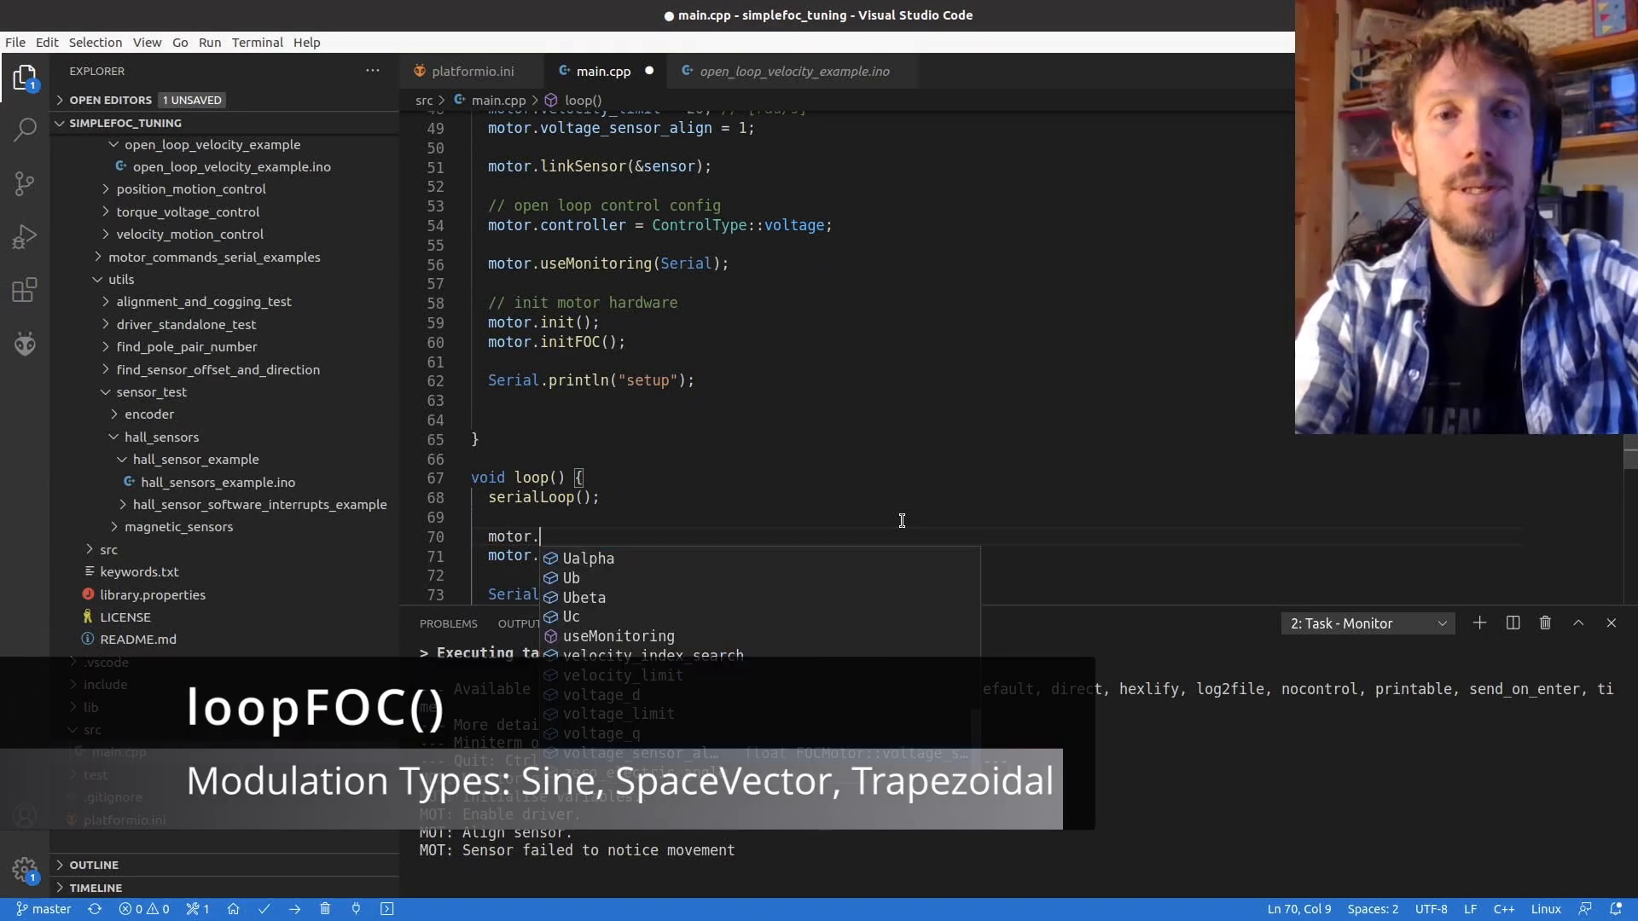
pyautogui.write('loopFOC')
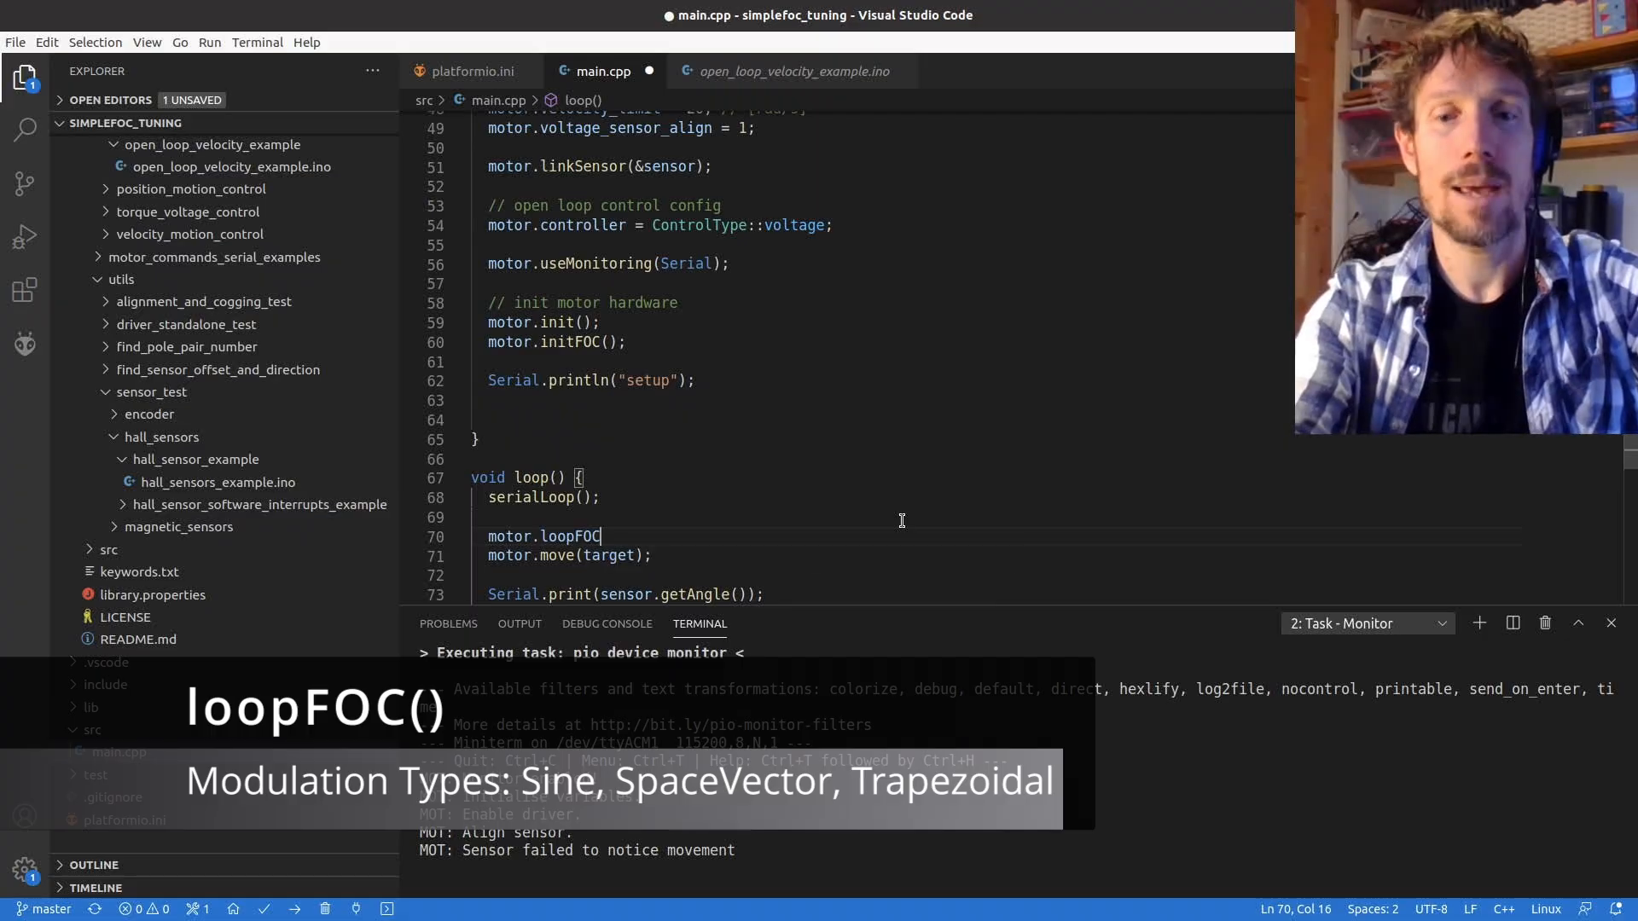
pyautogui.write('();')
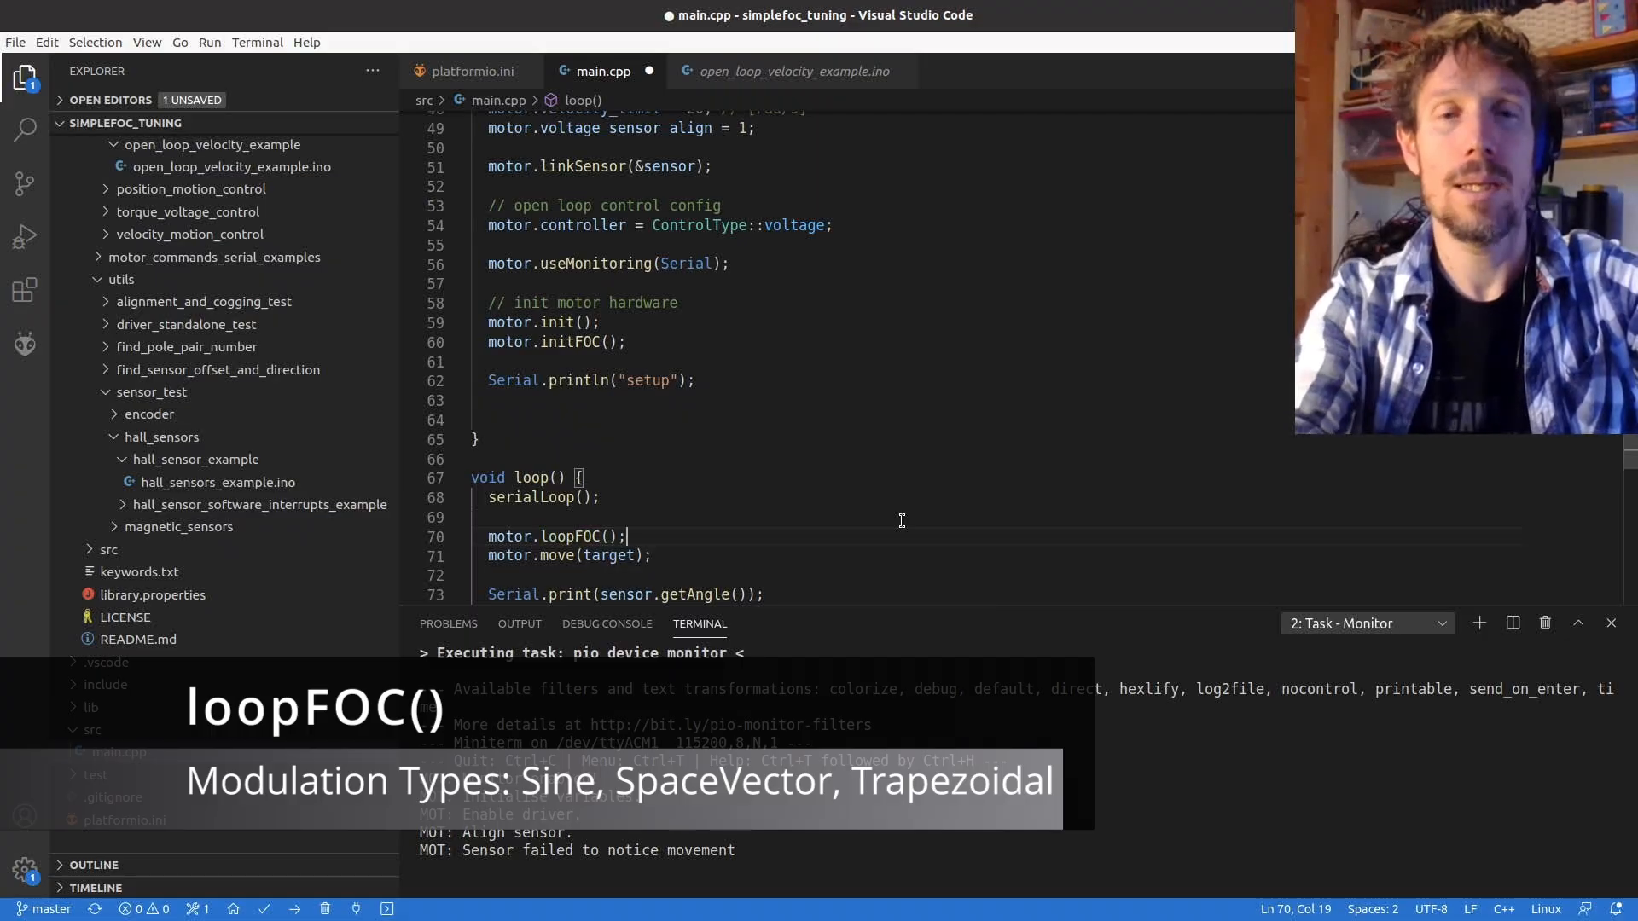
pyautogui.press('ctrl+s')
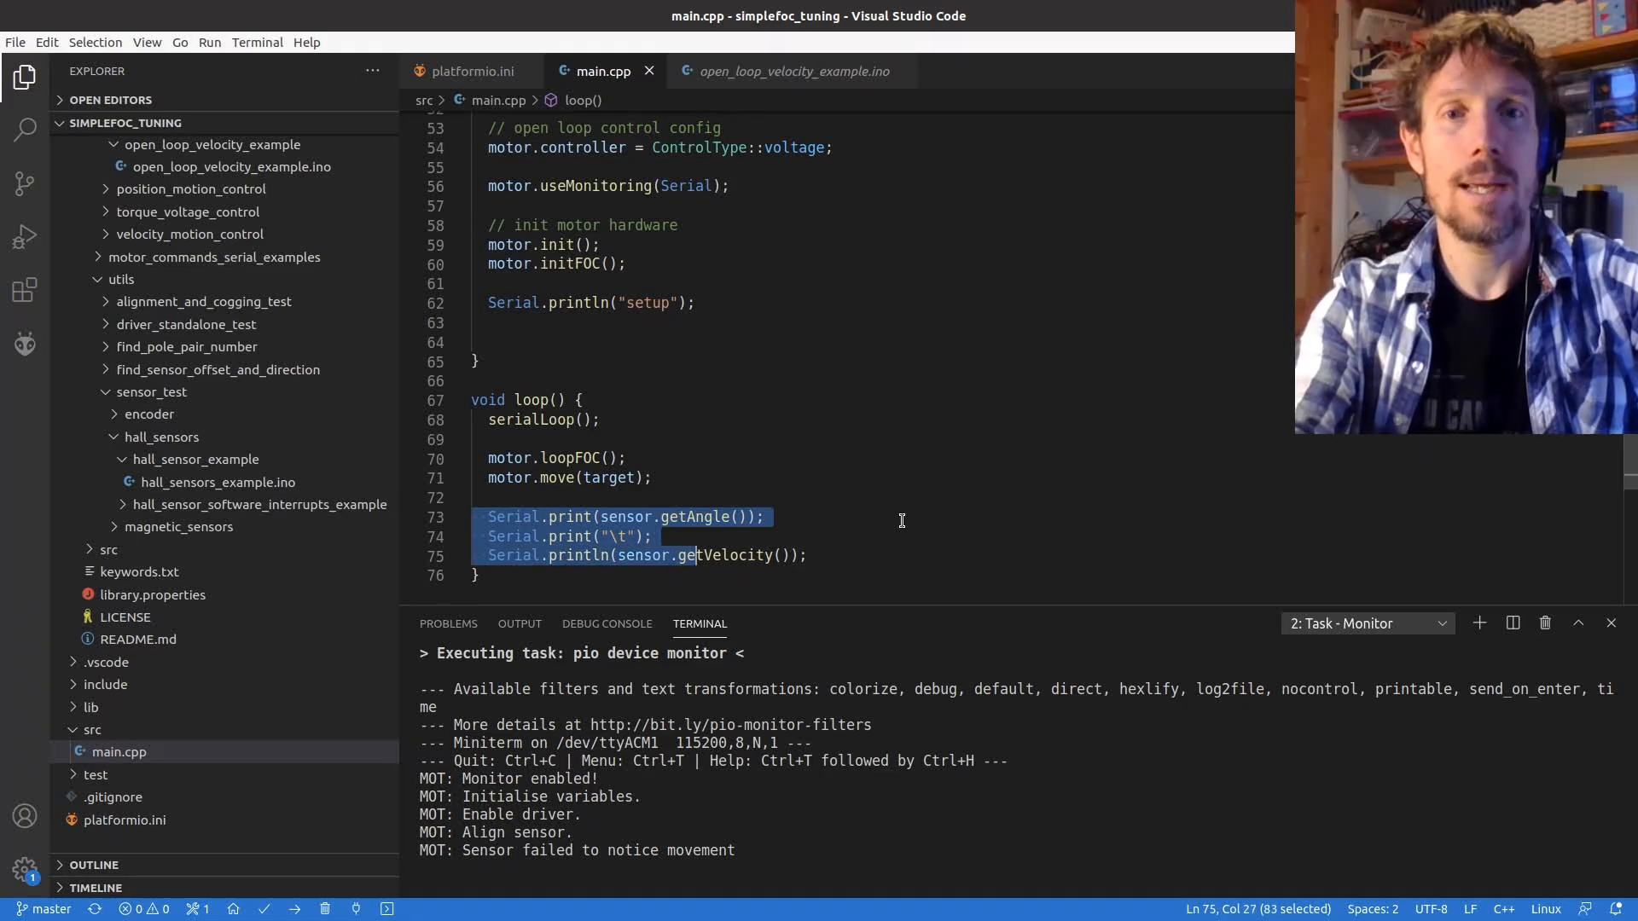
# - Replace the sensor angle and velocity prints with motor.monitor();
pyautogui.press('Delete')
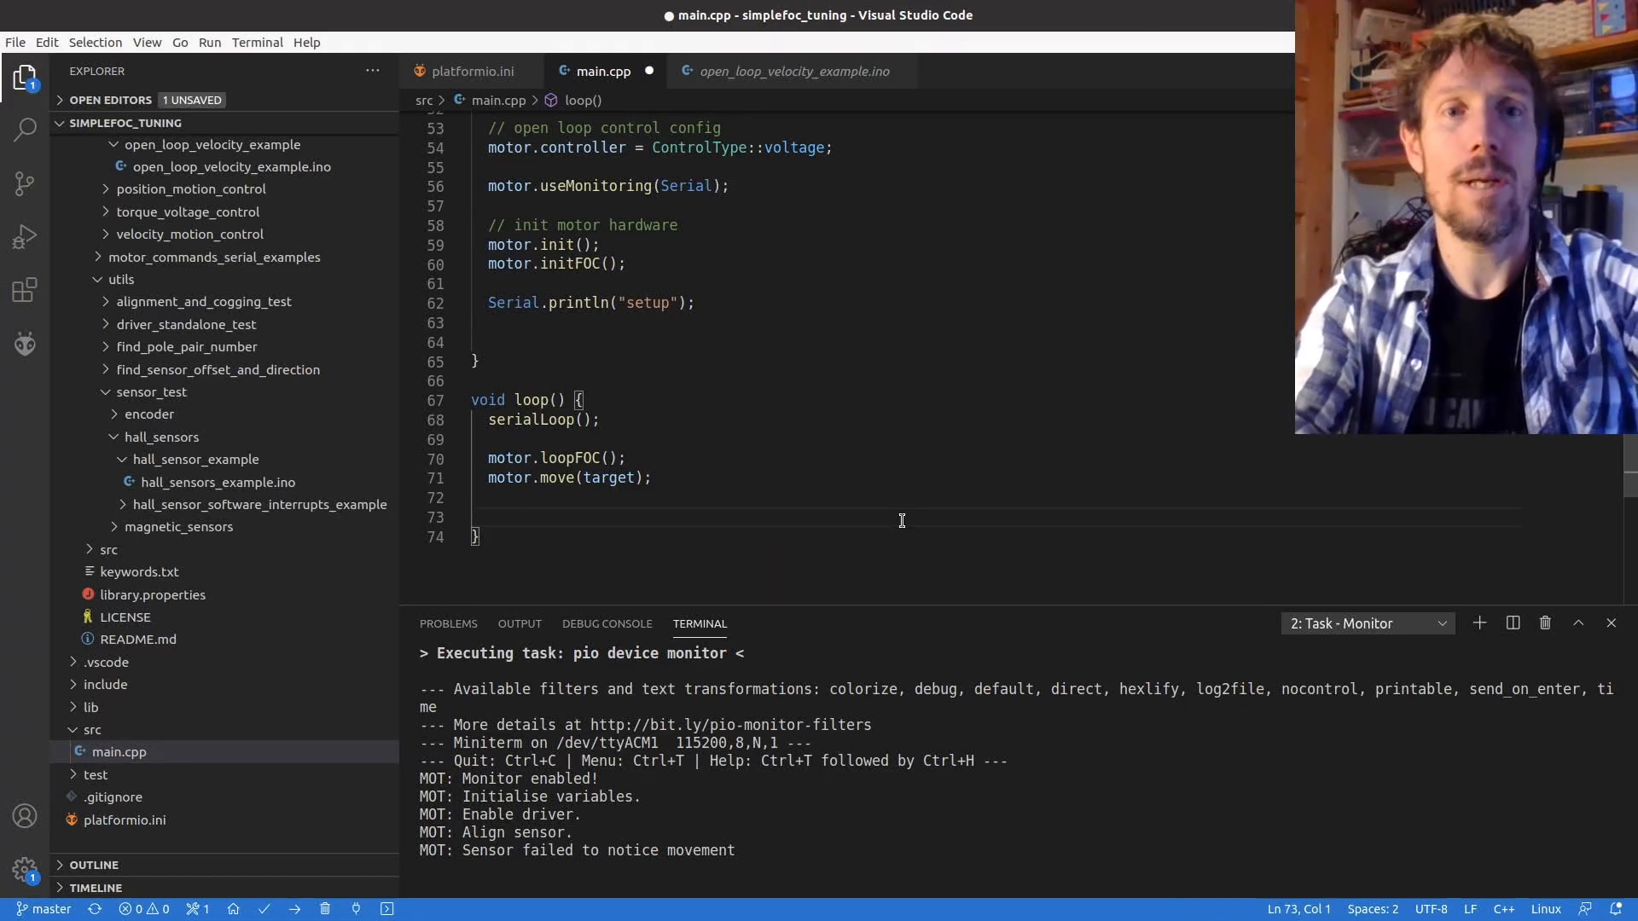
pyautogui.write('mot')
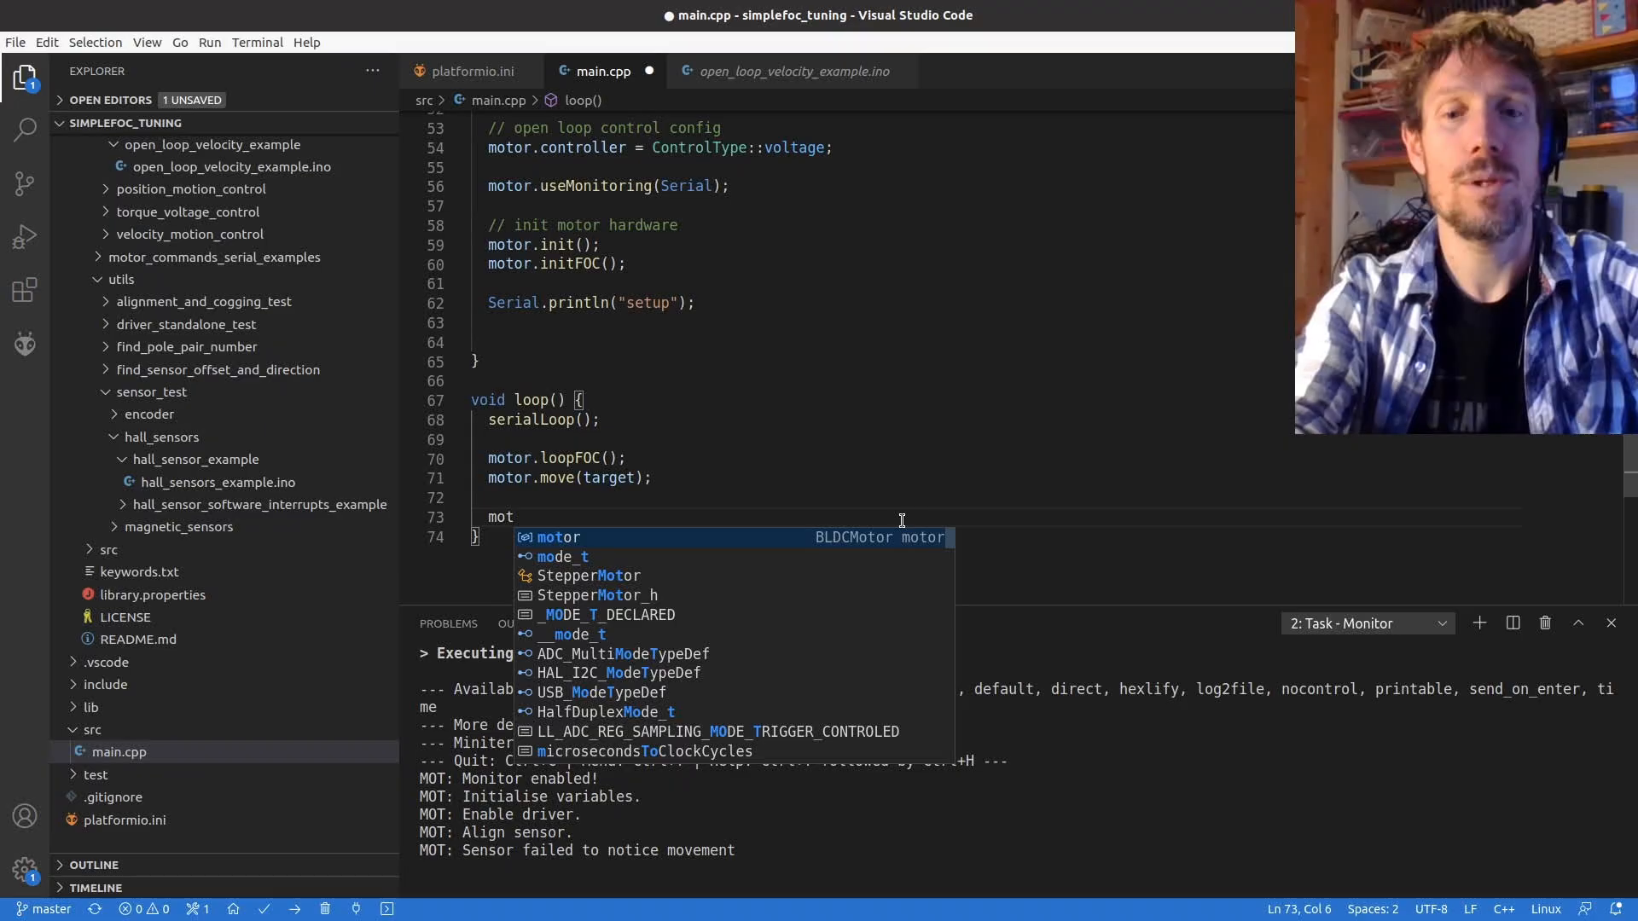
pyautogui.write('or')
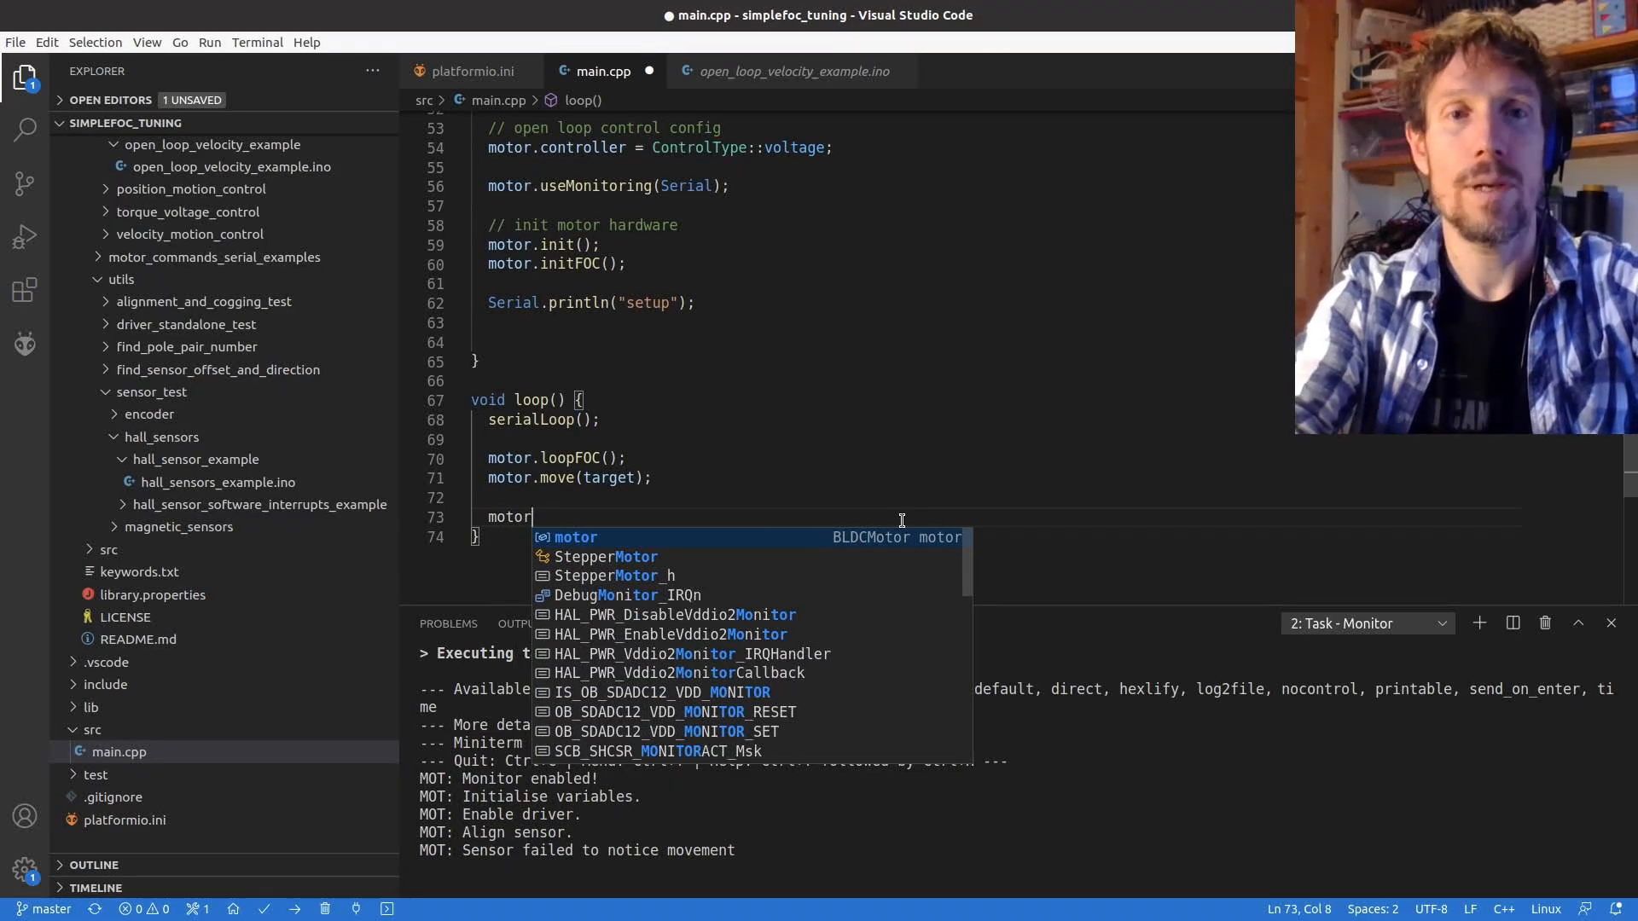
pyautogui.write('.monitor')
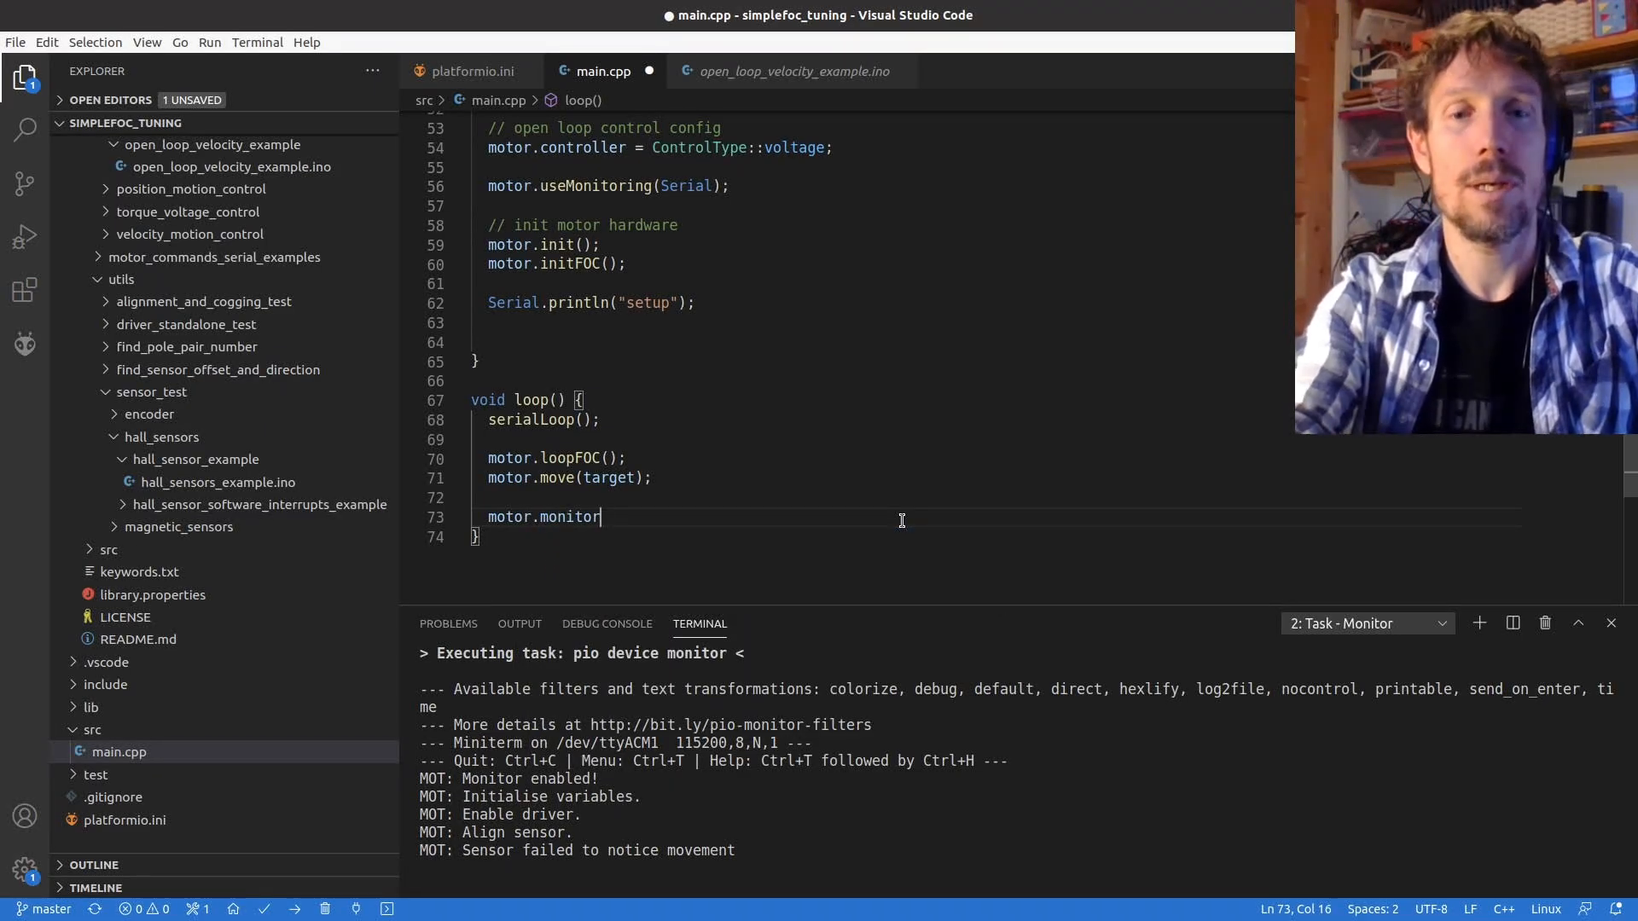
pyautogui.write('();')
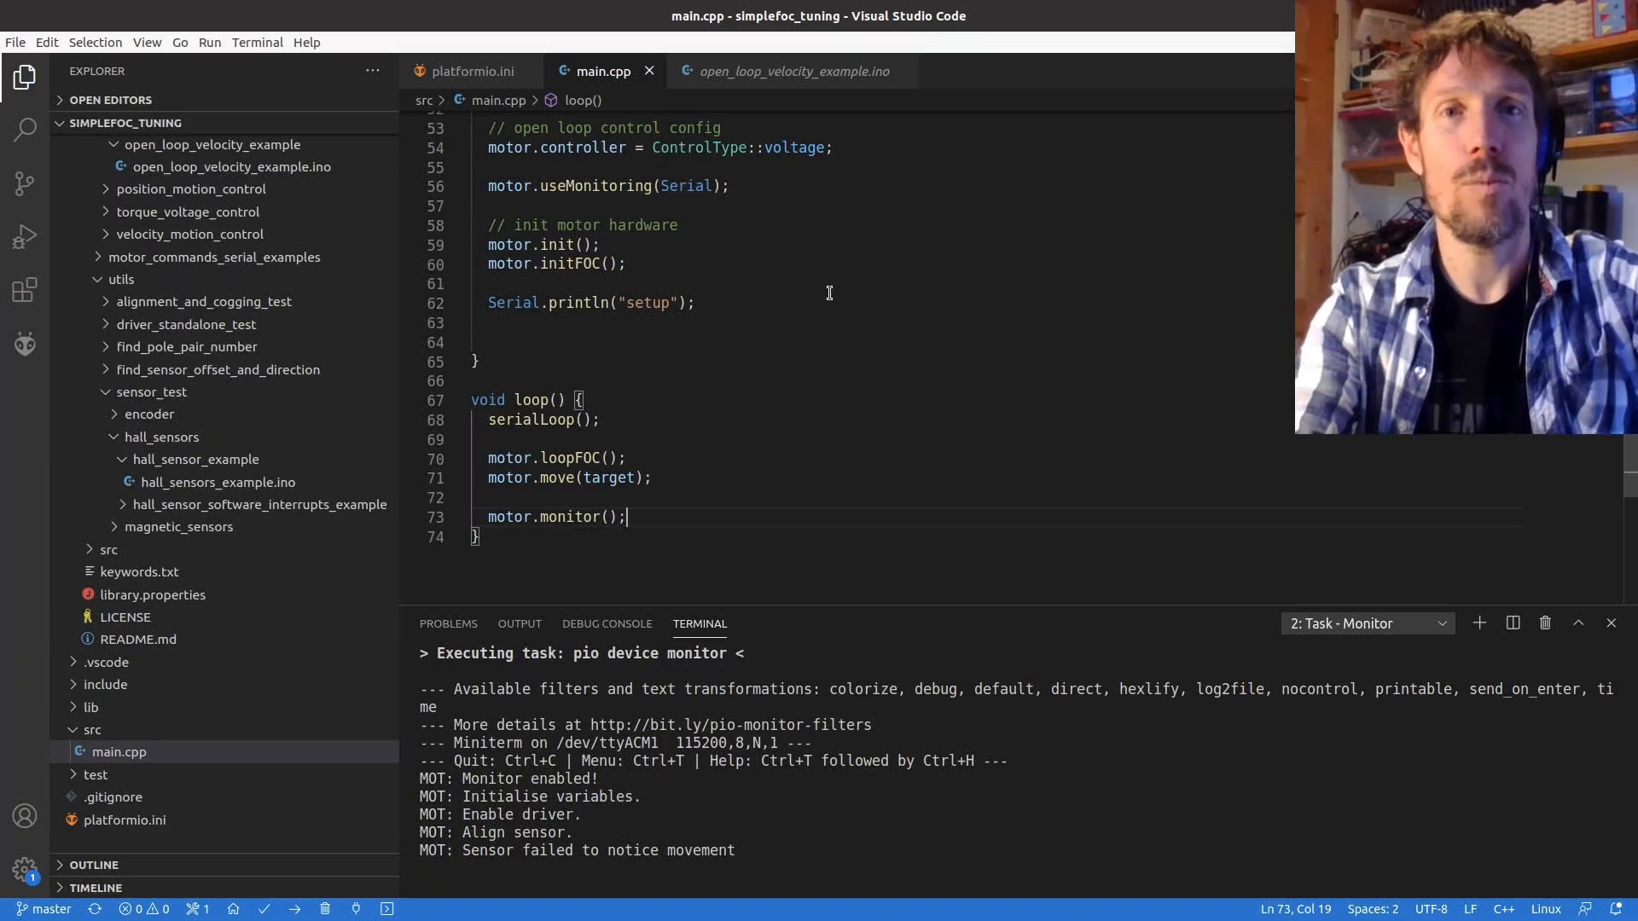
pyautogui.moveTo(777, 199)
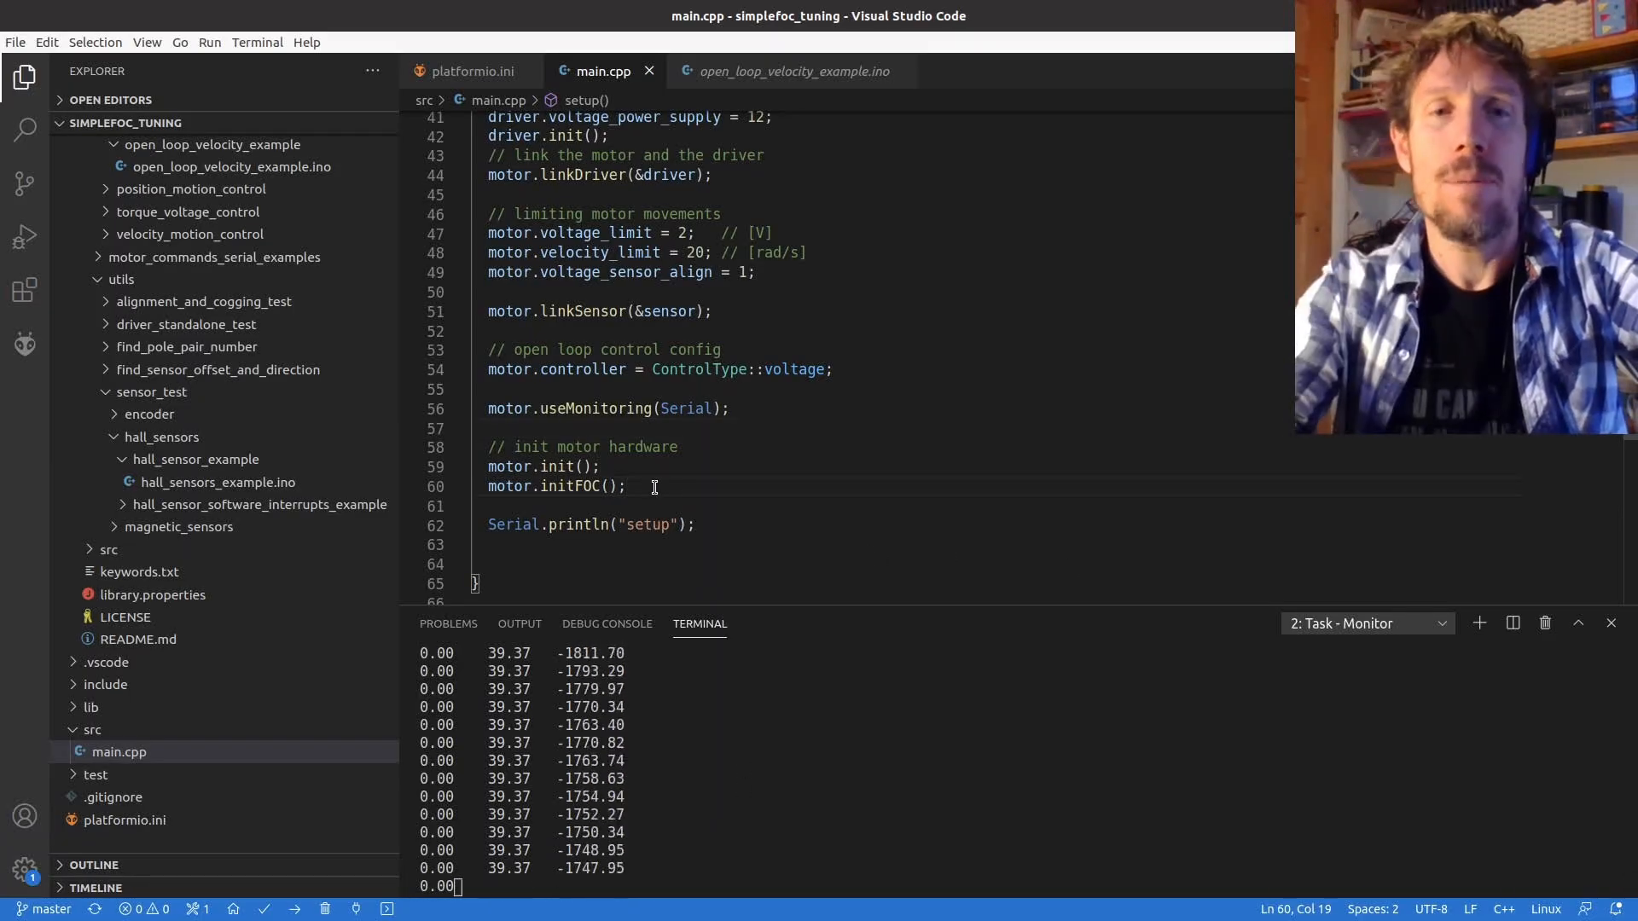
# - Add Serial.println(motor.zero_electric_angle); after motor.initFOC()
pyautogui.write('Serial.pri')
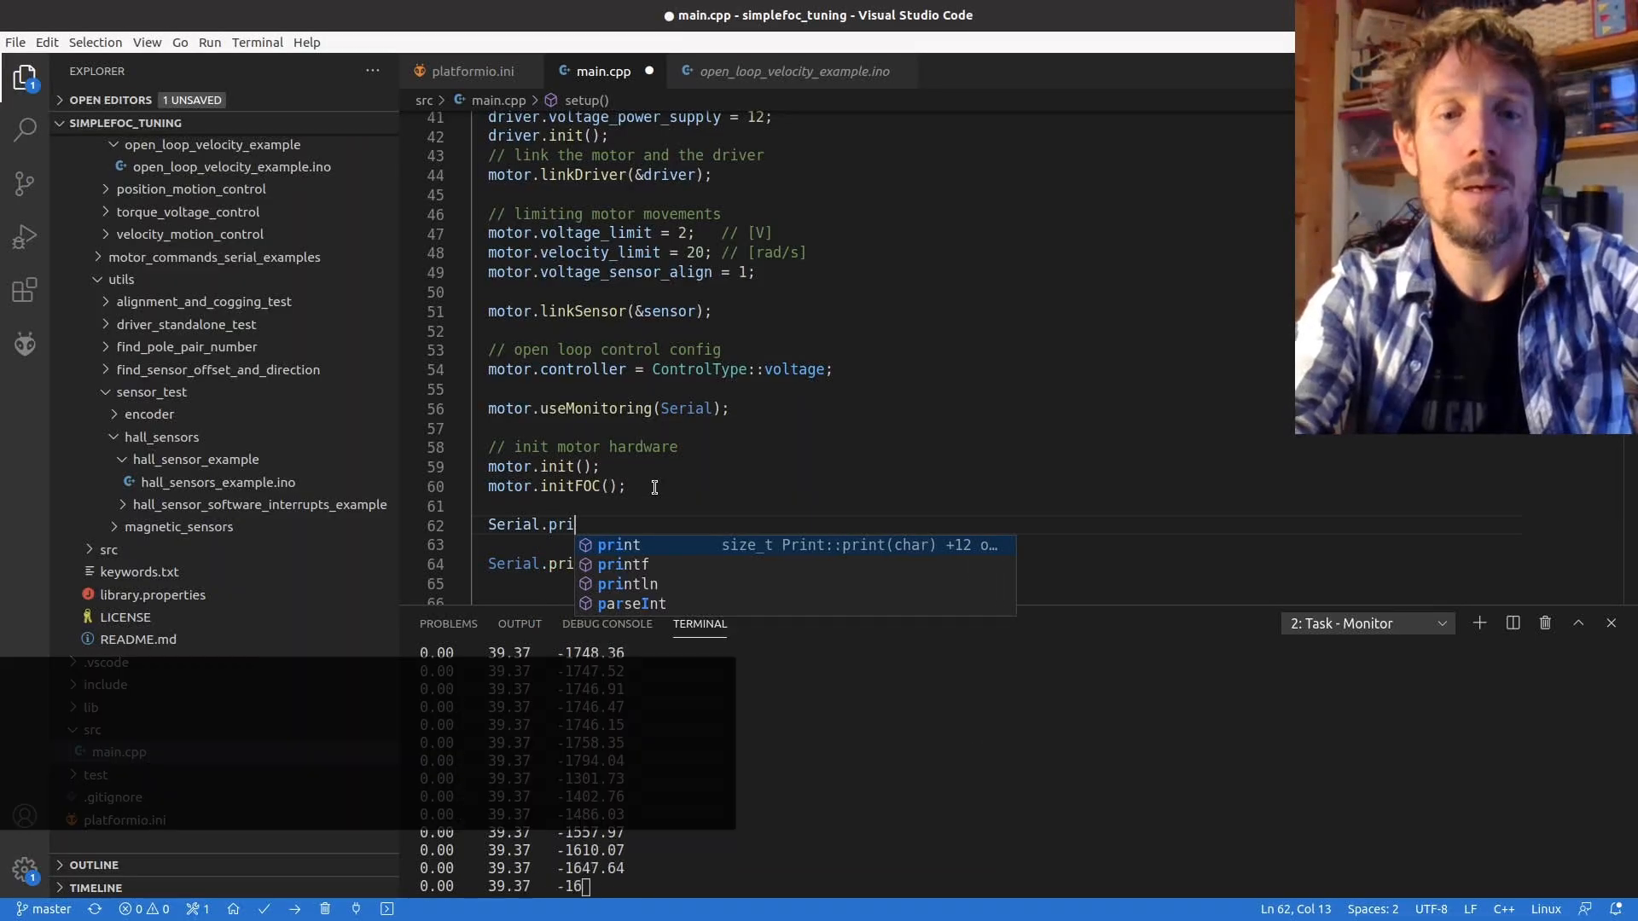
pyautogui.write('nt')
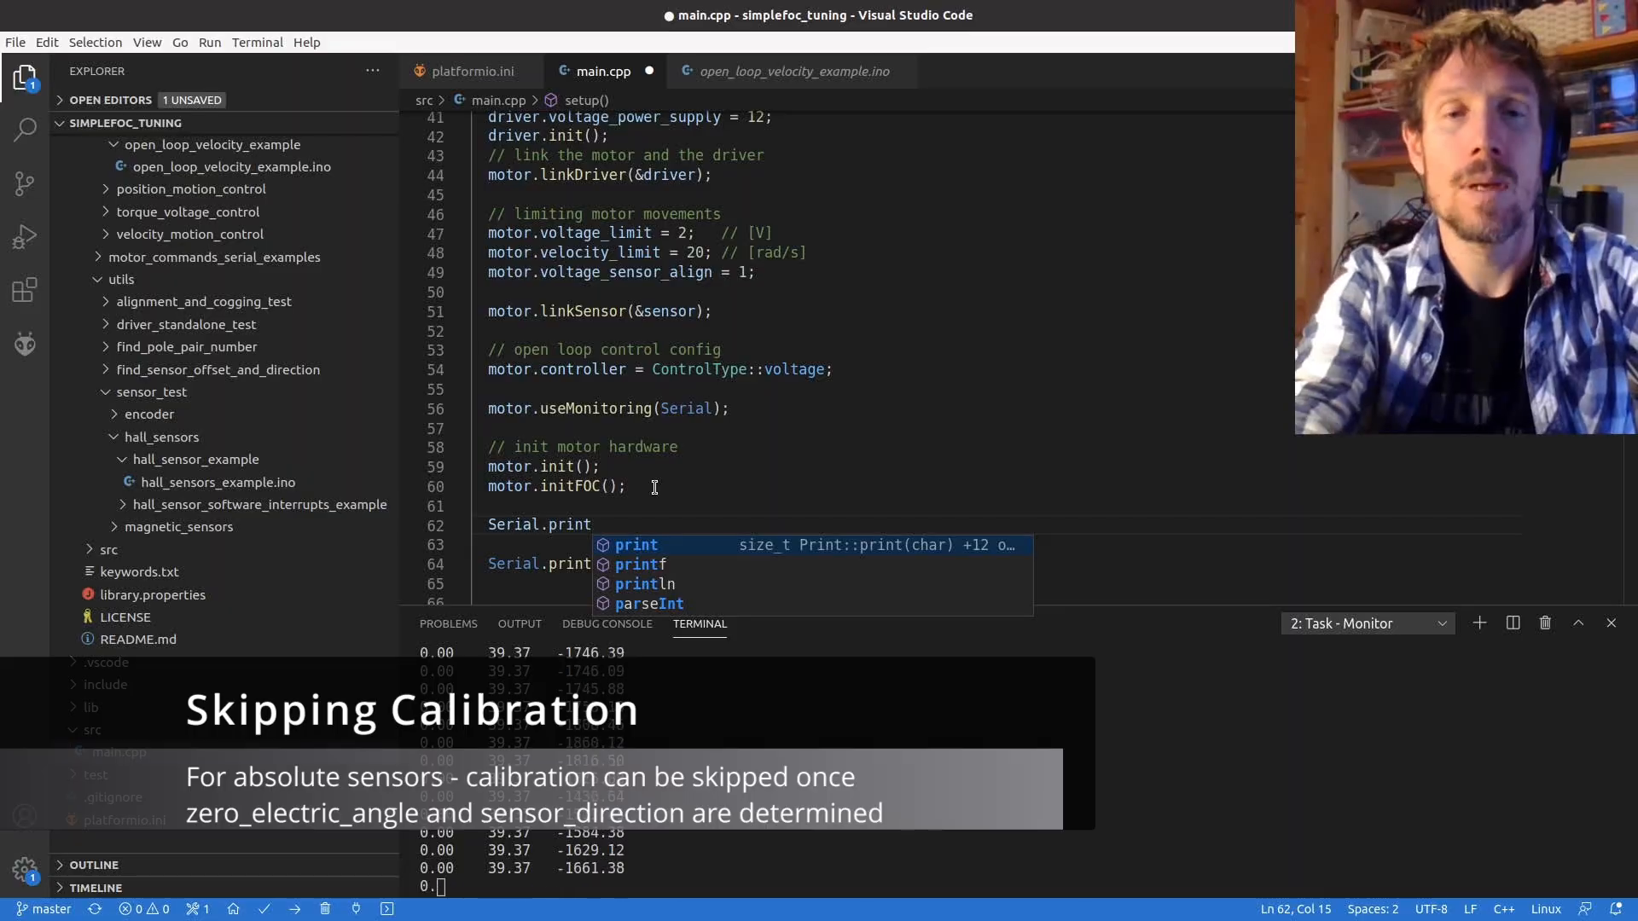
pyautogui.write('ln(')
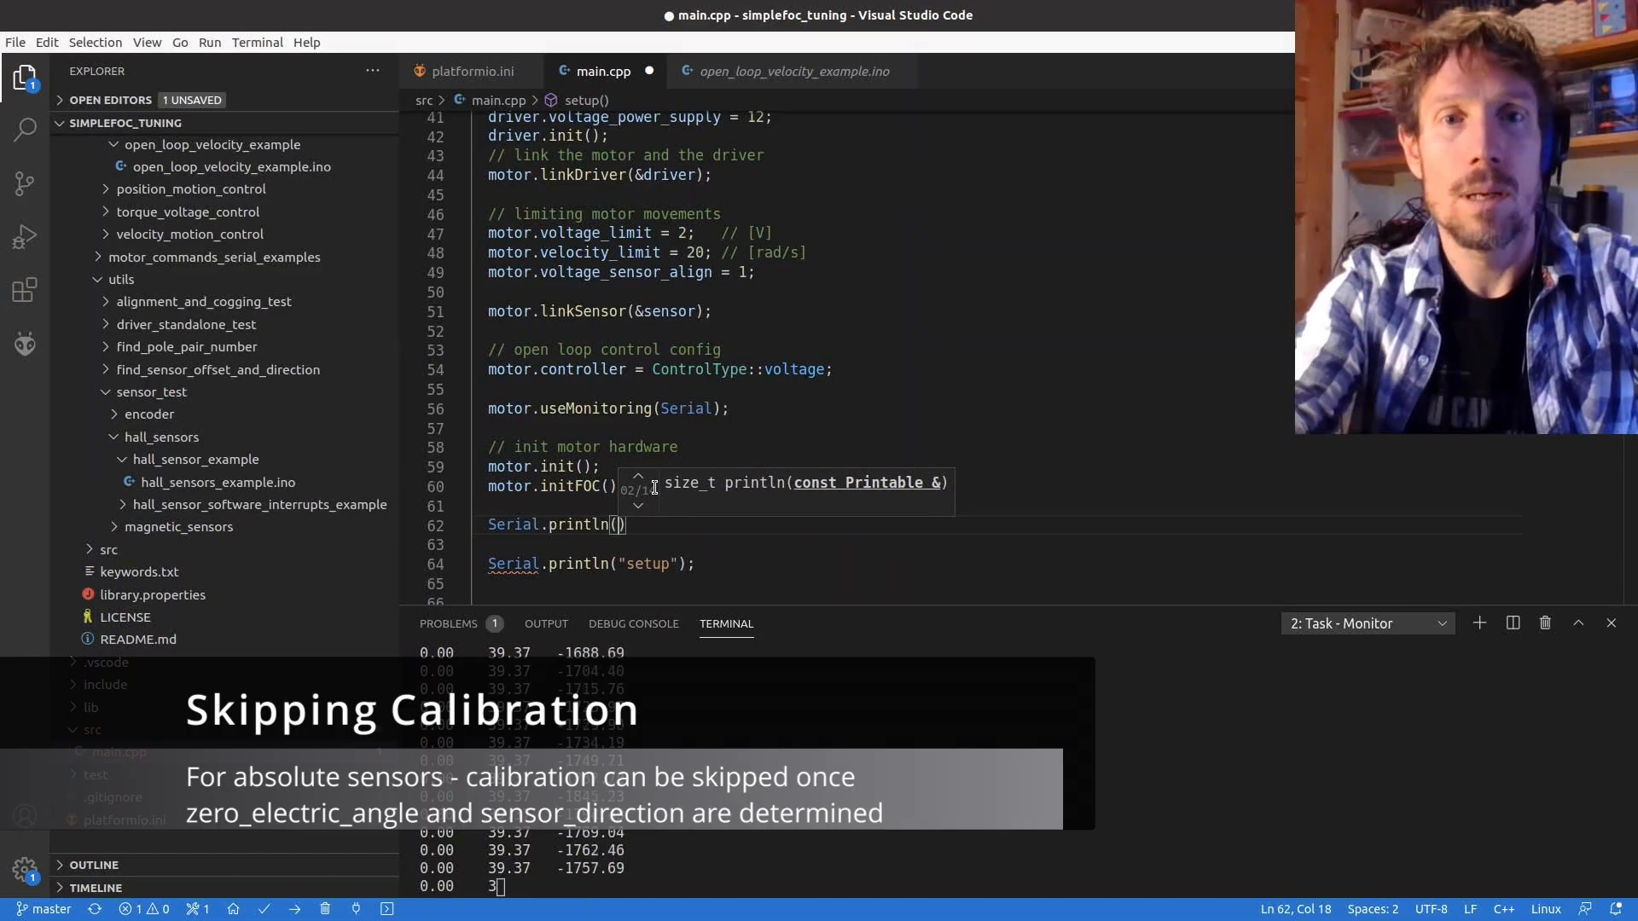
pyautogui.write('moto')
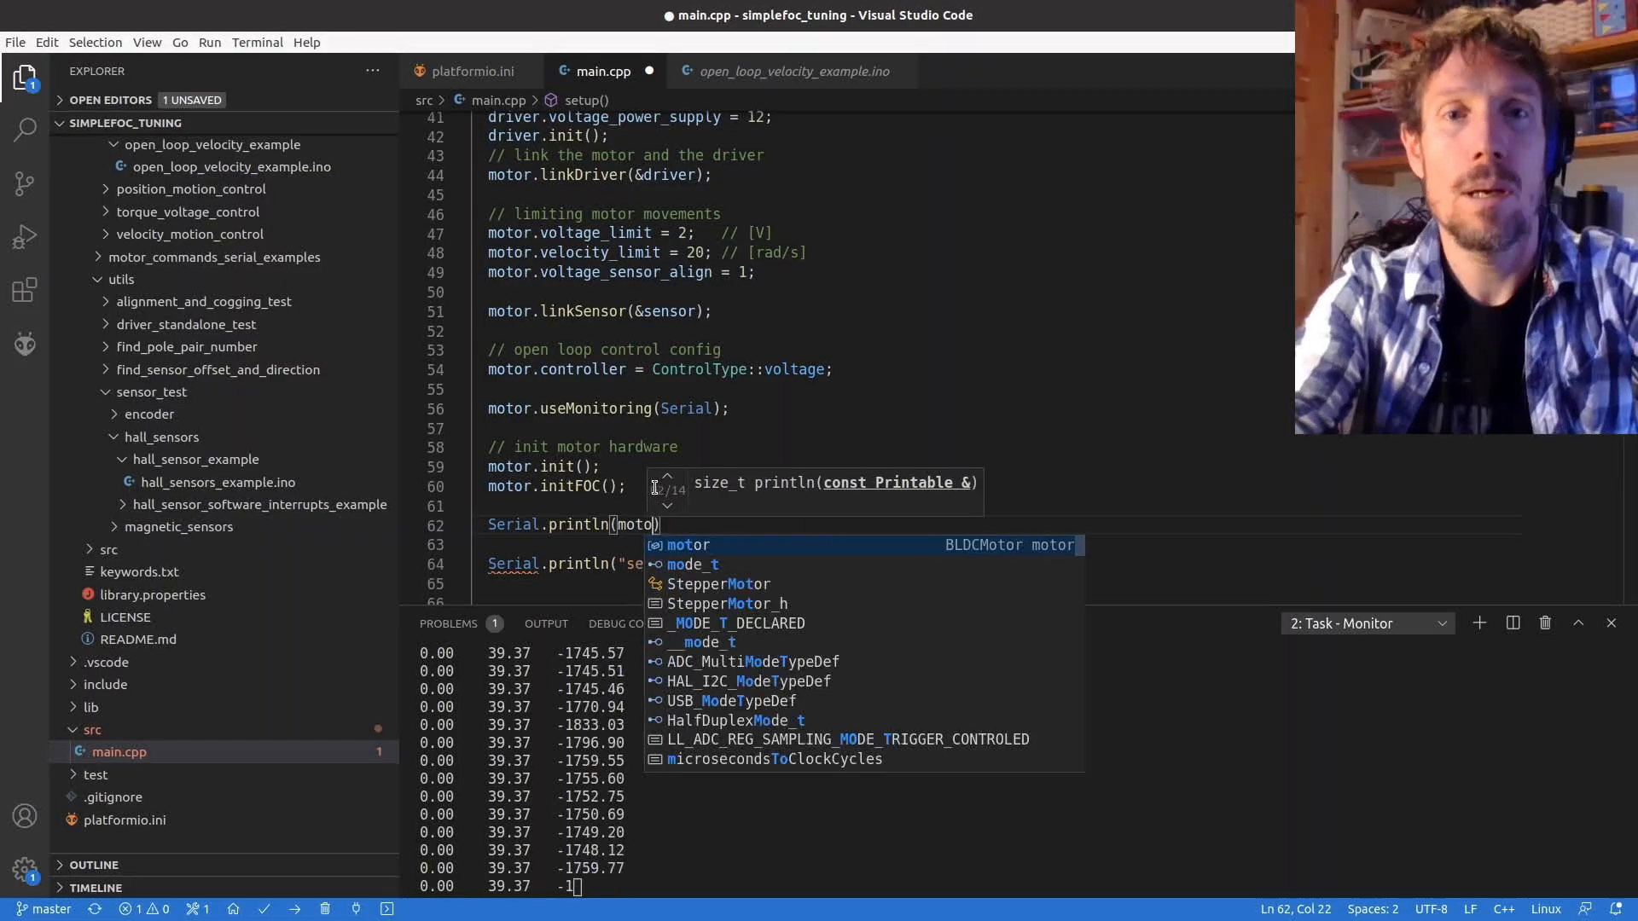
pyautogui.write('r.zer')
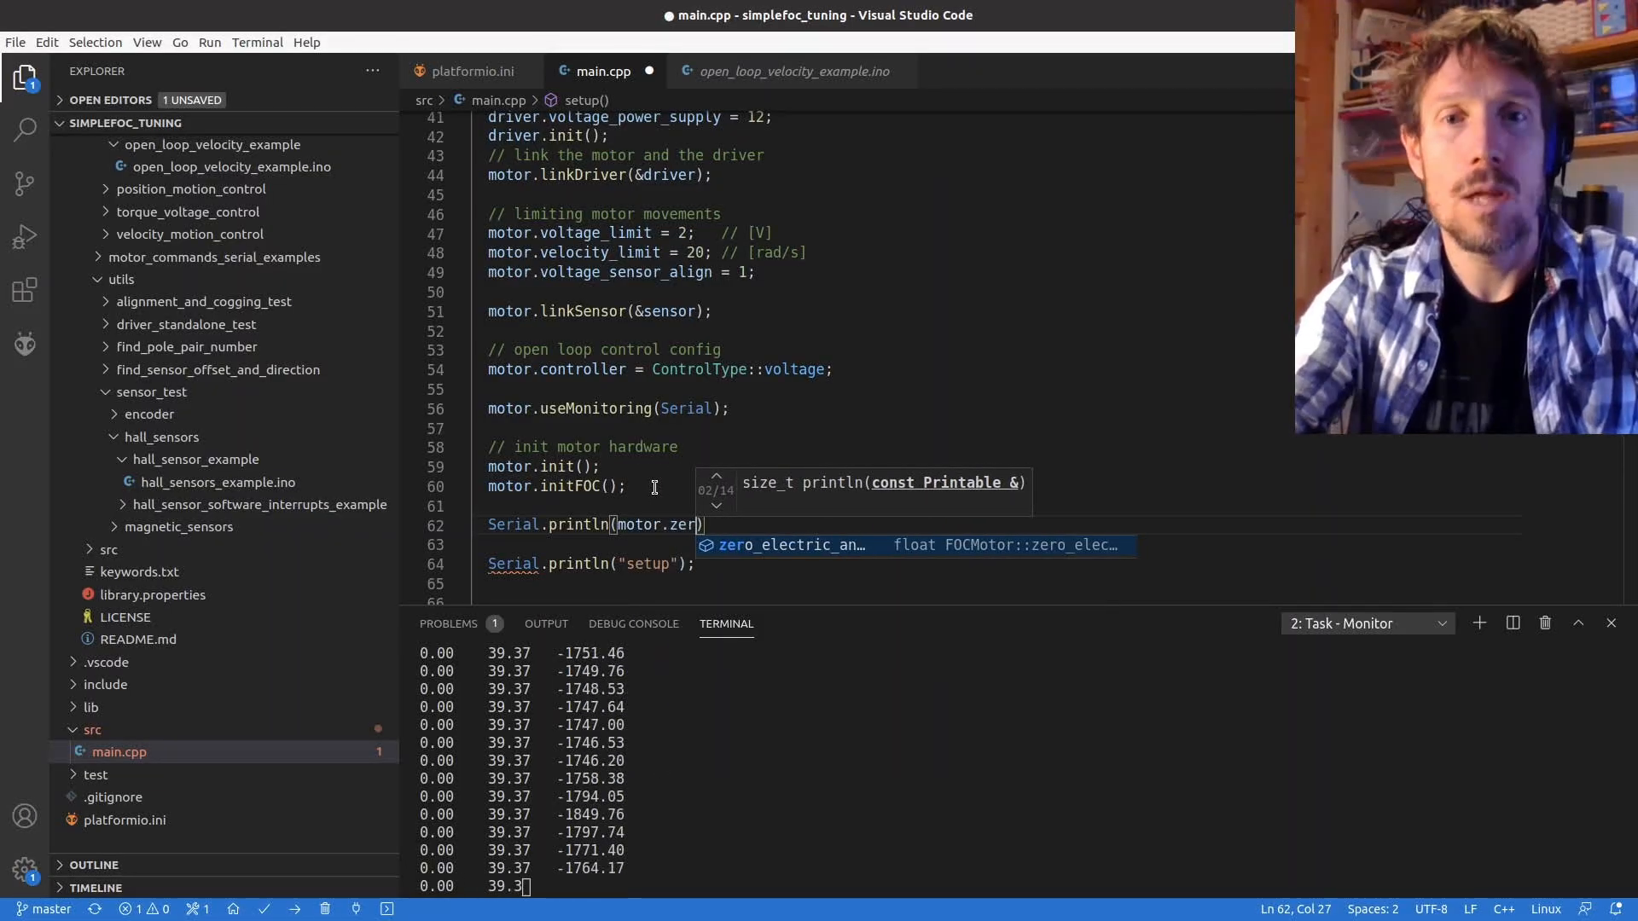
pyautogui.press('Tab')
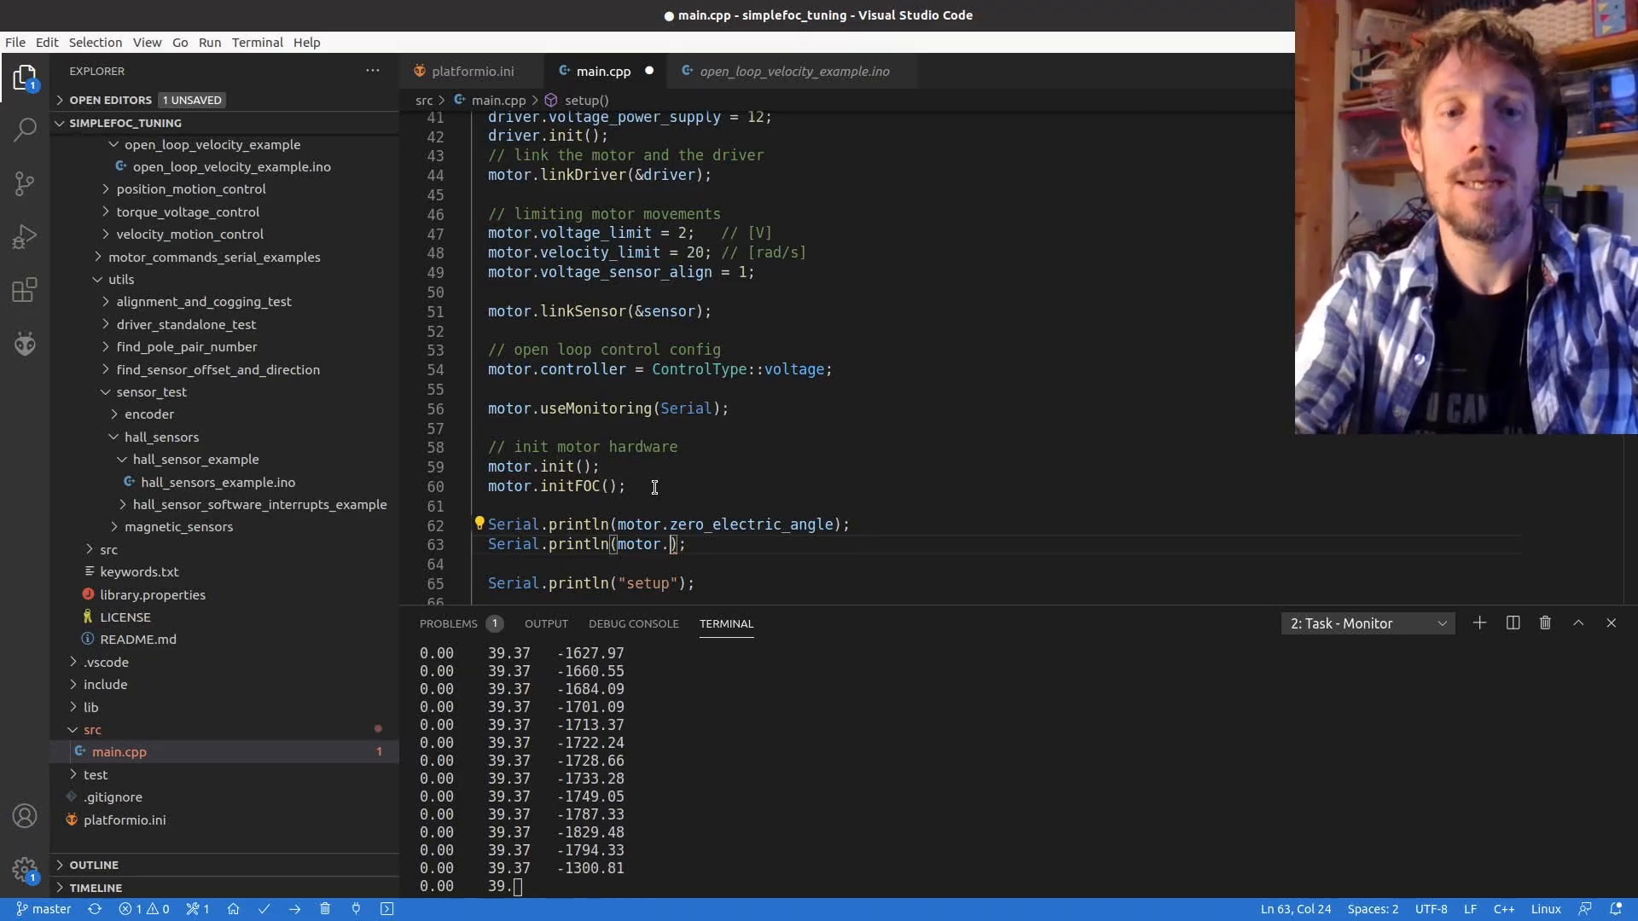
# - Add Serial.println(sensor.natural_direction); after the zero angle print
pyautogui.write('s')
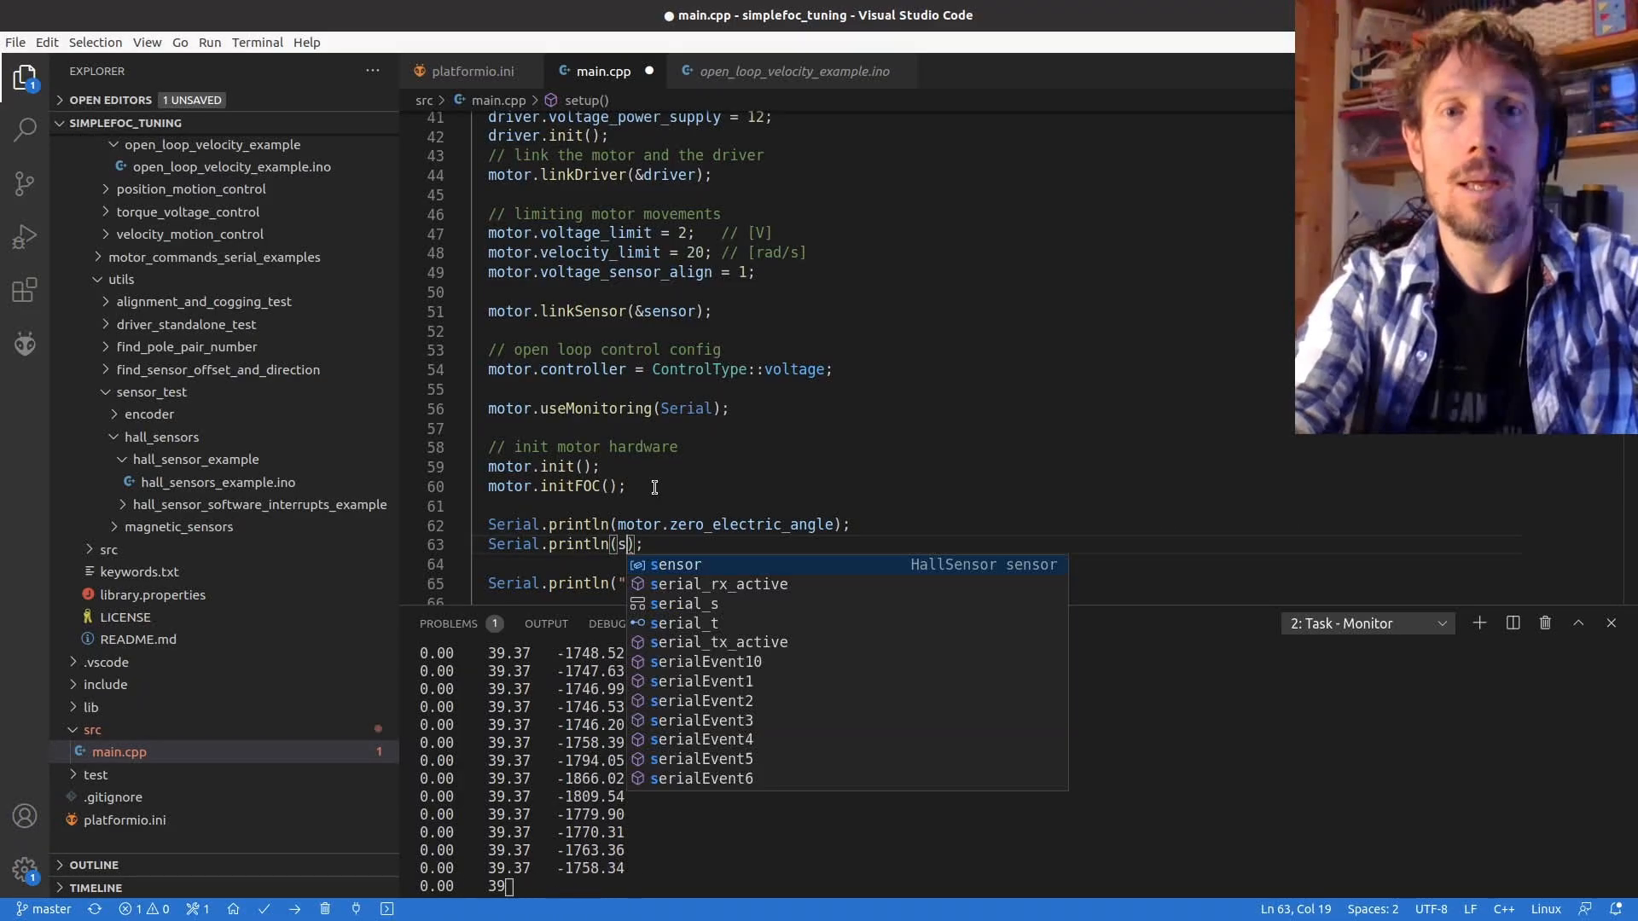
pyautogui.press('Tab')
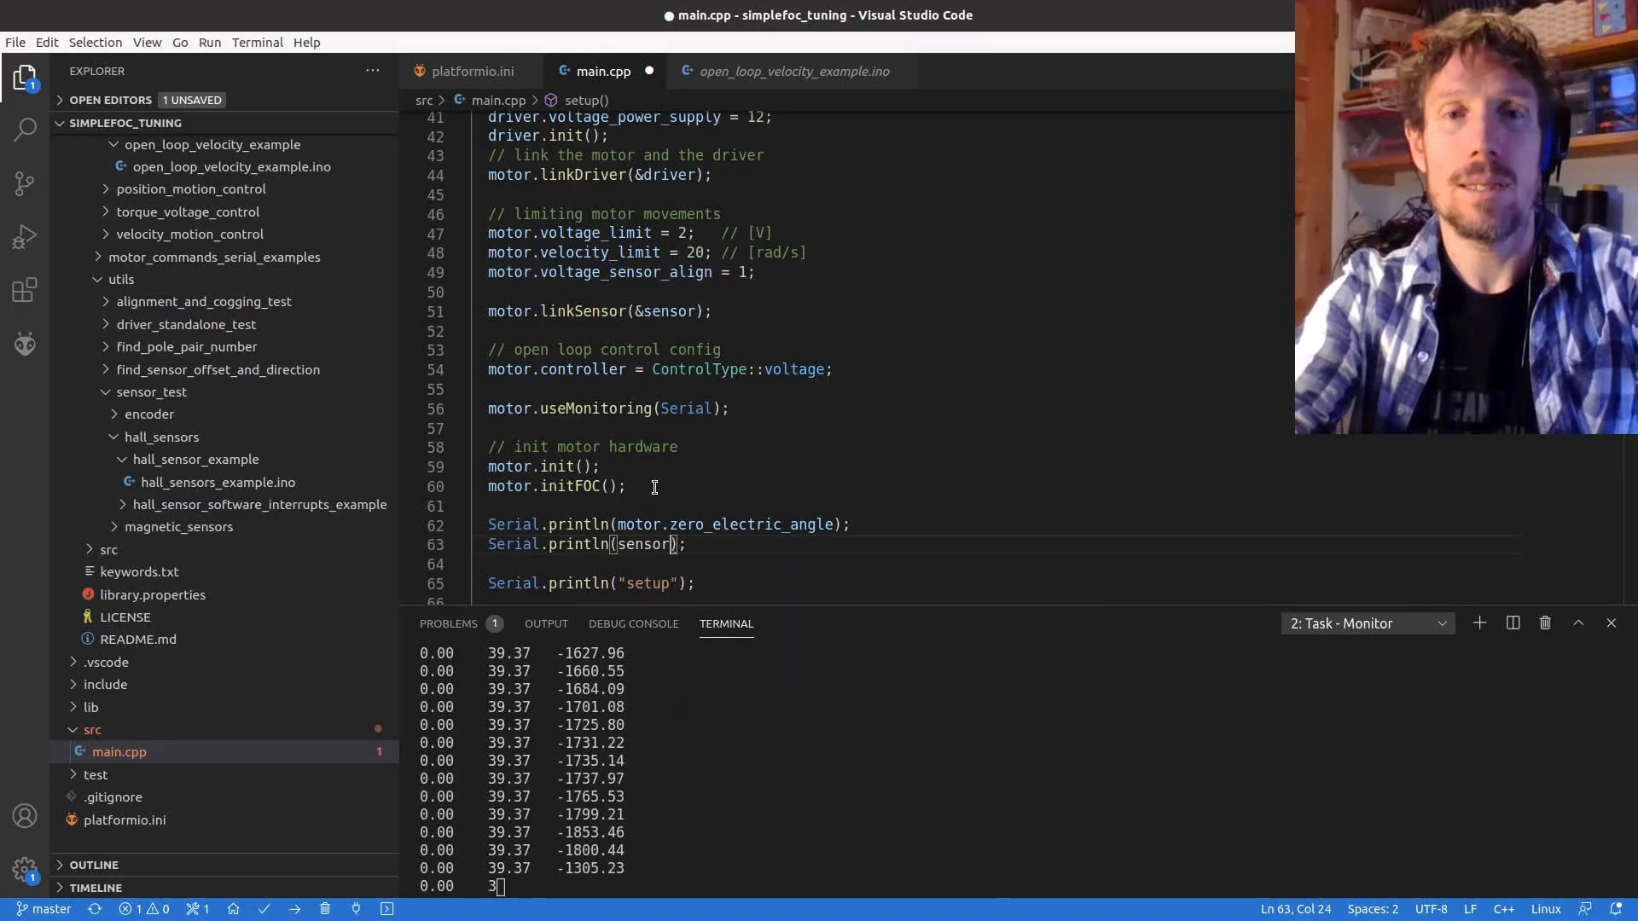
pyautogui.write('.na')
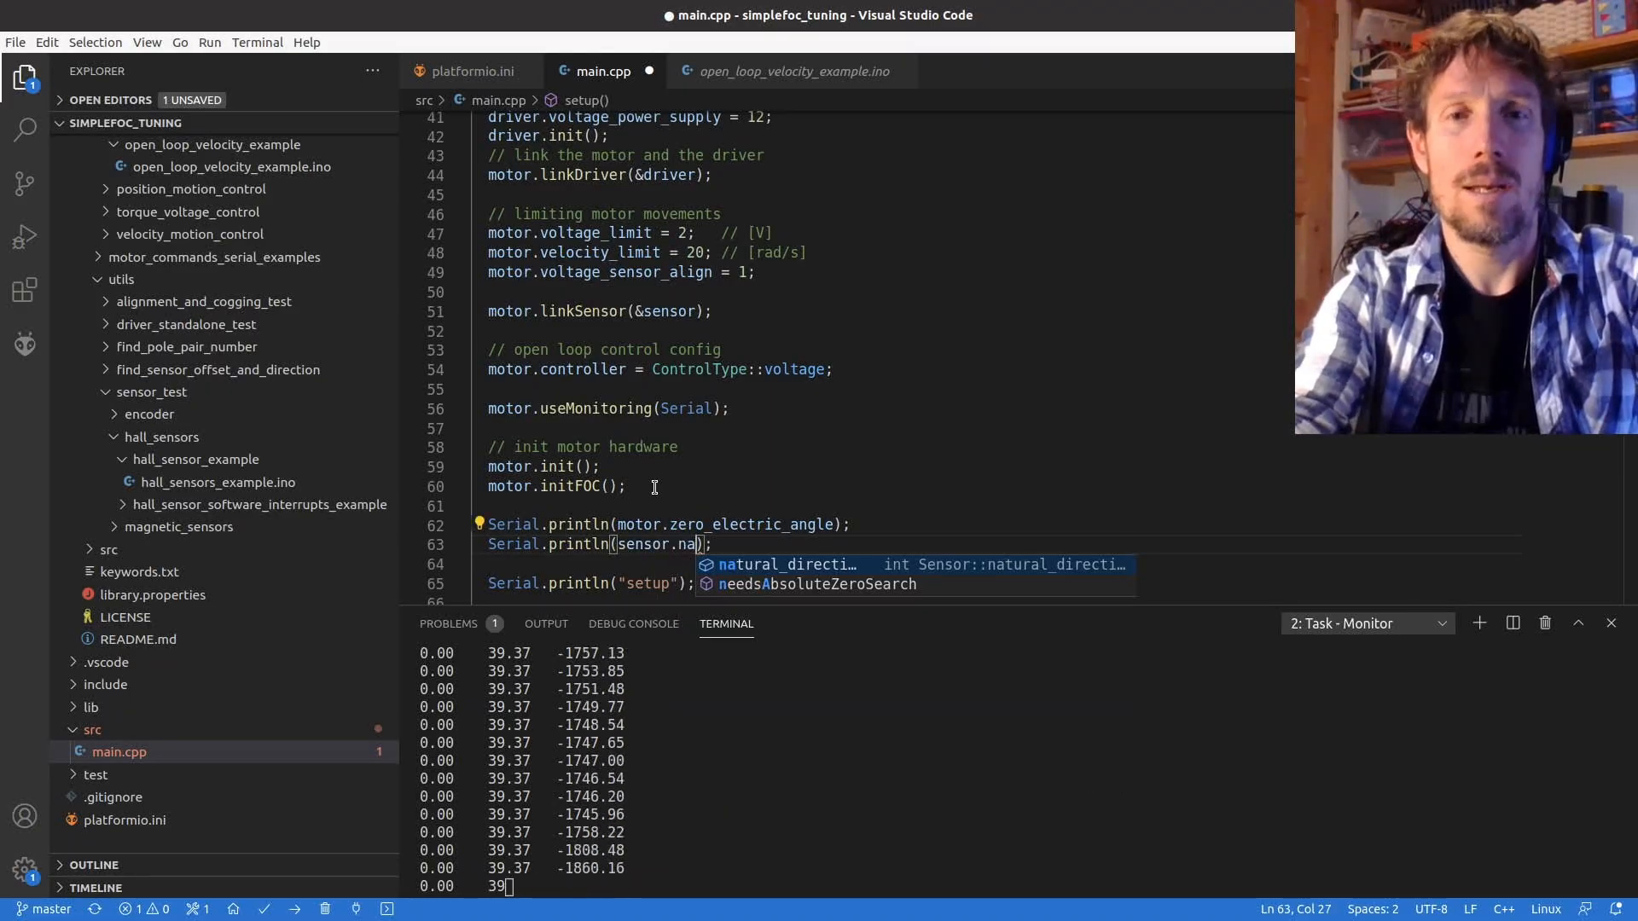
pyautogui.press('Tab')
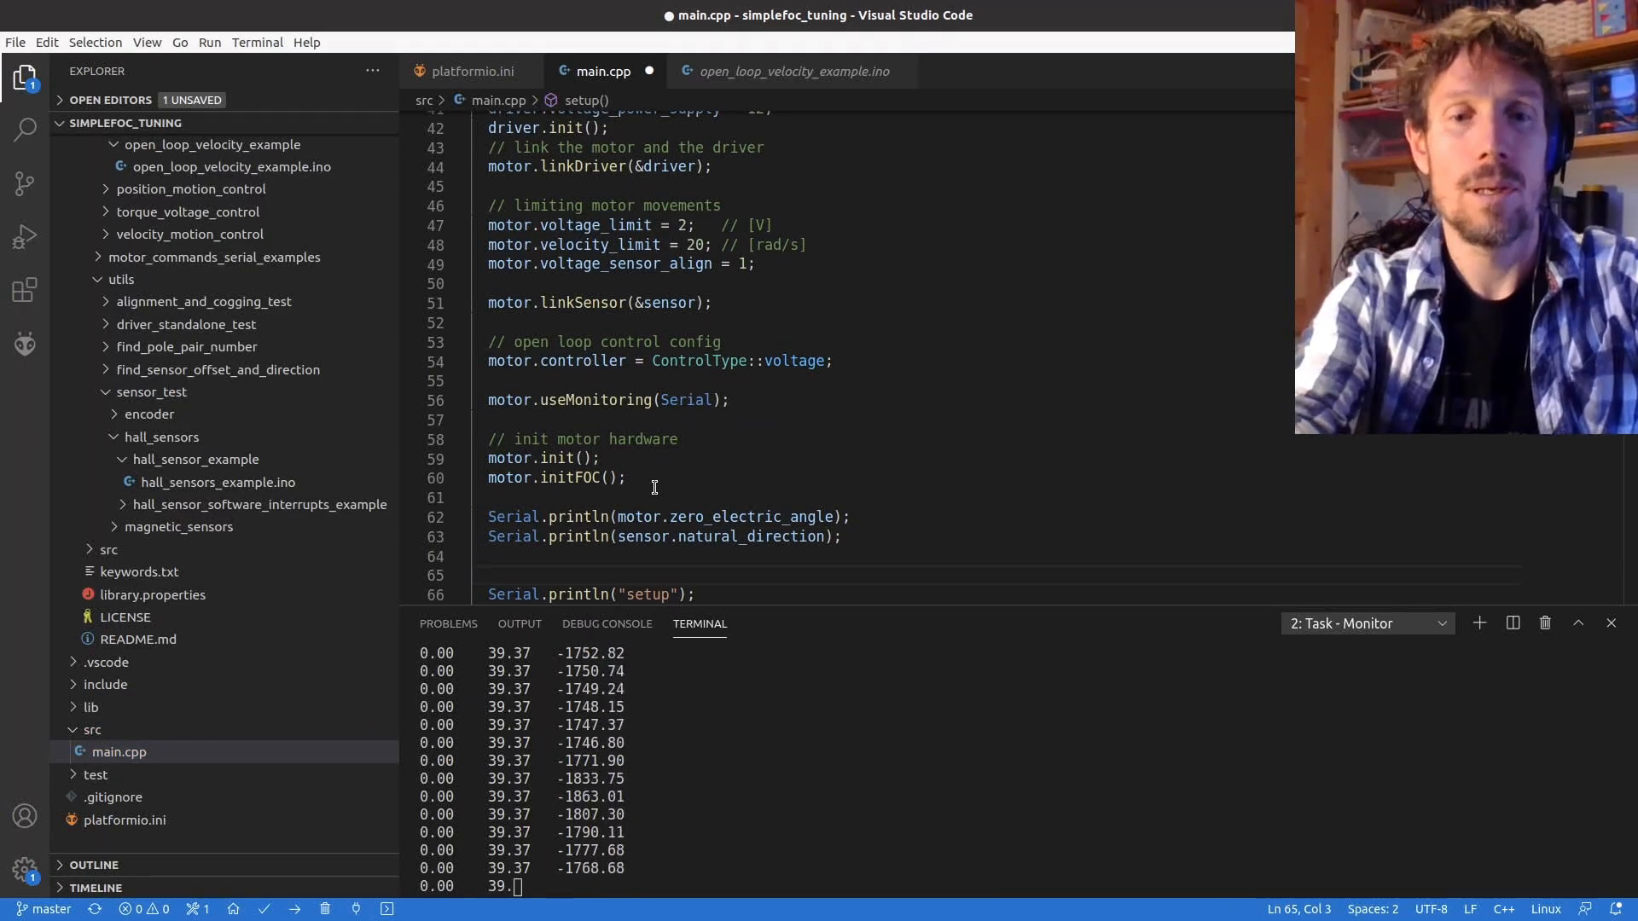
# - Add motor.disable(); and while(true); after the calibration prints
pyautogui.write('while(')
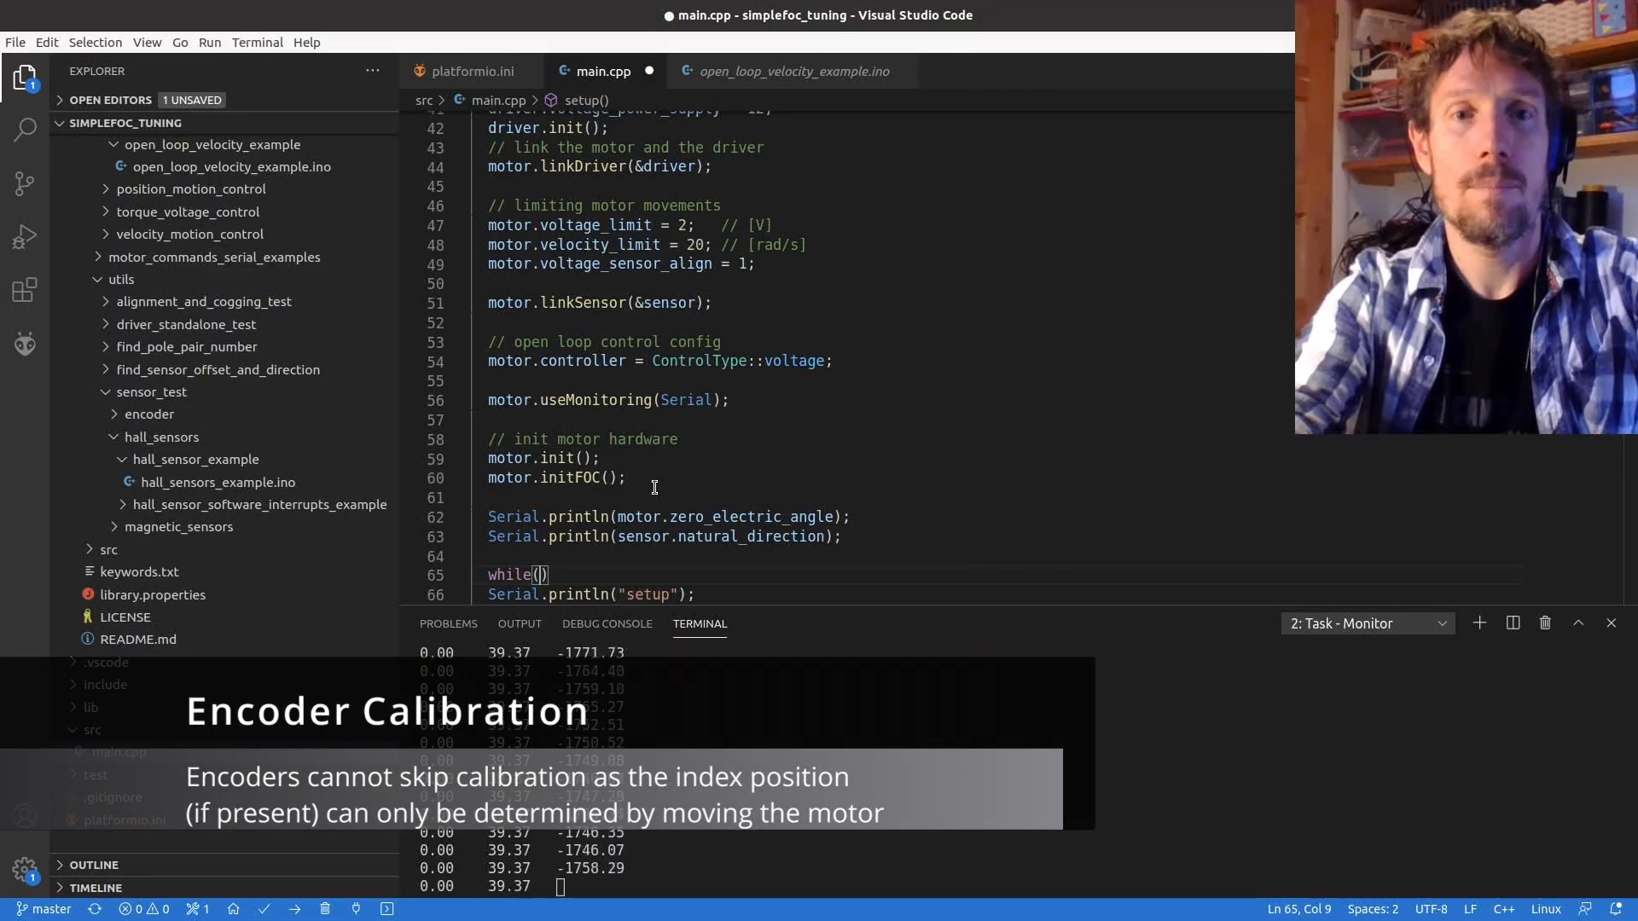
pyautogui.write('true')
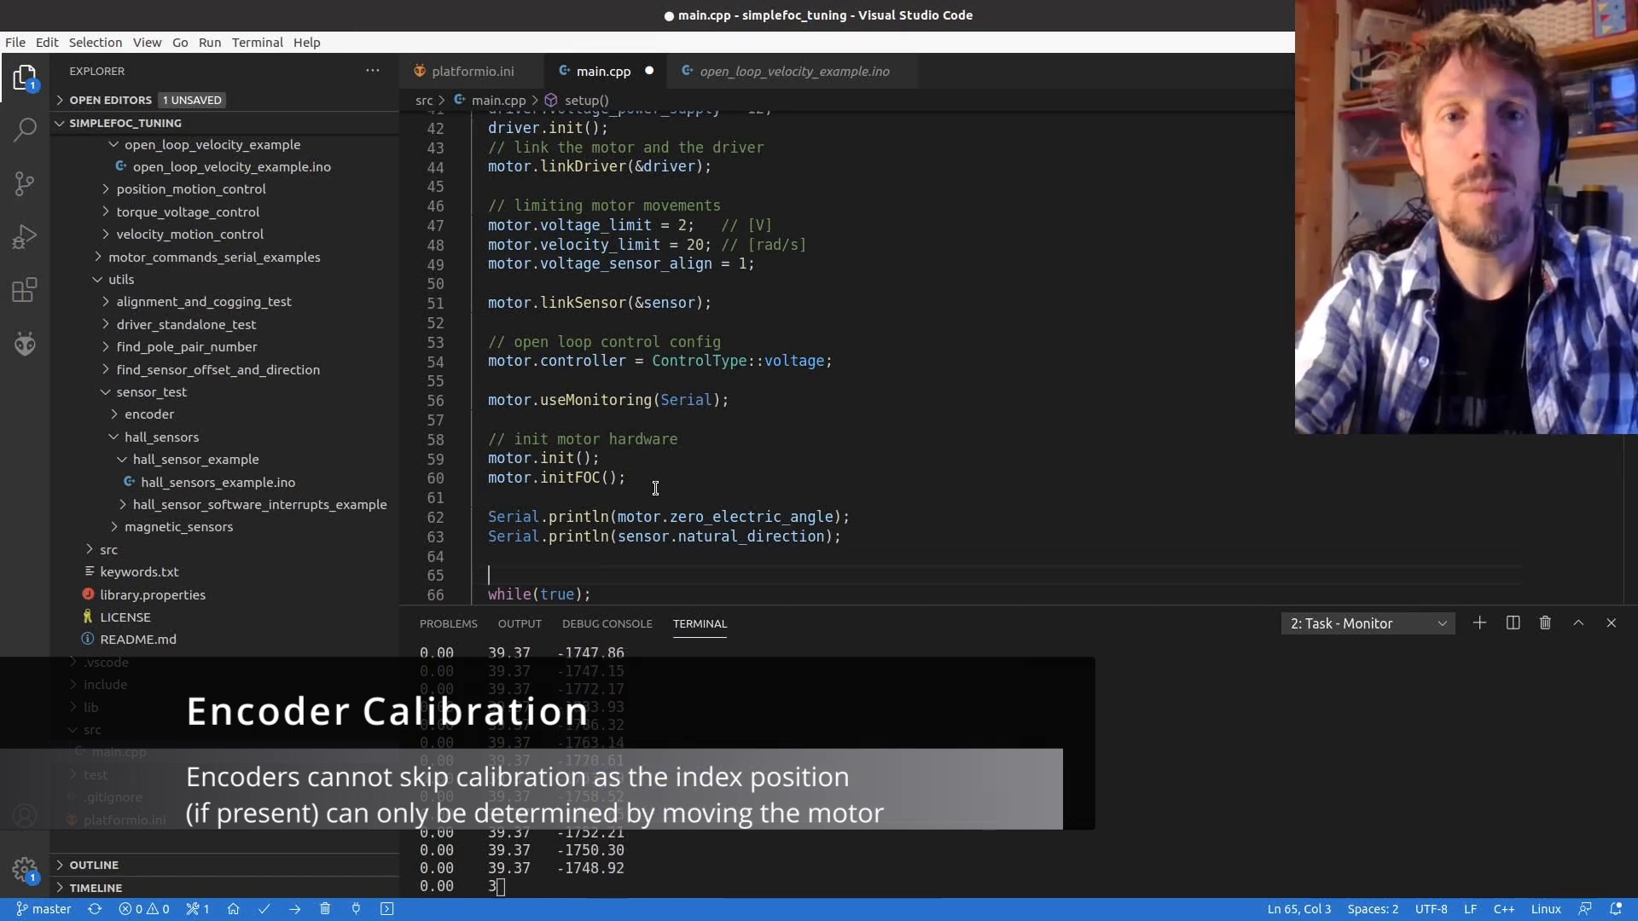
pyautogui.write('motr')
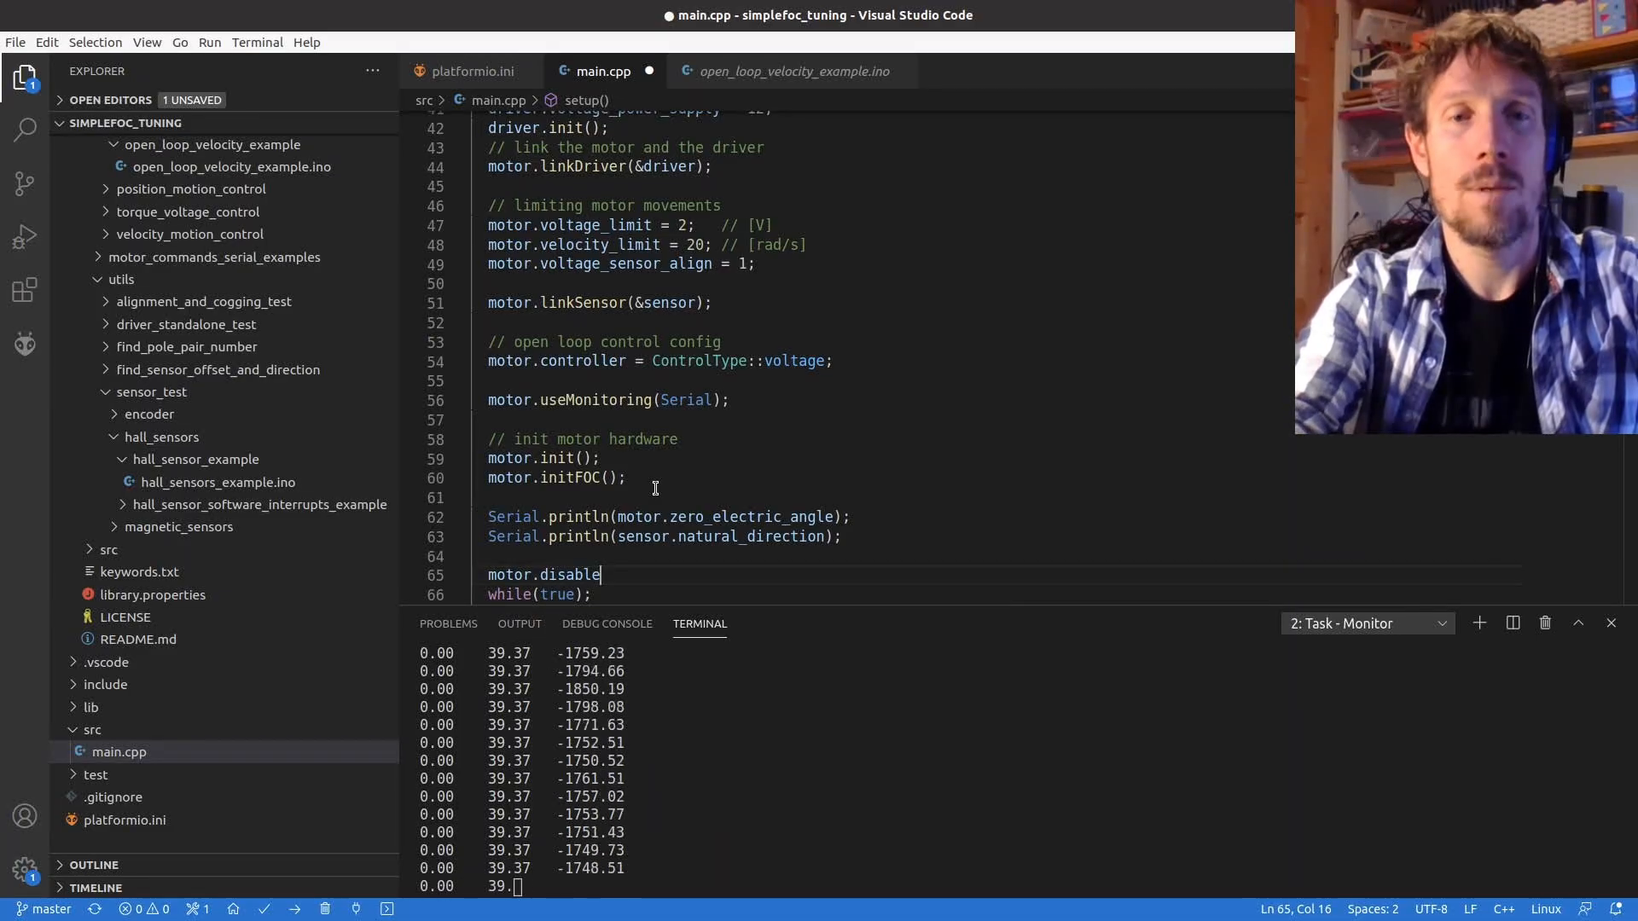
pyautogui.write('();')
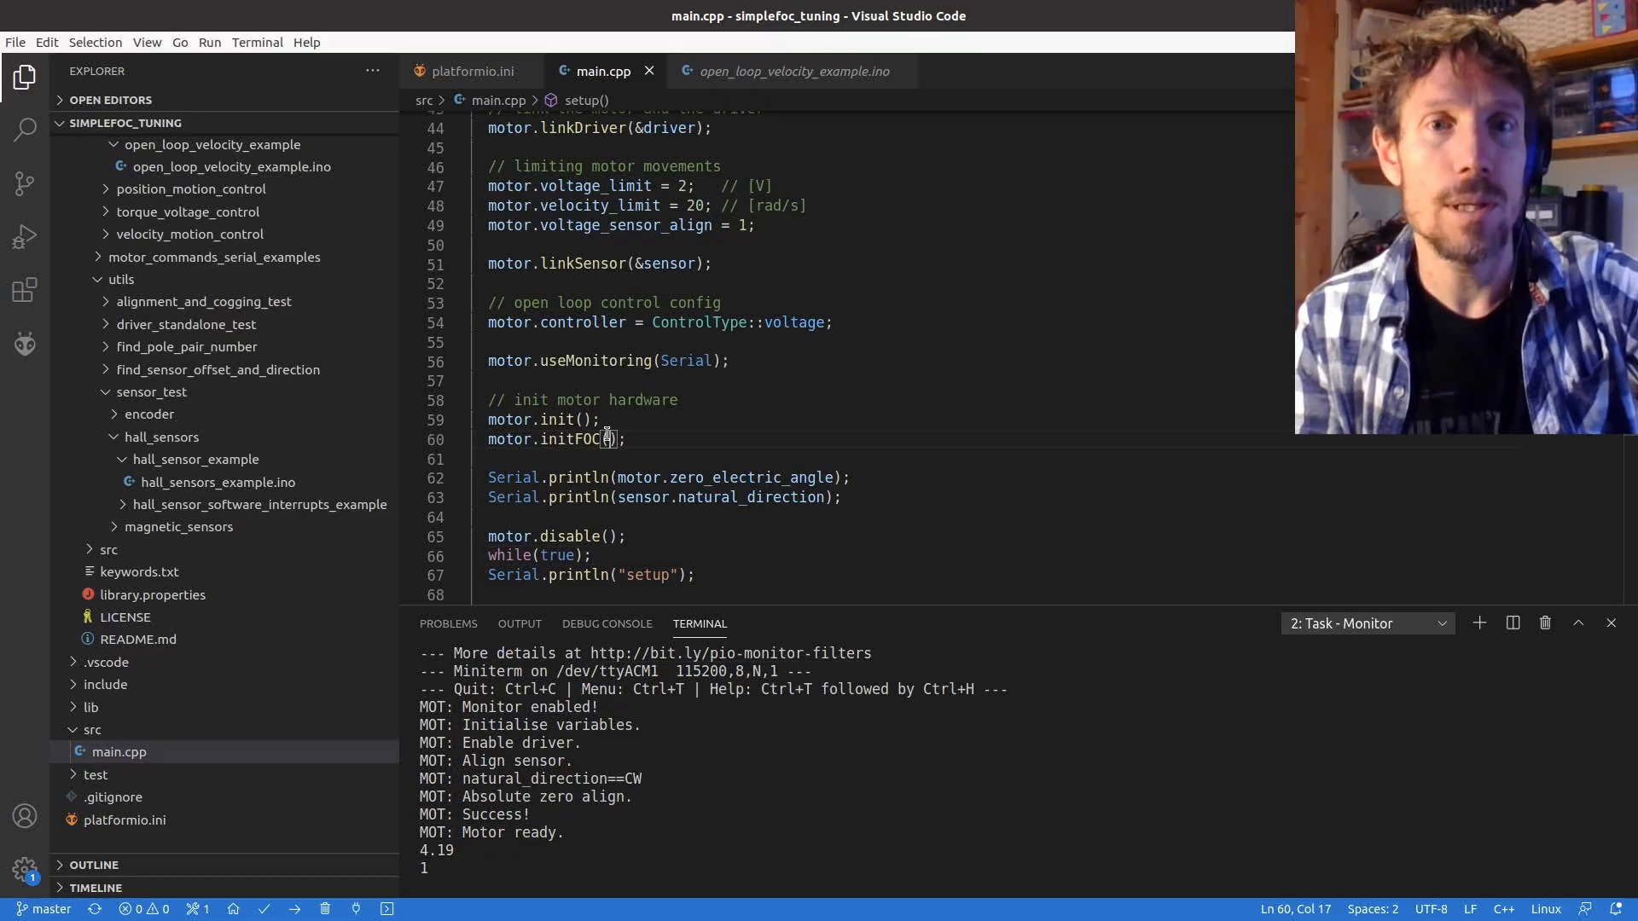
# - Change the call to motor.initFOC(4.19, Direction::CW)
pyautogui.write('4.19,')
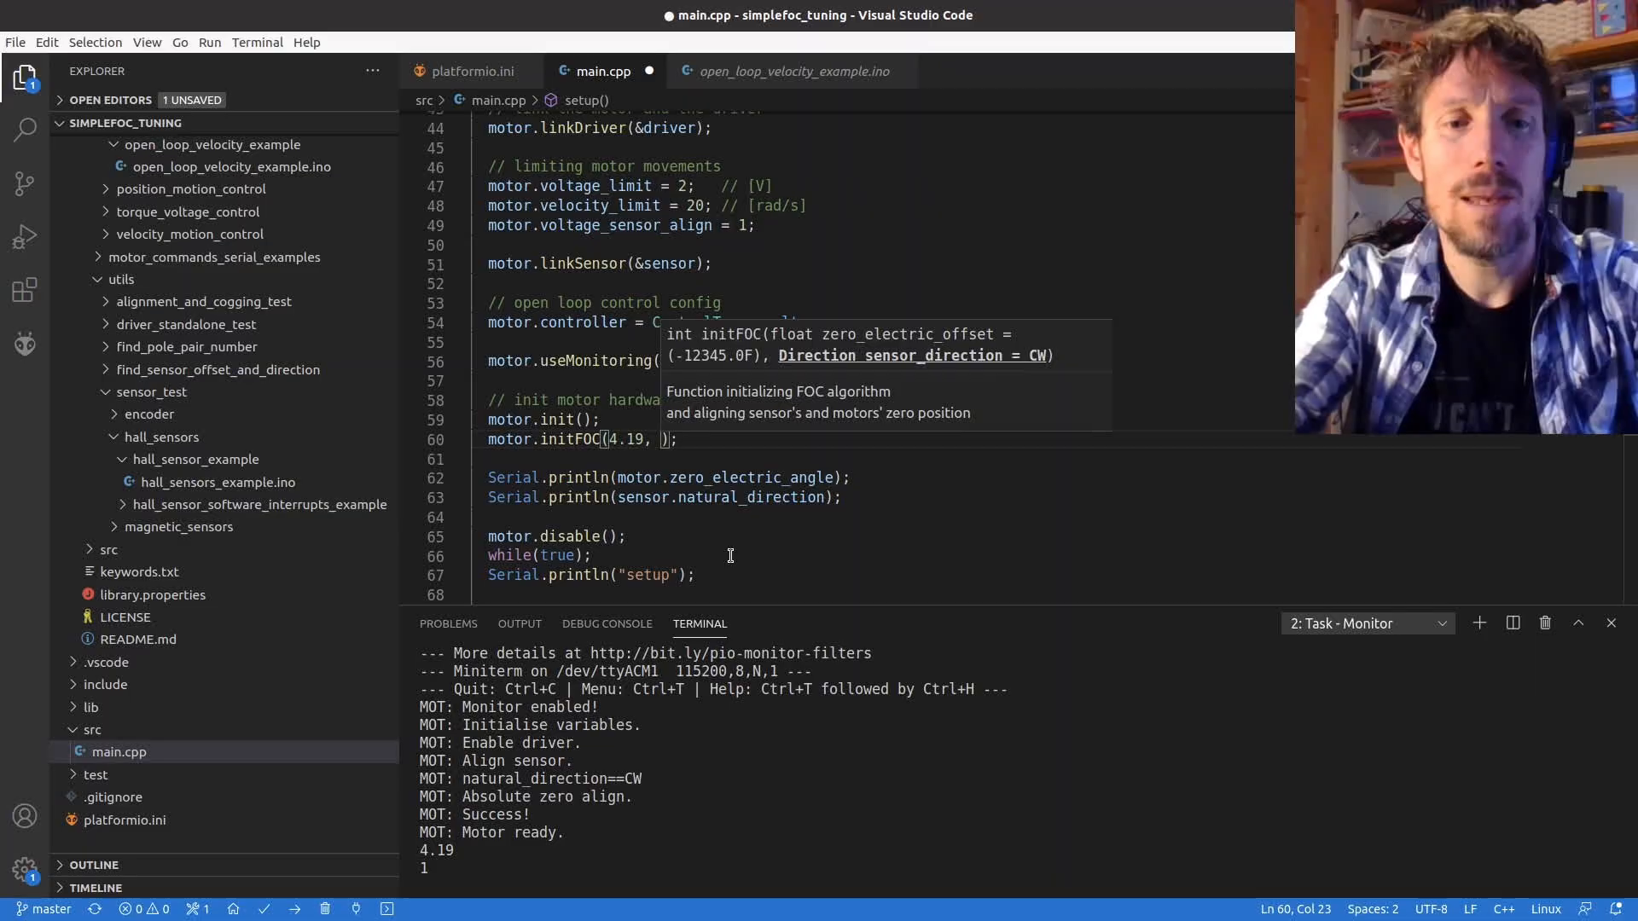
pyautogui.write('Direction::')
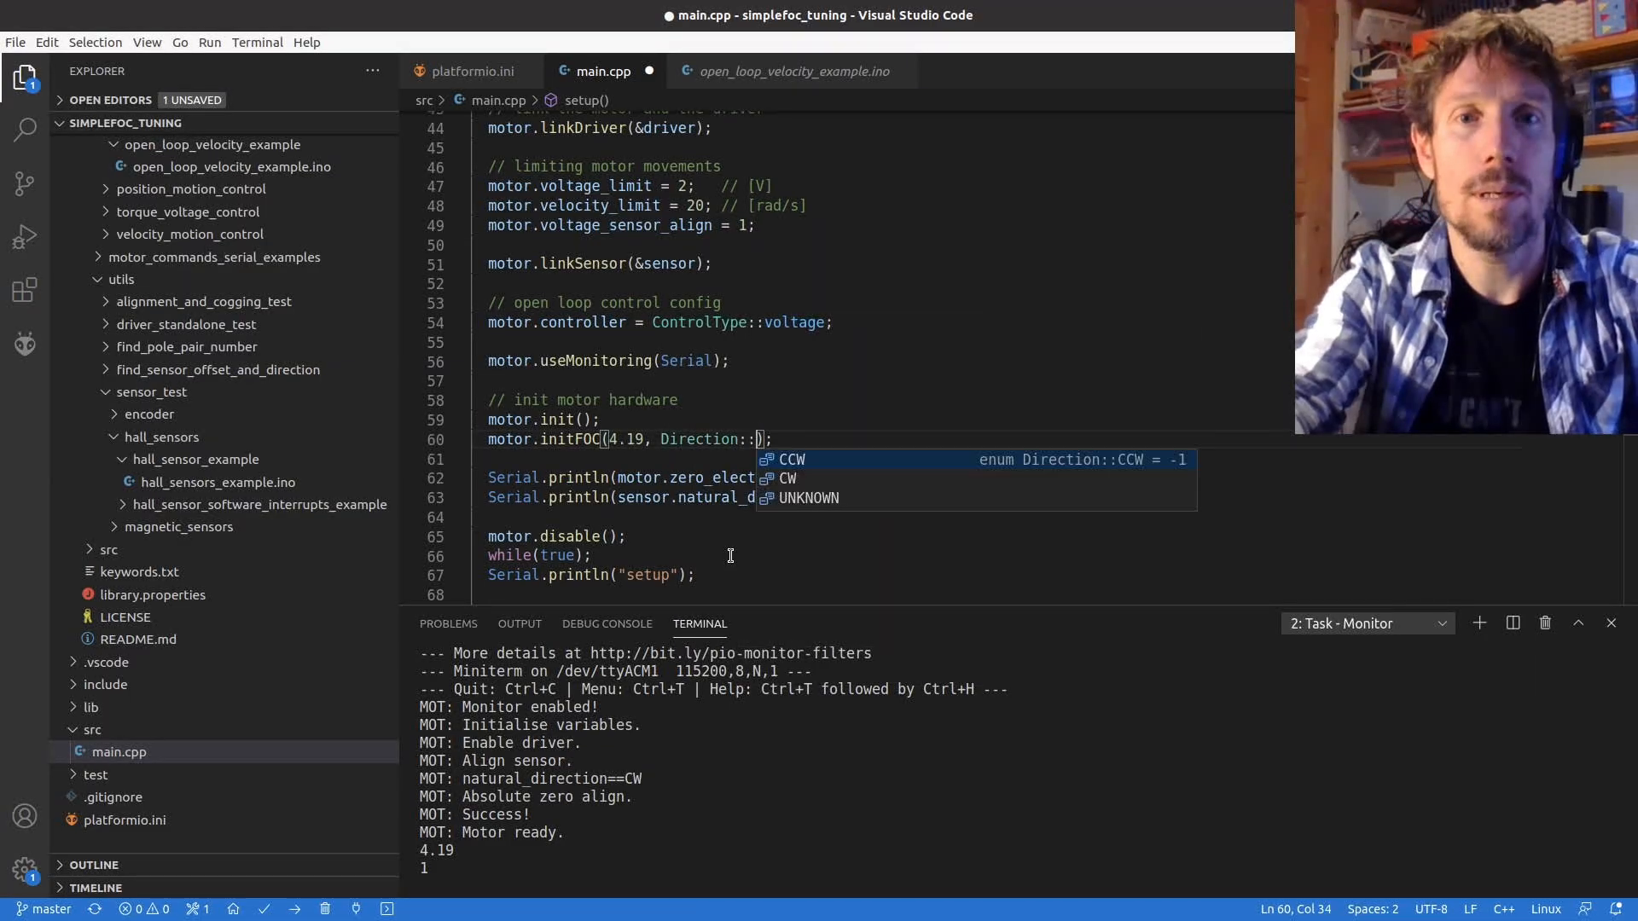
pyautogui.write('CW')
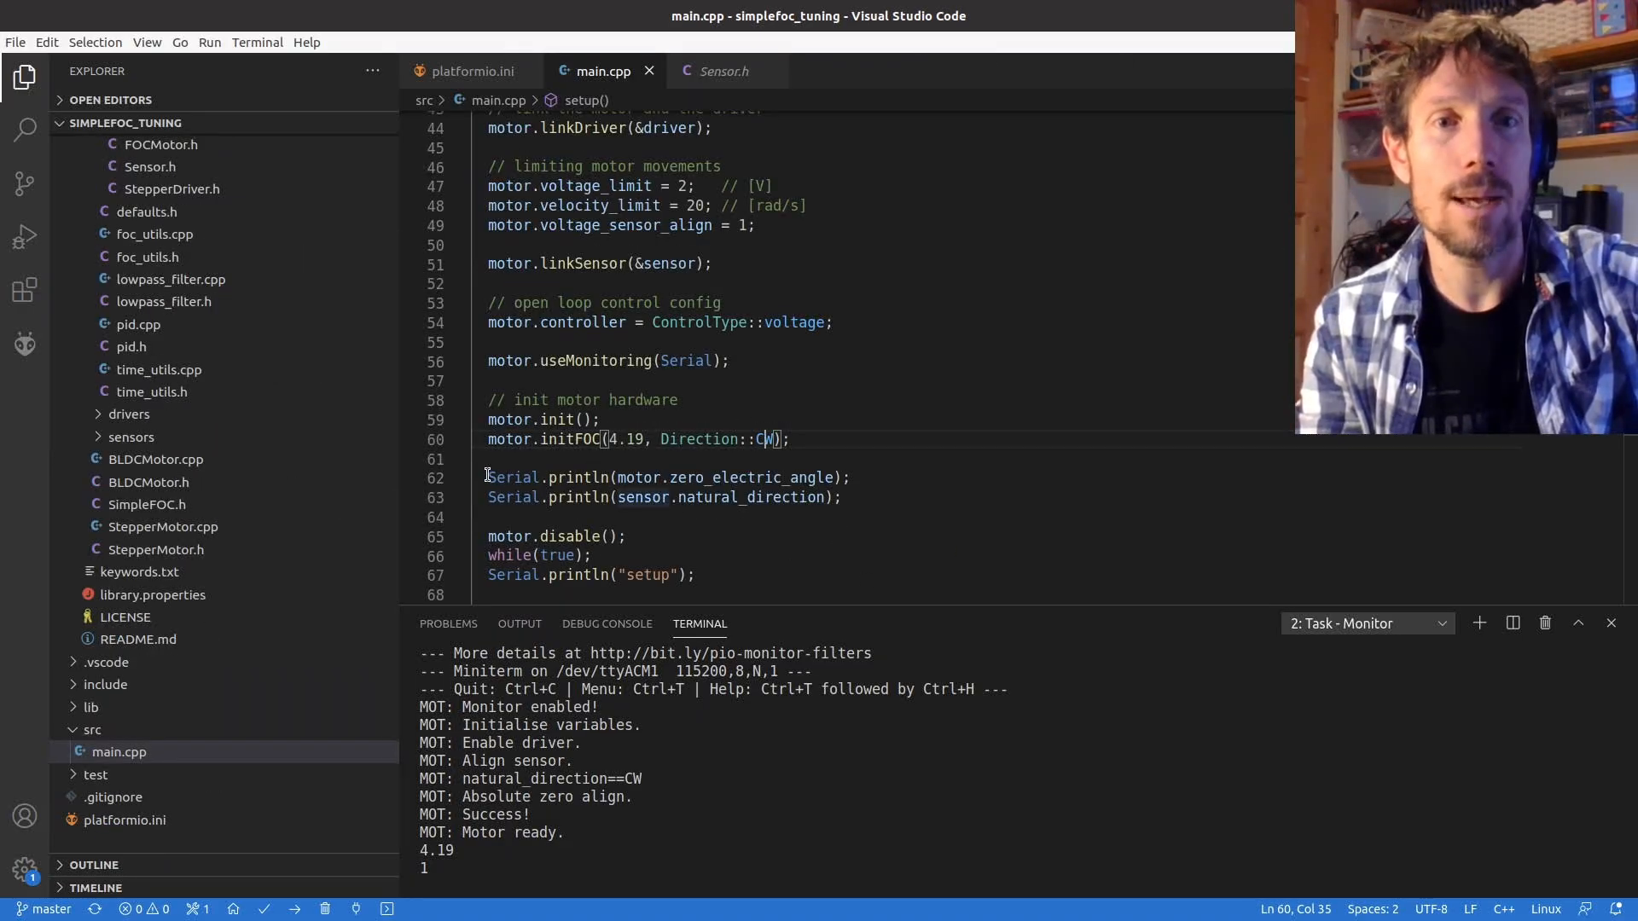
# - Delete the temporary print, disable and halt lines
pyautogui.moveTo(488, 477); pyautogui.dragTo(572, 574)
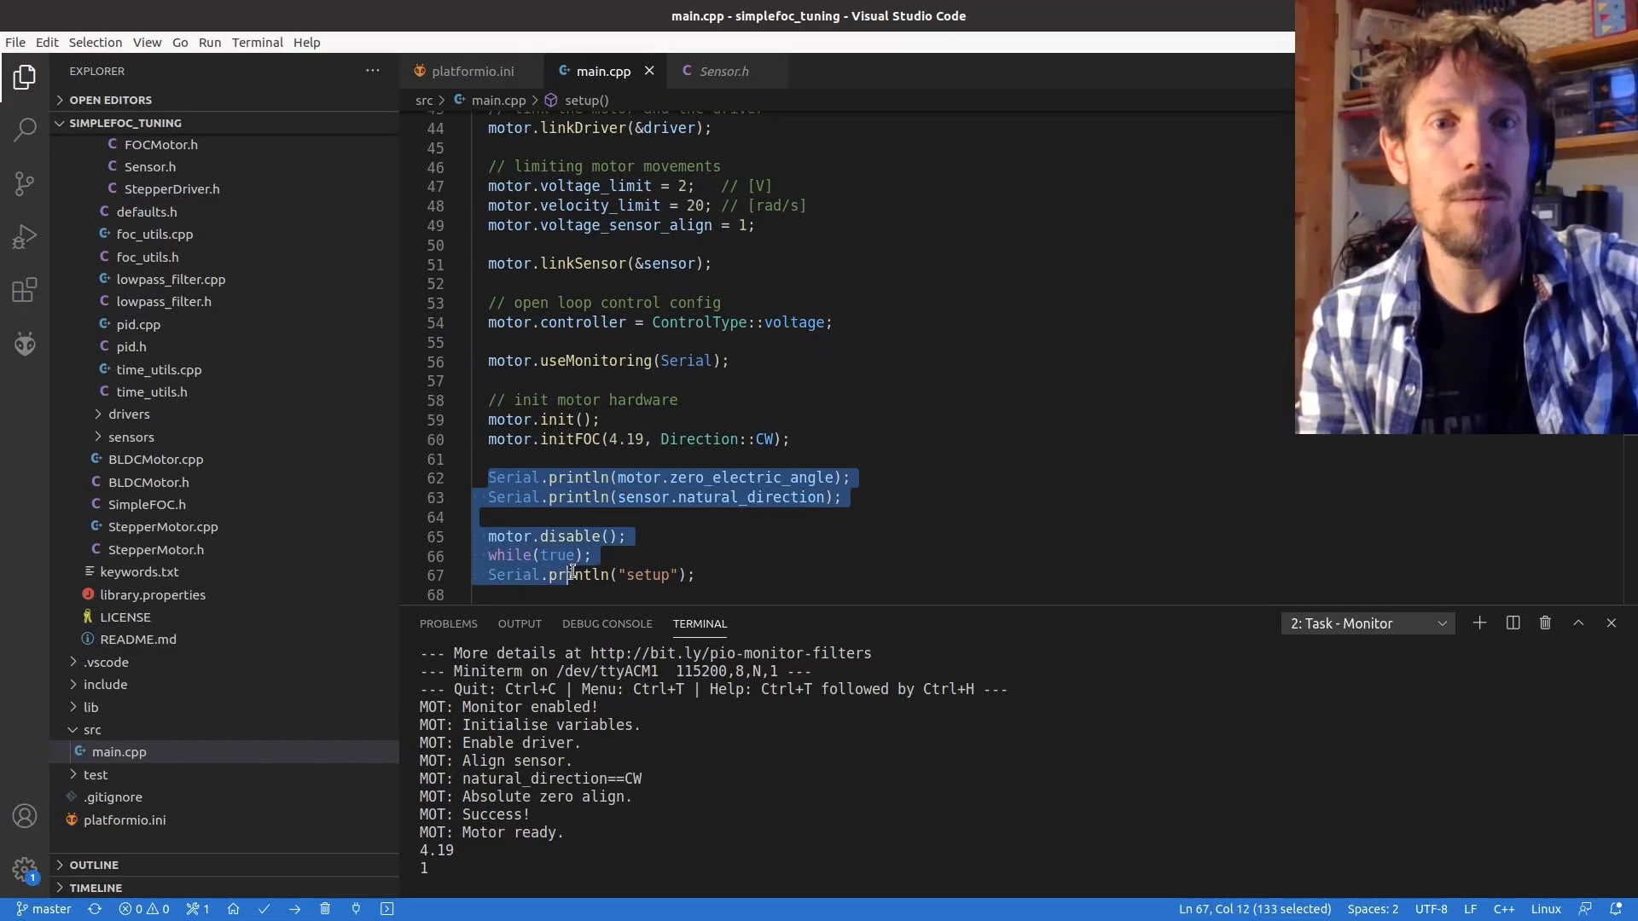
pyautogui.press('Delete')
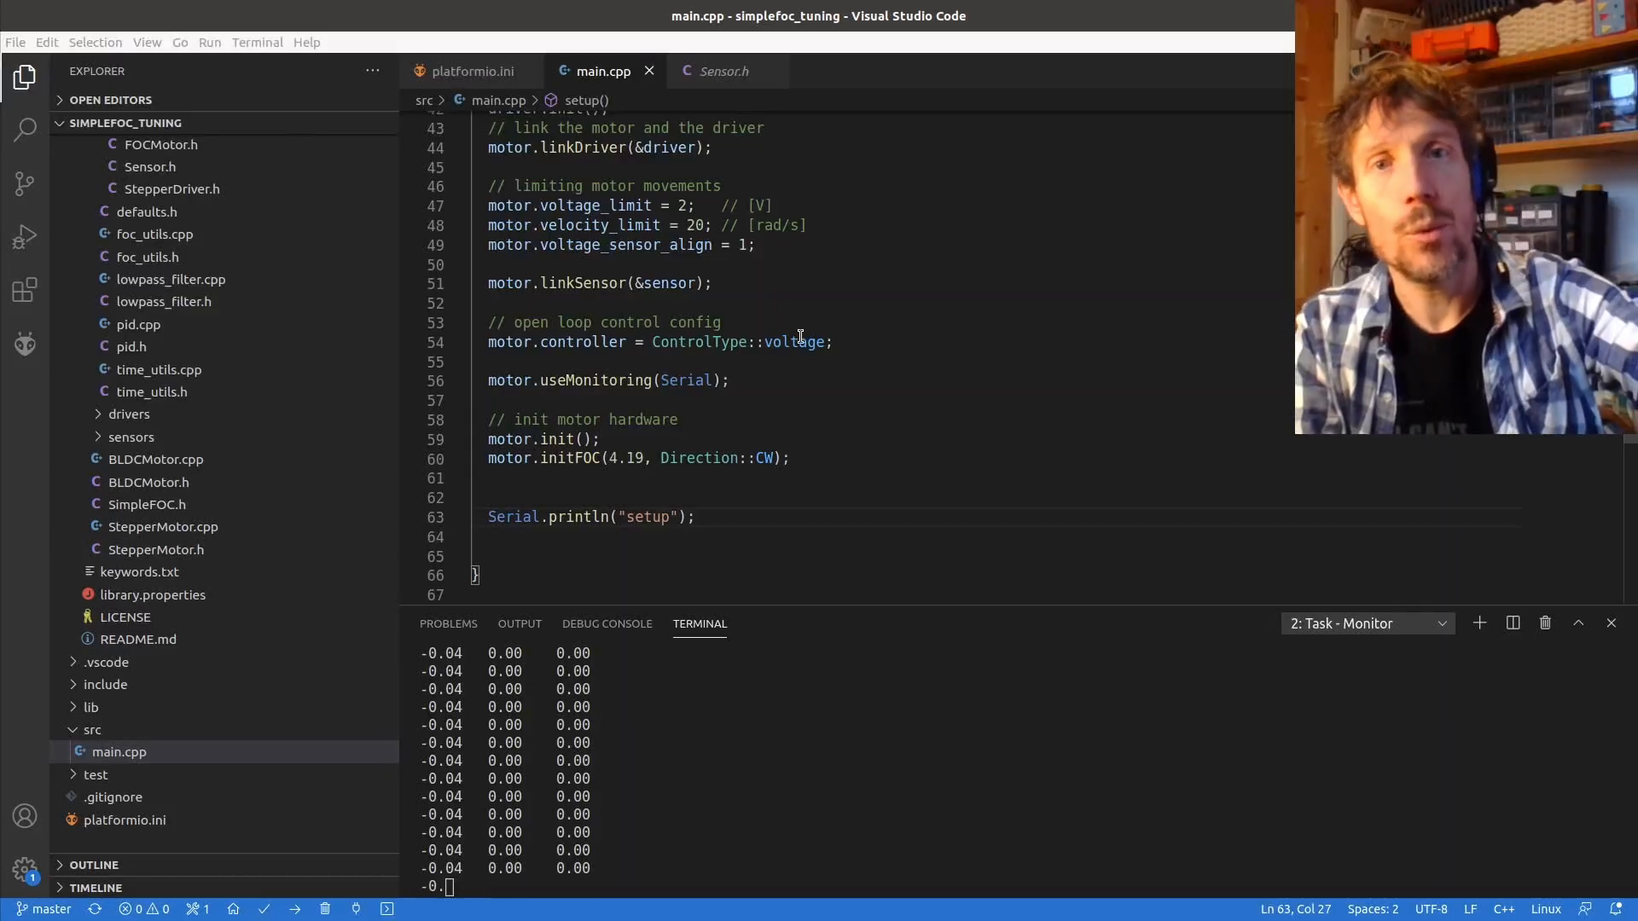
# - Set ControlType::velocity and add motor.PID_velocity.P = 0.0; in setup
pyautogui.write('ve')
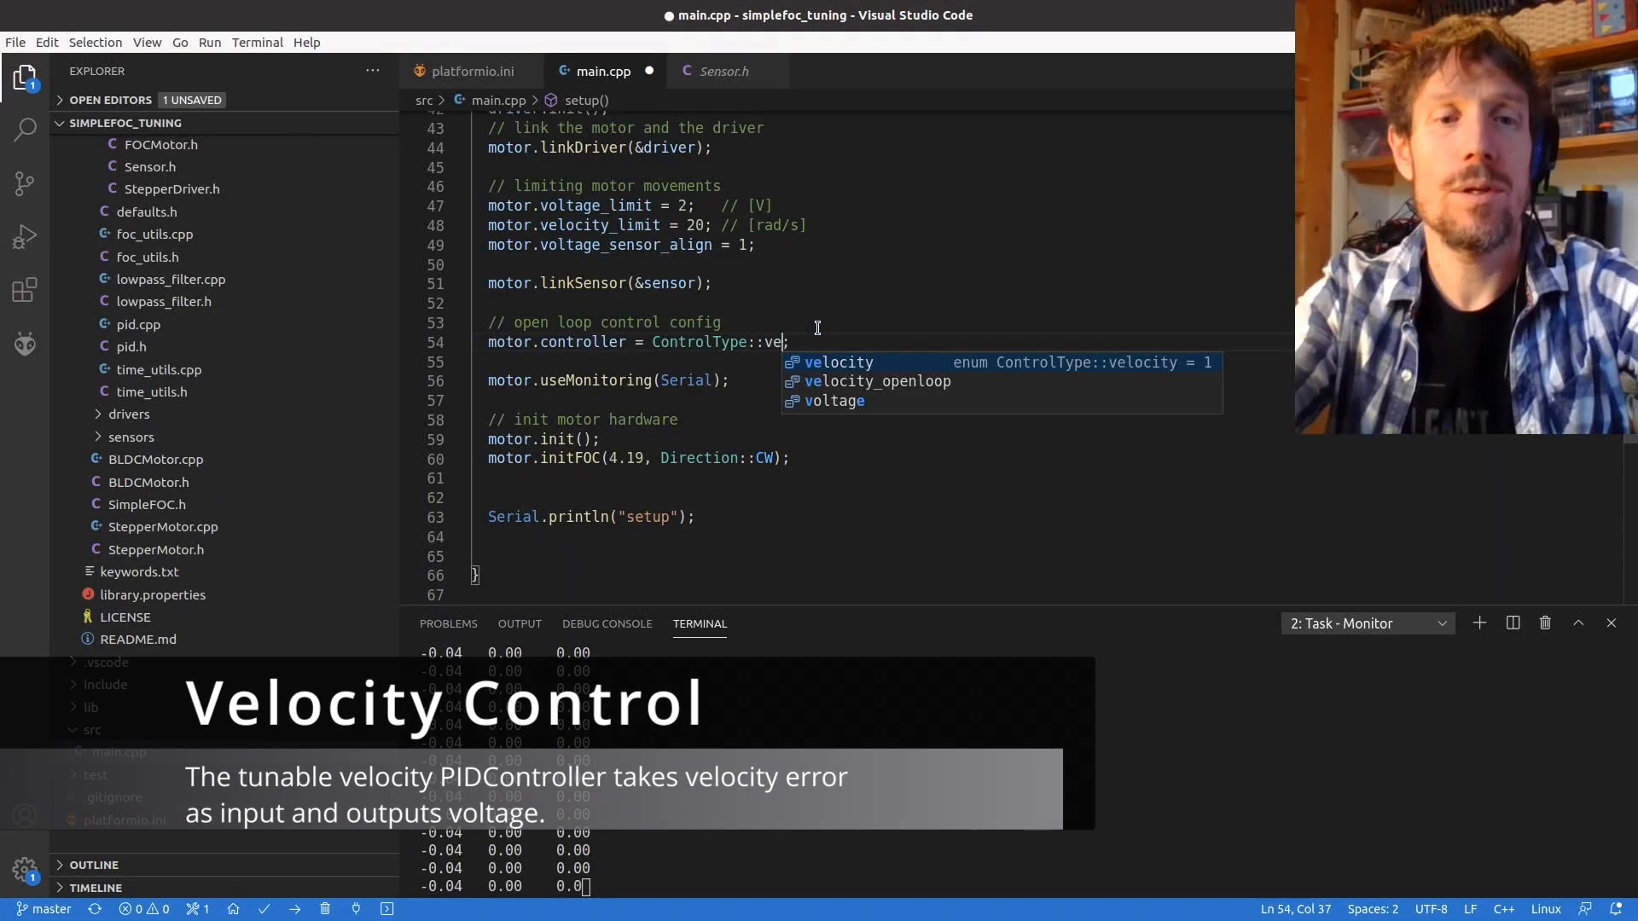
pyautogui.write('locity')
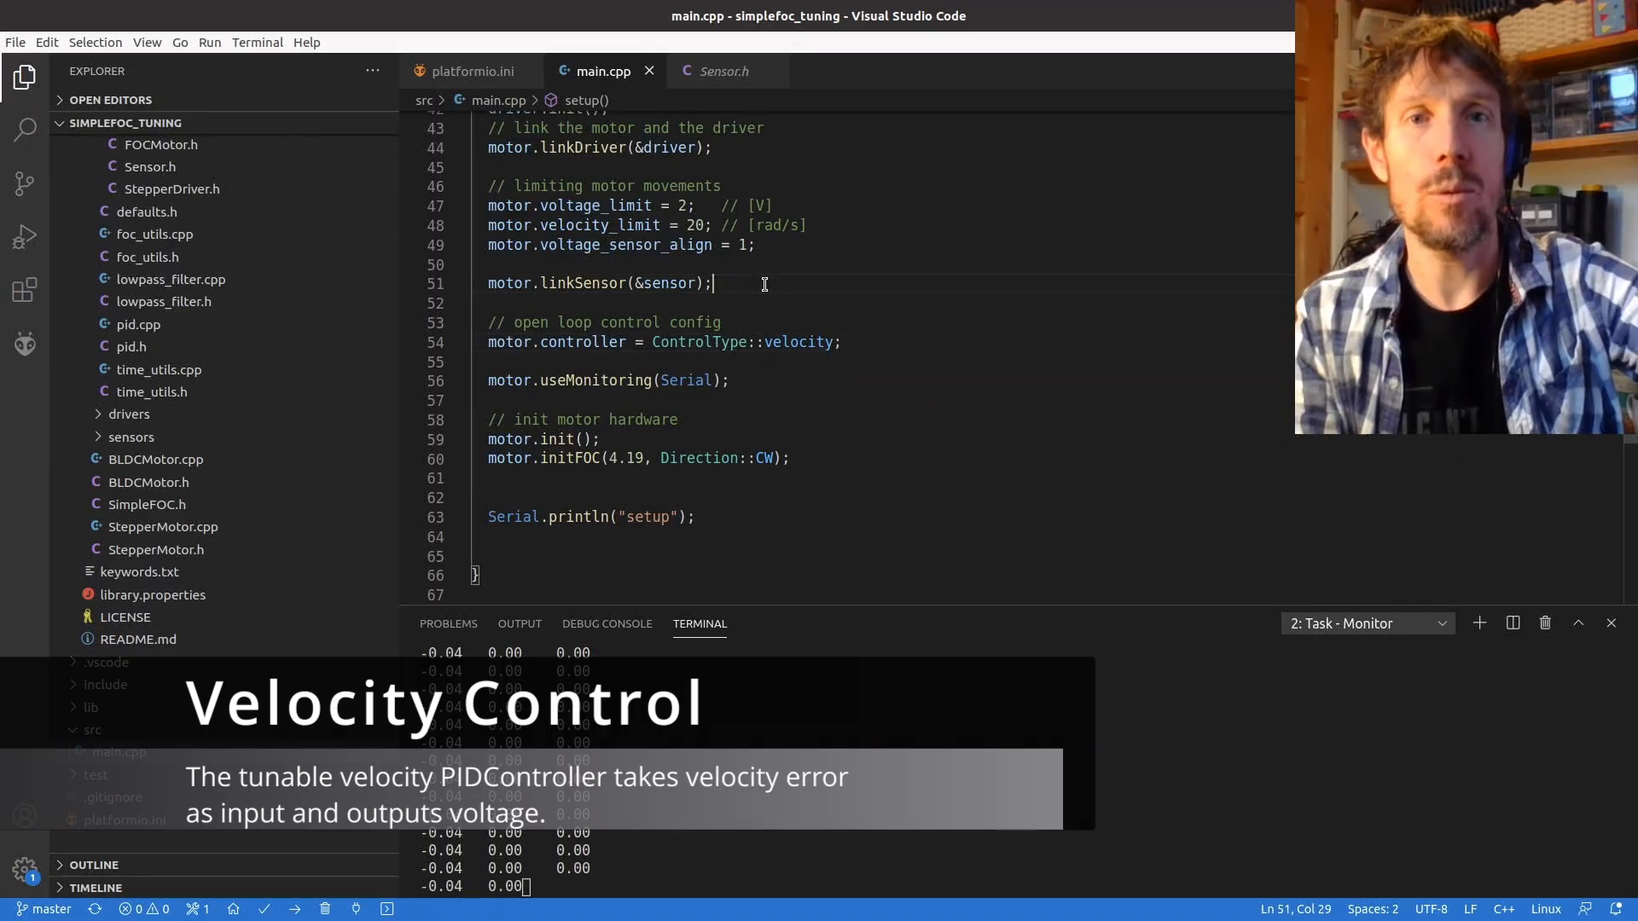
pyautogui.write('motor.PID_velocity.P = 0.0;')
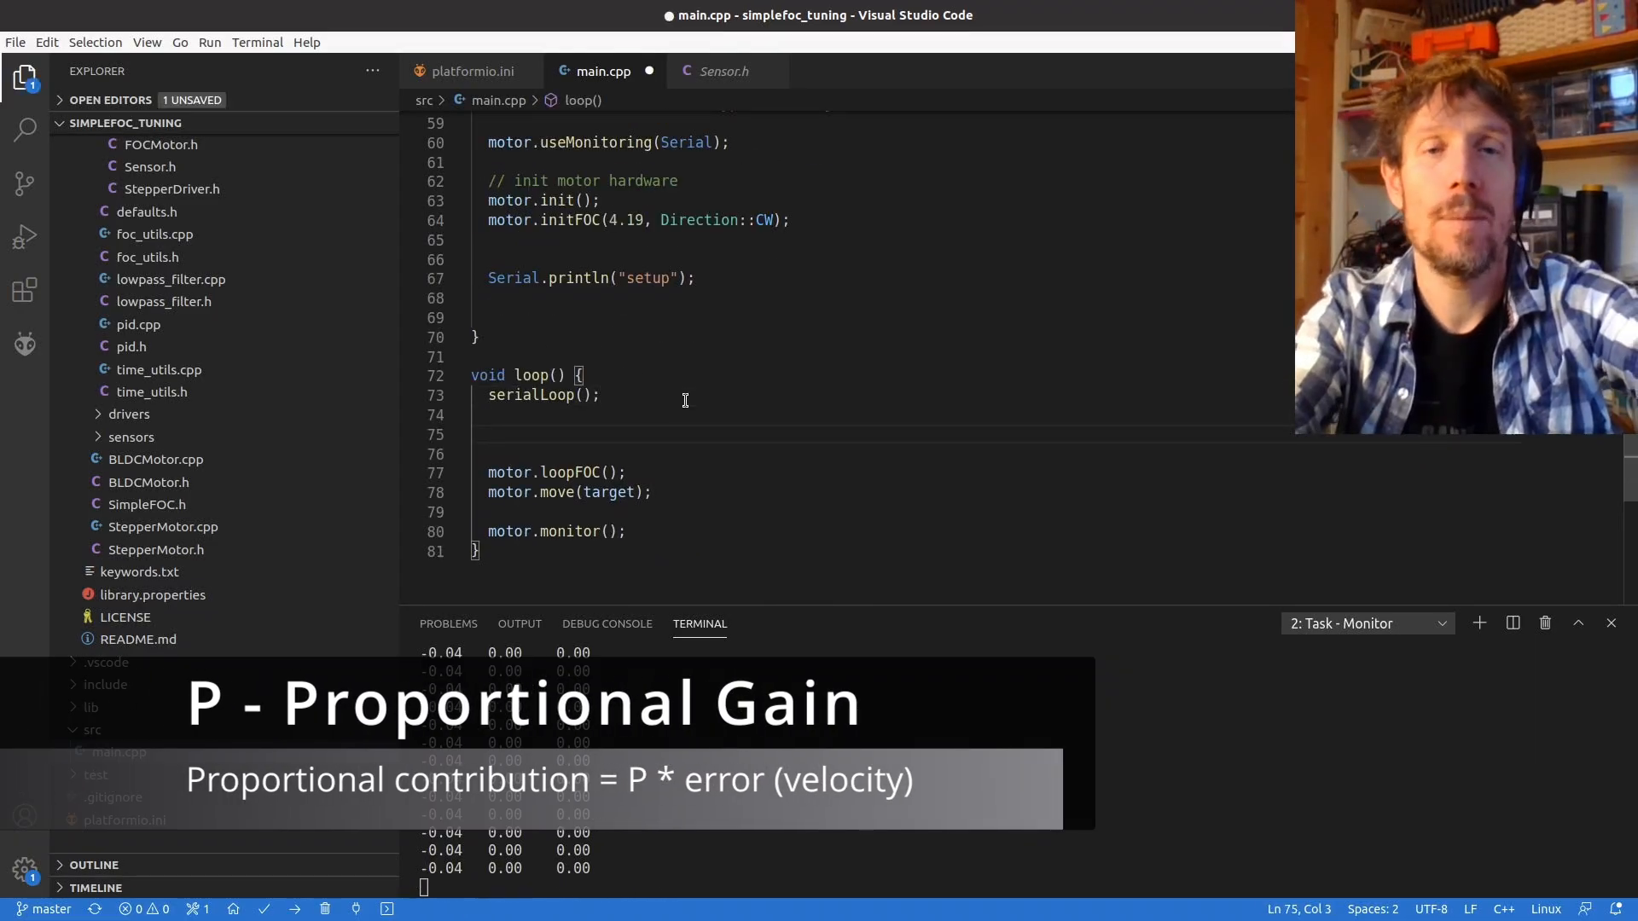
# - Edit the velocity PID gain line and the target assignment in setup
pyautogui.write('motor.PID_velocity.P =')
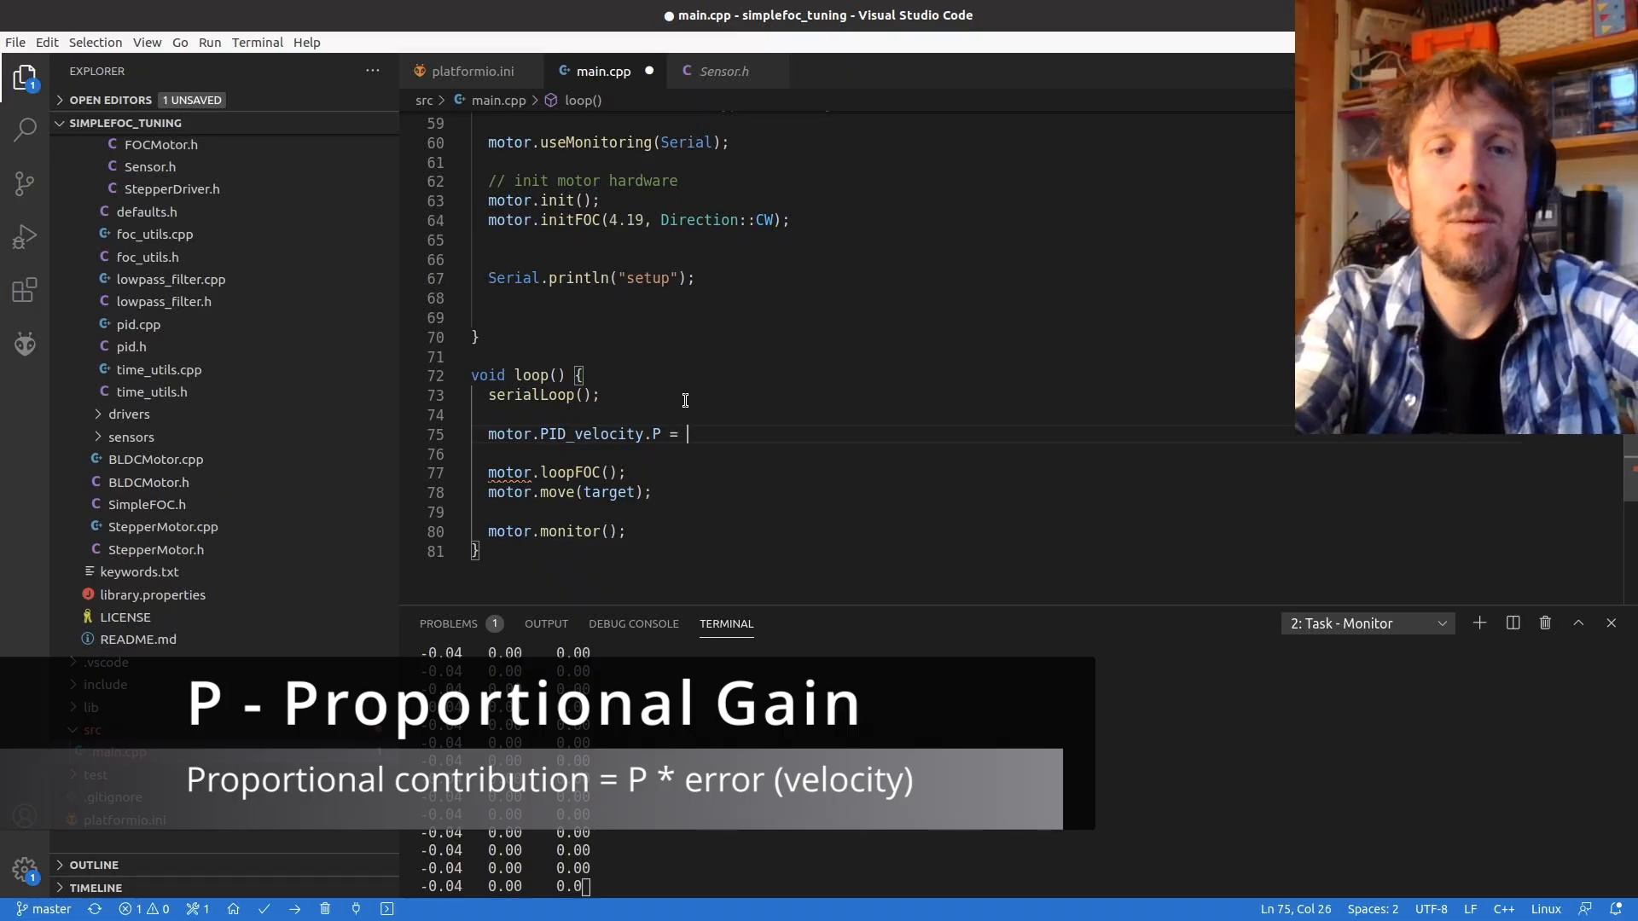
pyautogui.write('t')
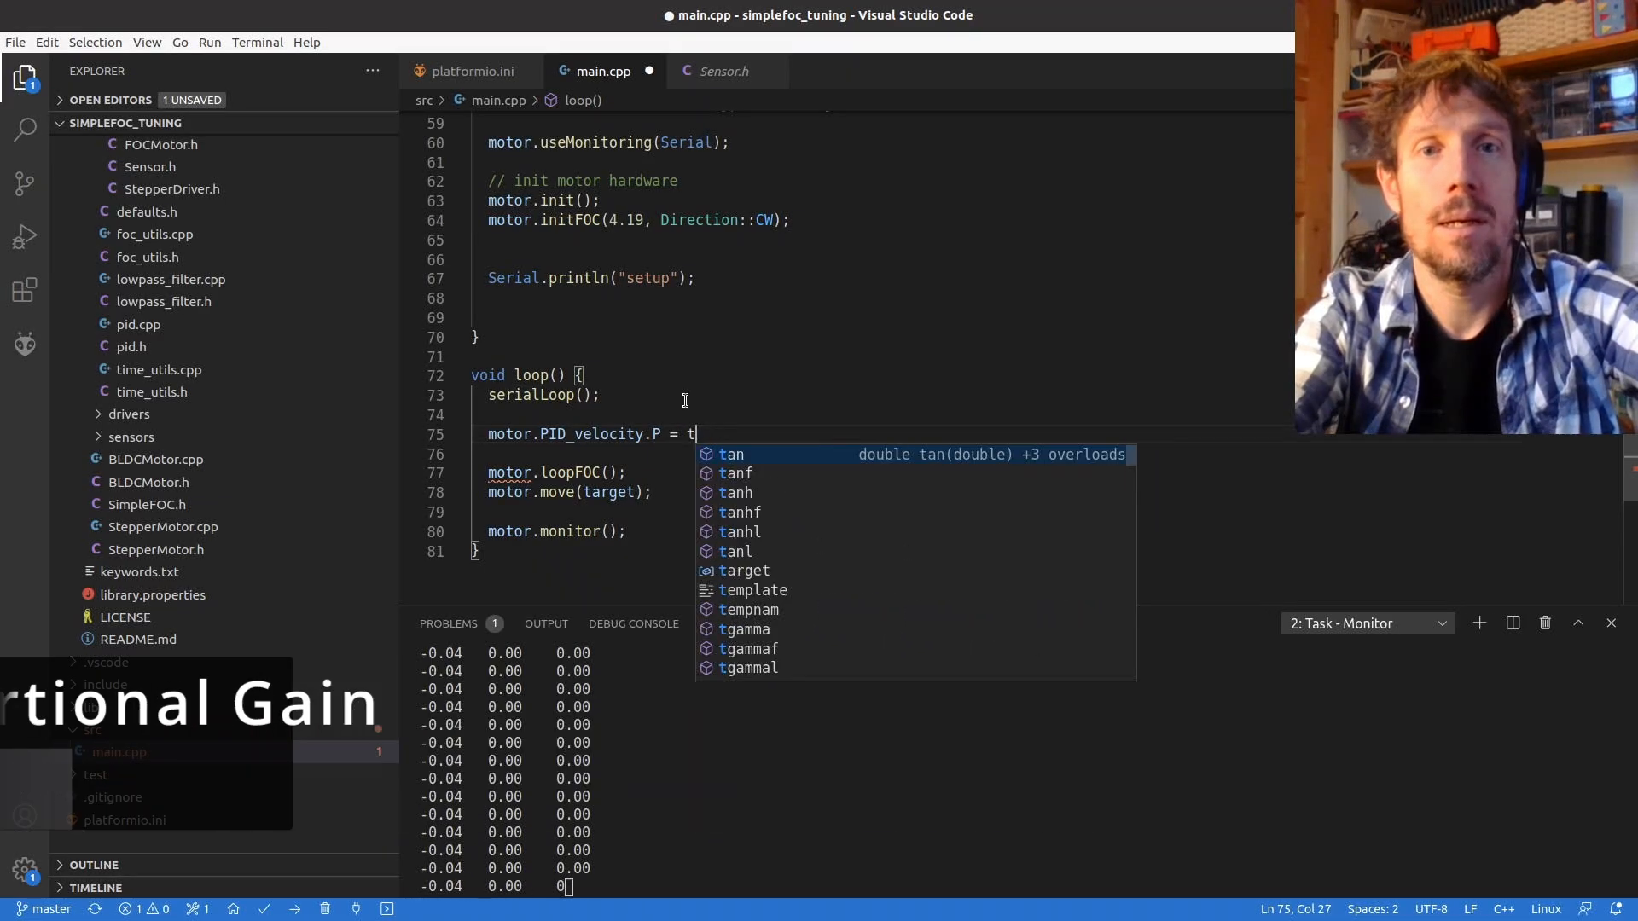
pyautogui.write('arger')
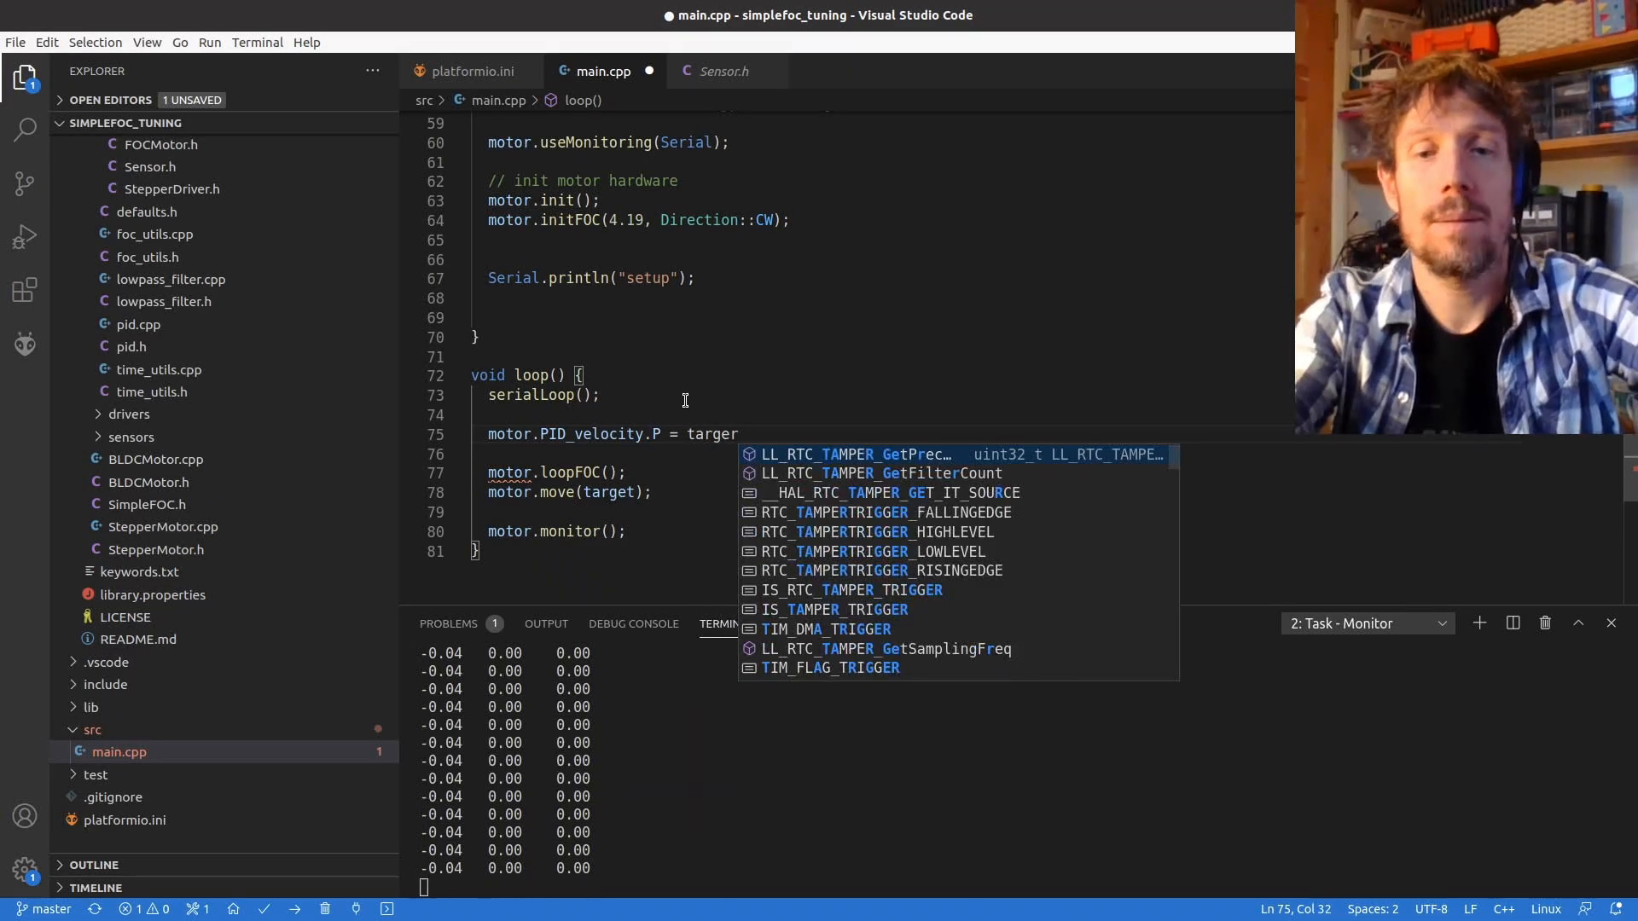
pyautogui.write('t;')
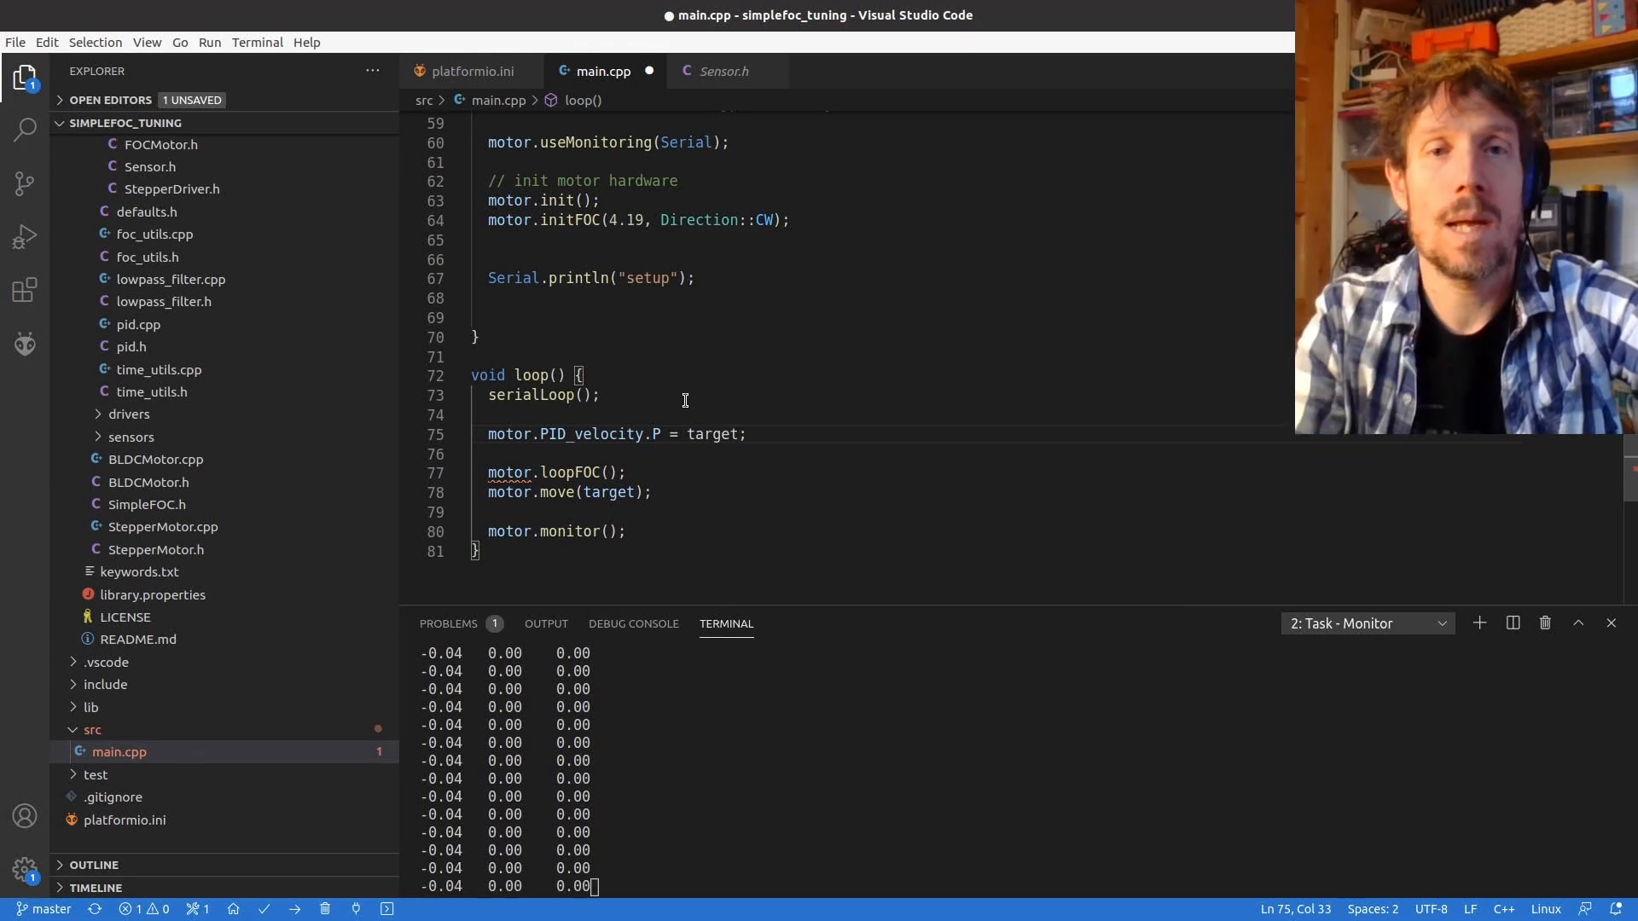
# - Change motor.move(target) to motor.move(5.0) and save
pyautogui.doubleClick(608, 492)
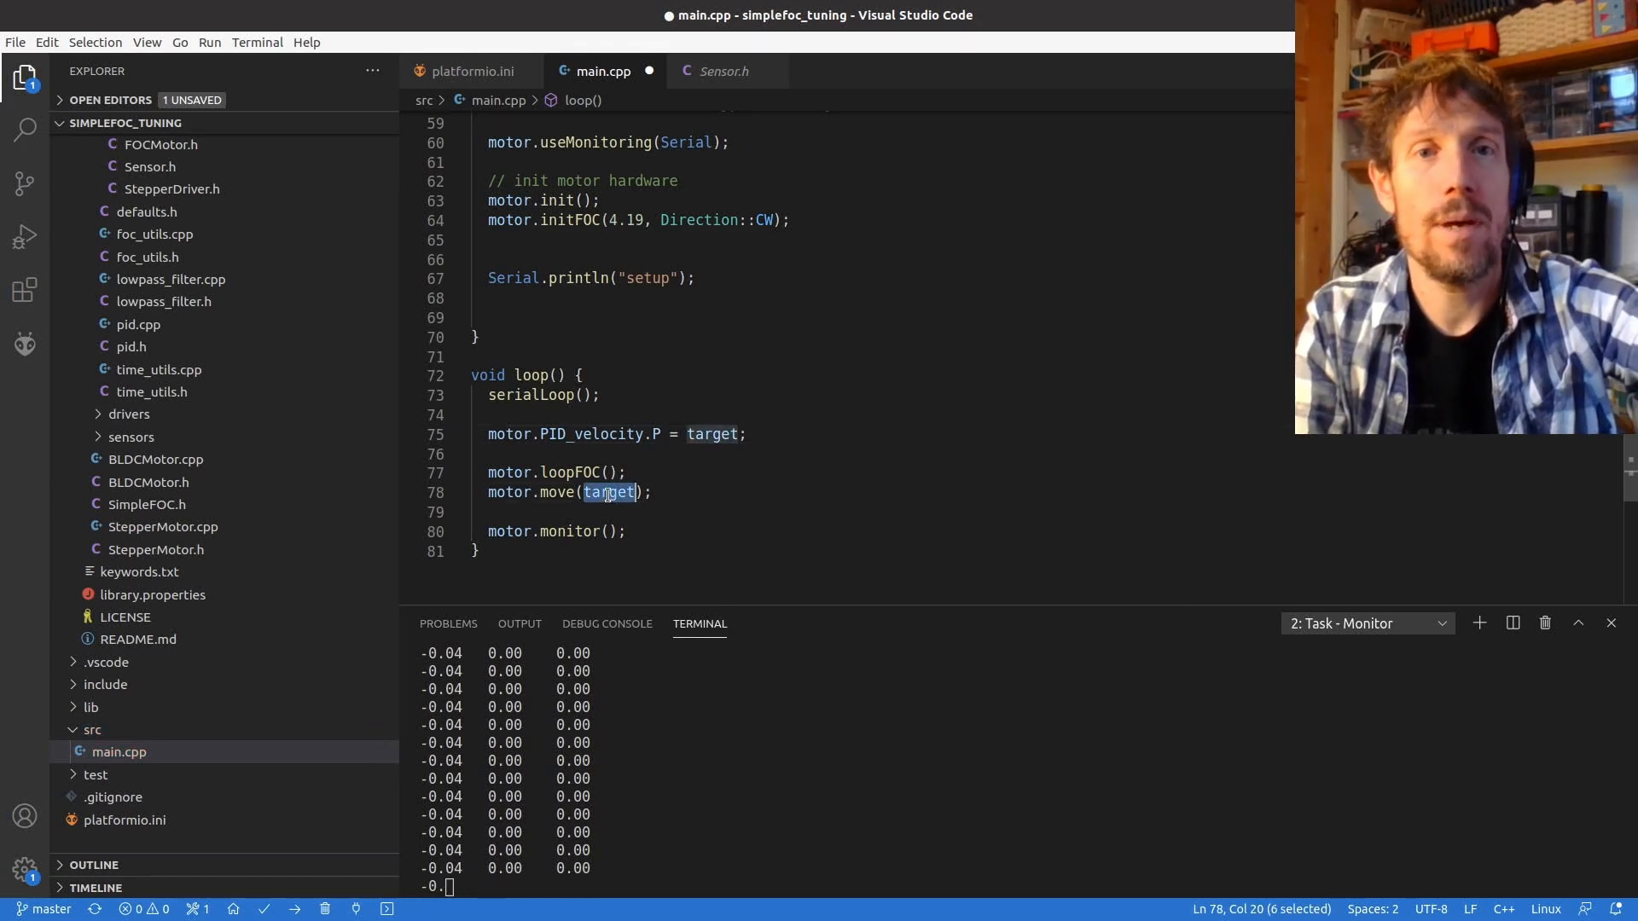
pyautogui.write('5')
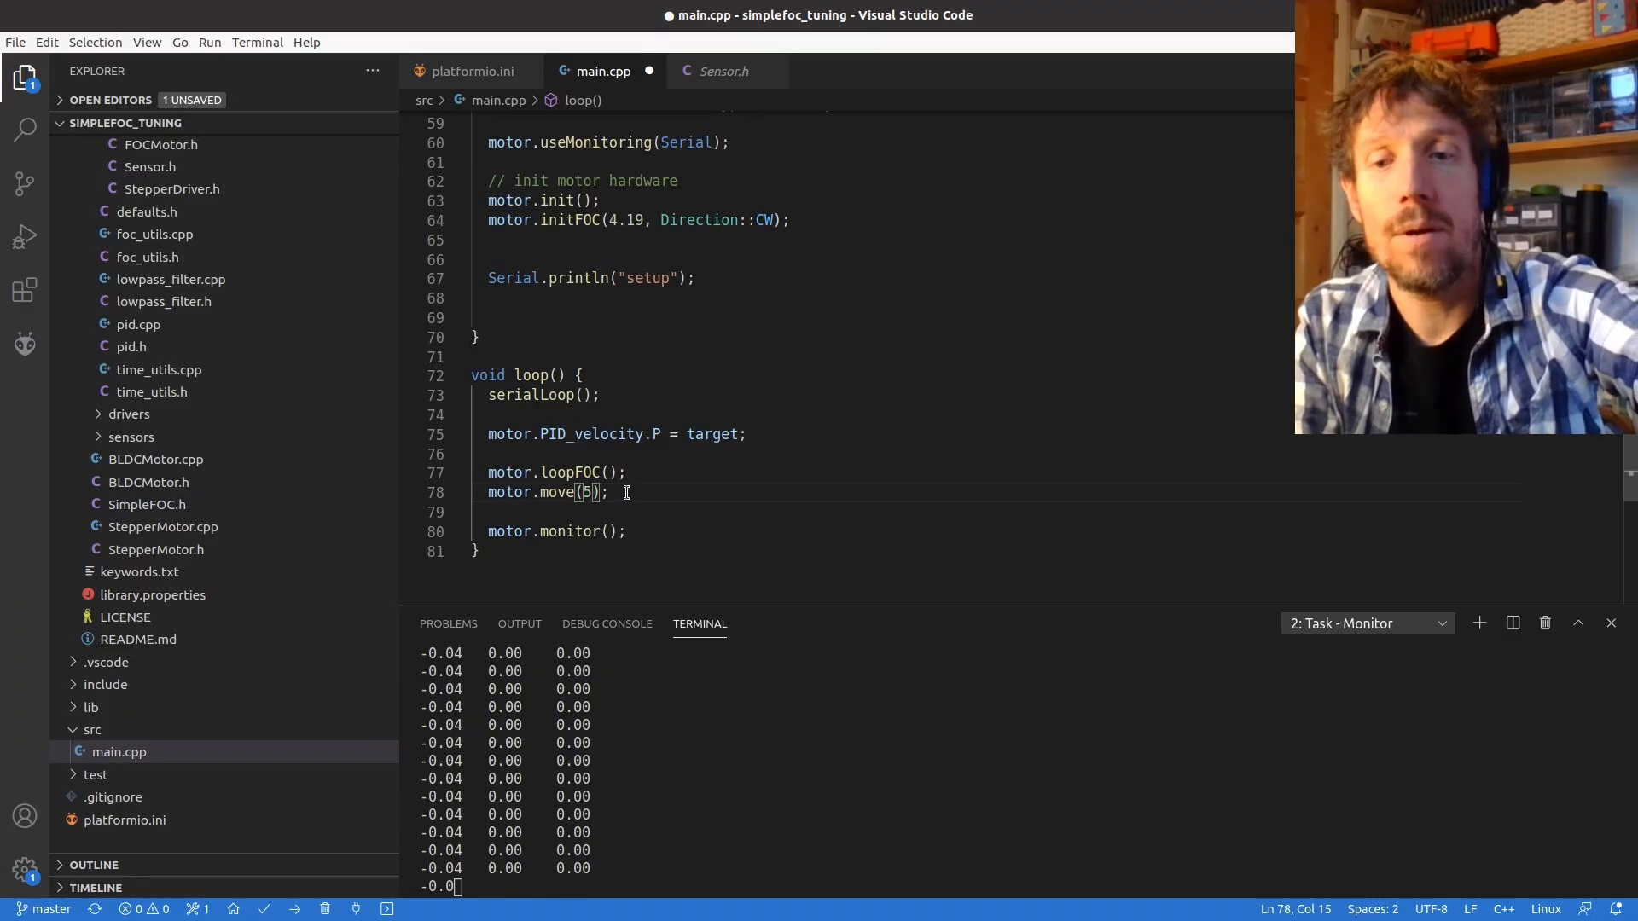
pyautogui.write('.0')
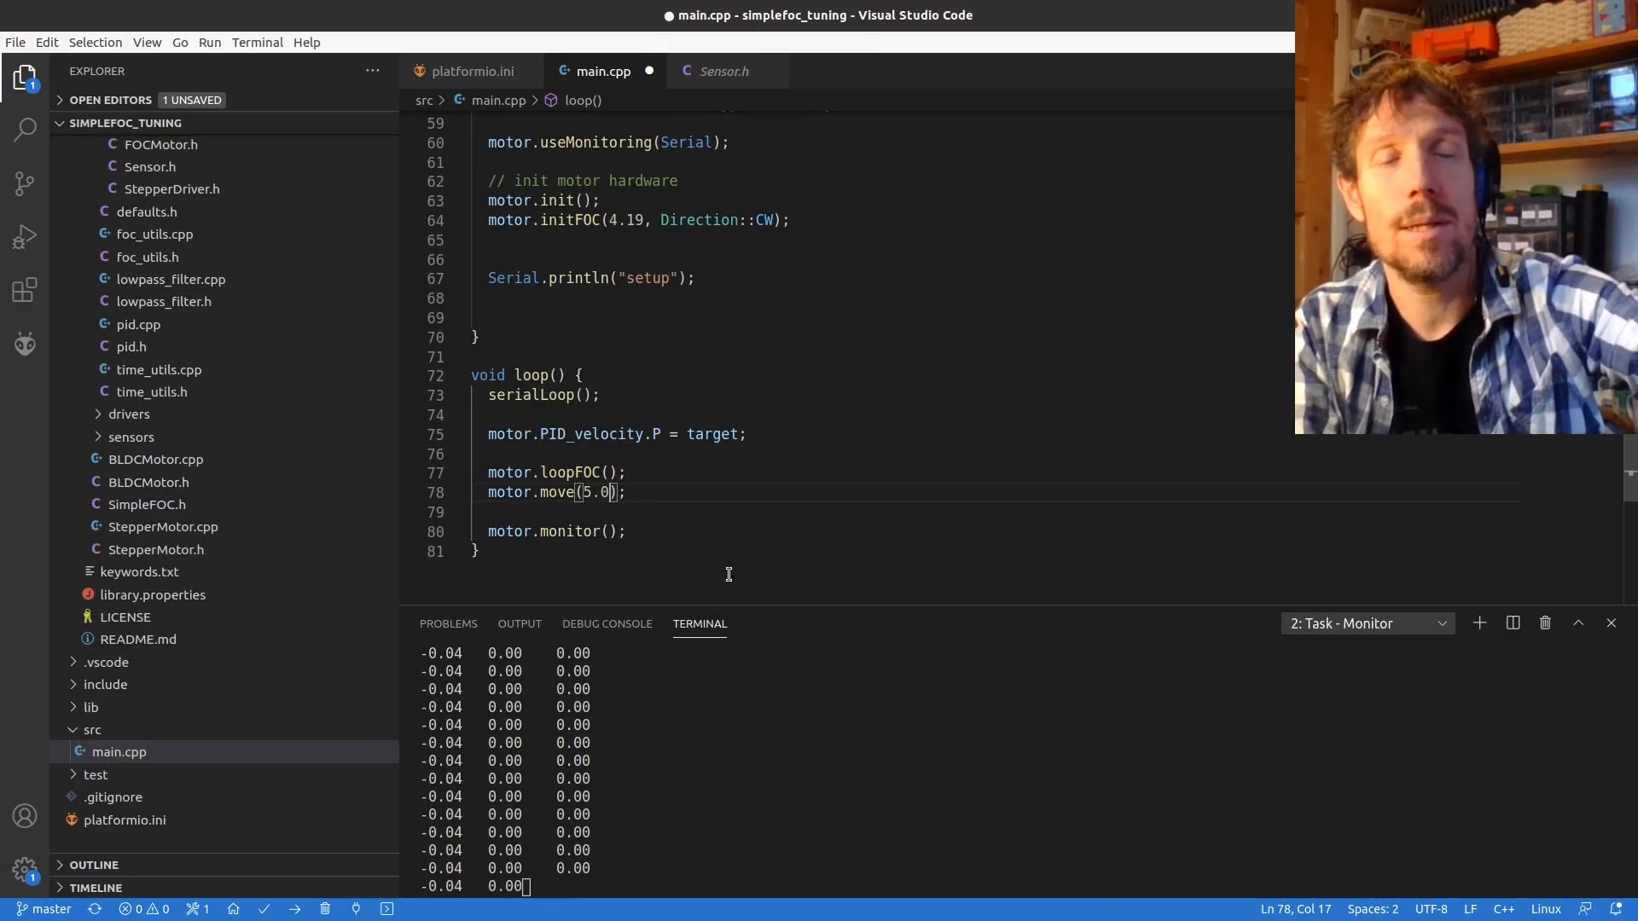
pyautogui.press('ctrl+s')
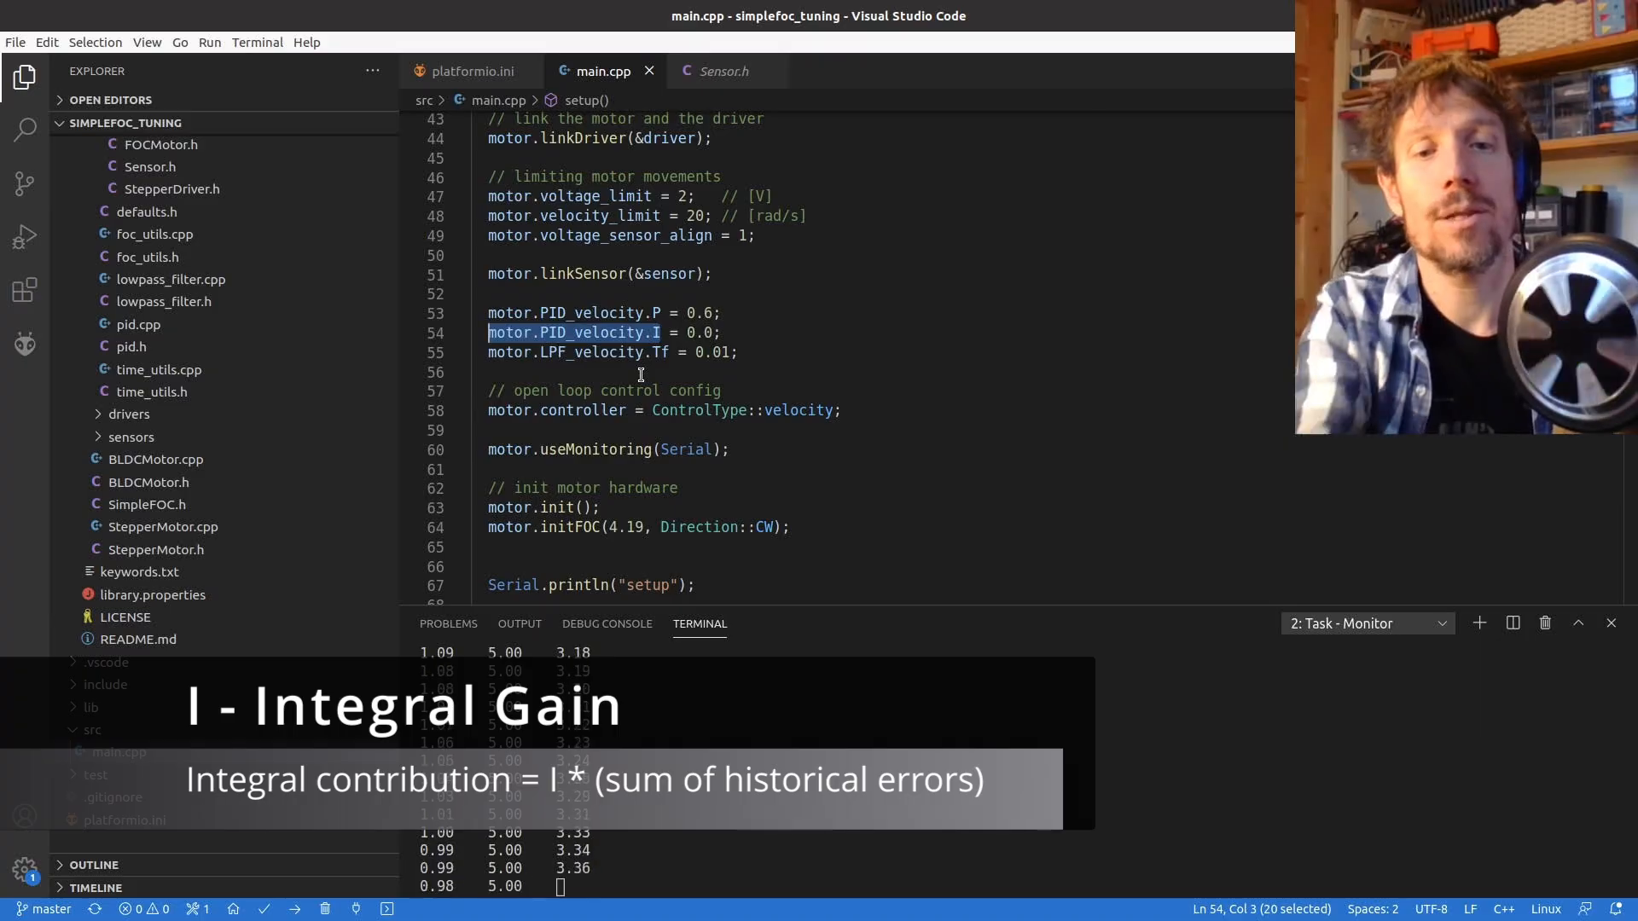
pyautogui.scroll(-3)
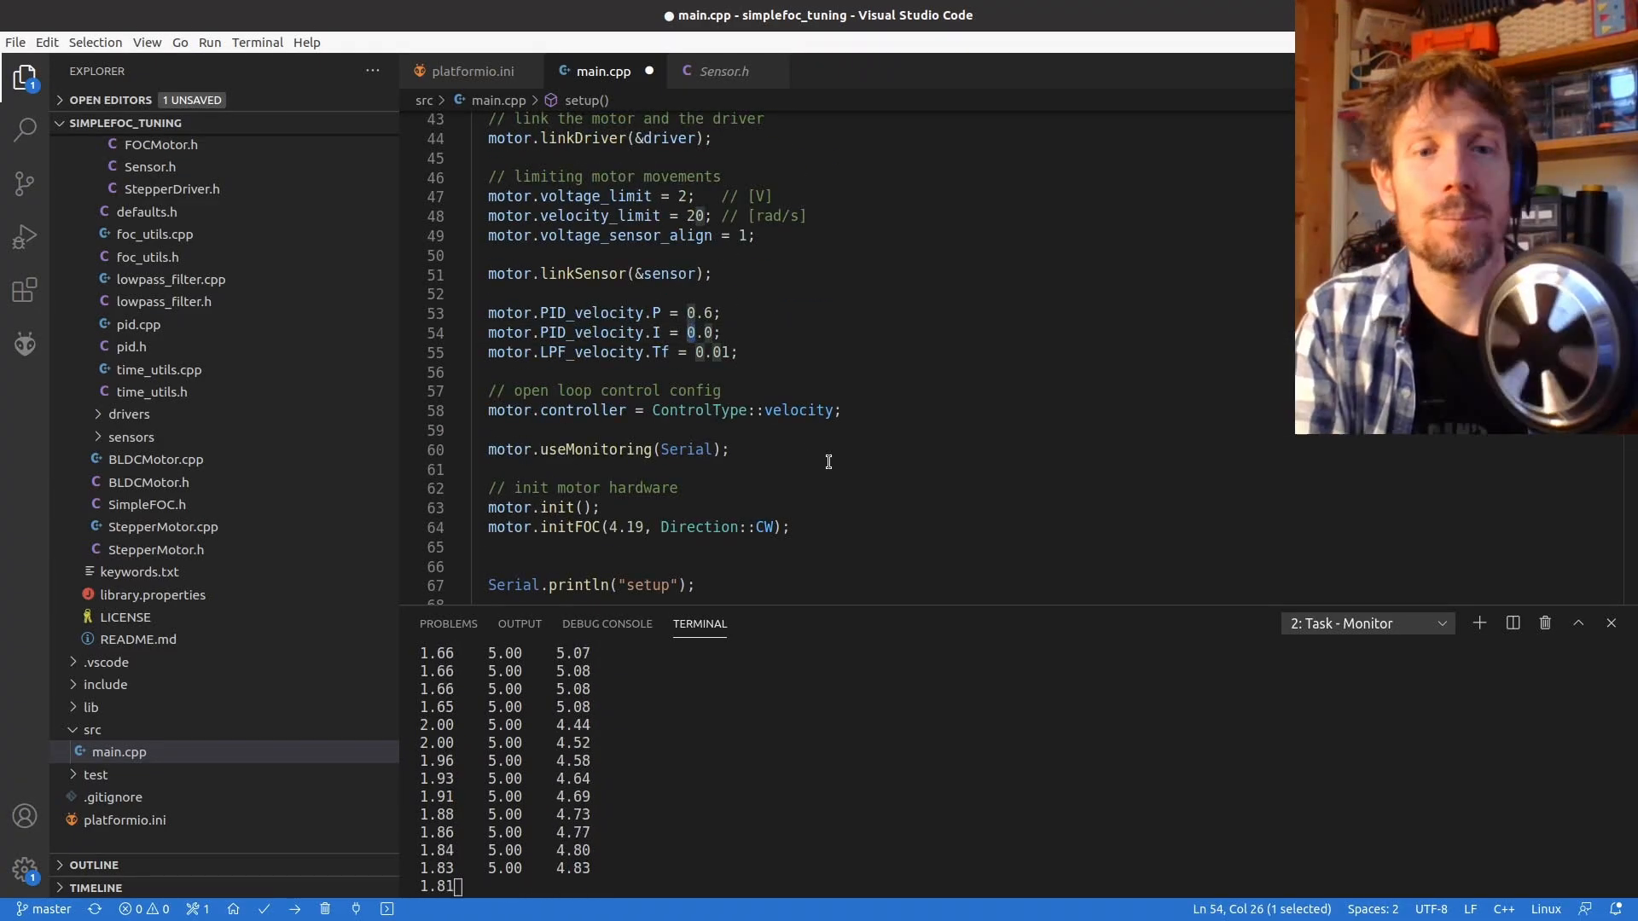
# - Set PID_velocity.I = 5.0 and drive motor.move from target
pyautogui.write('5.0);')
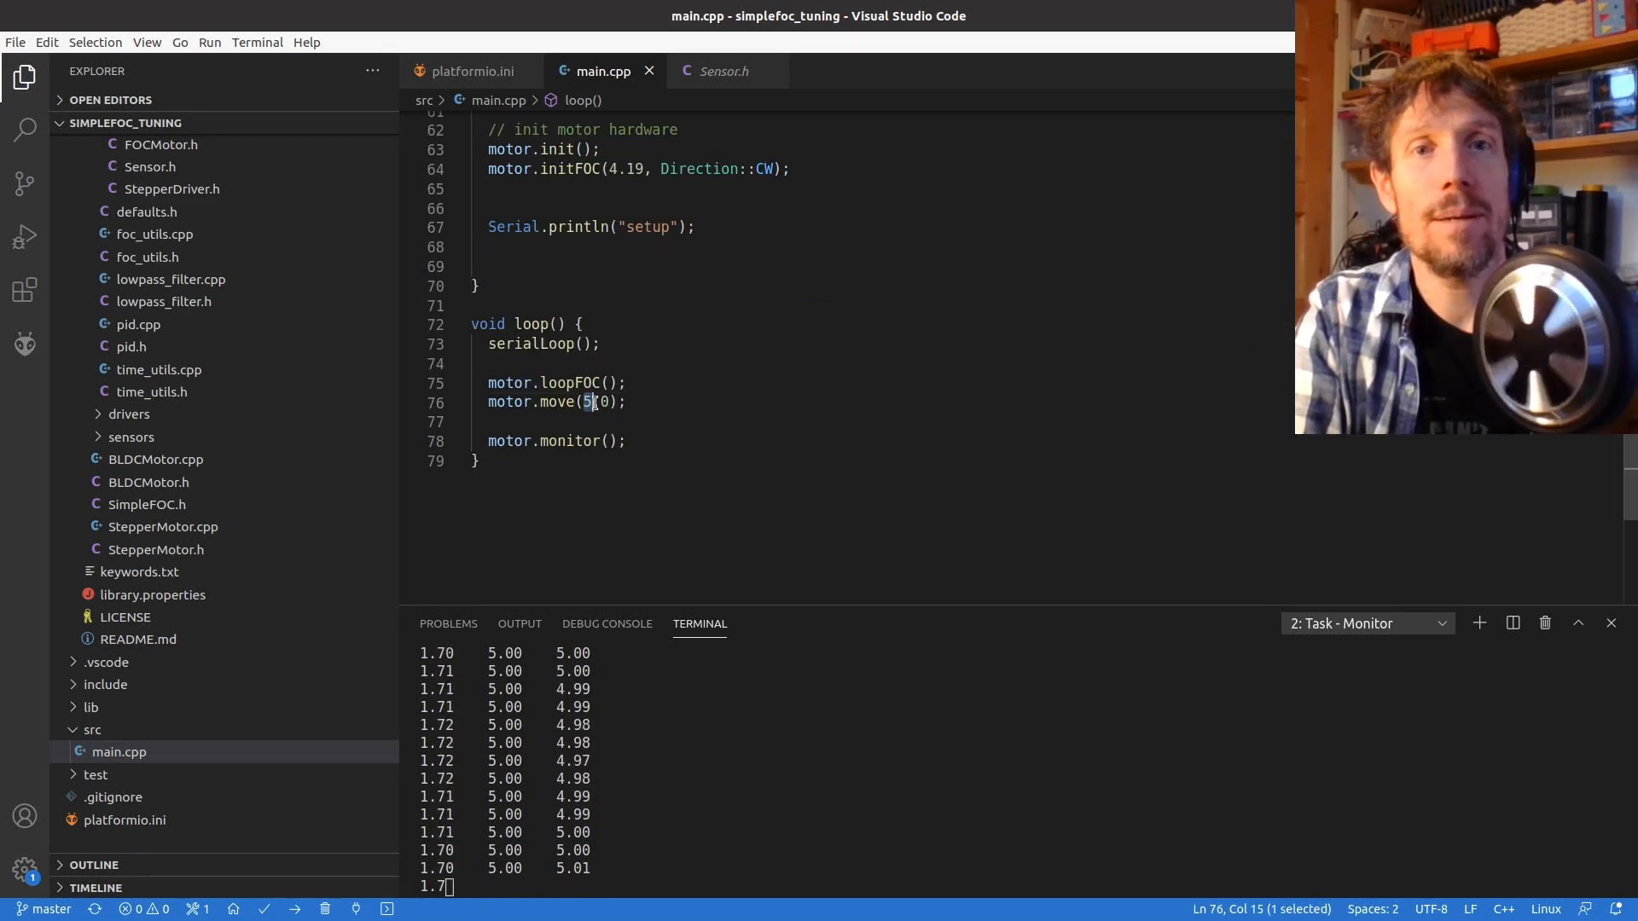
pyautogui.write('t')
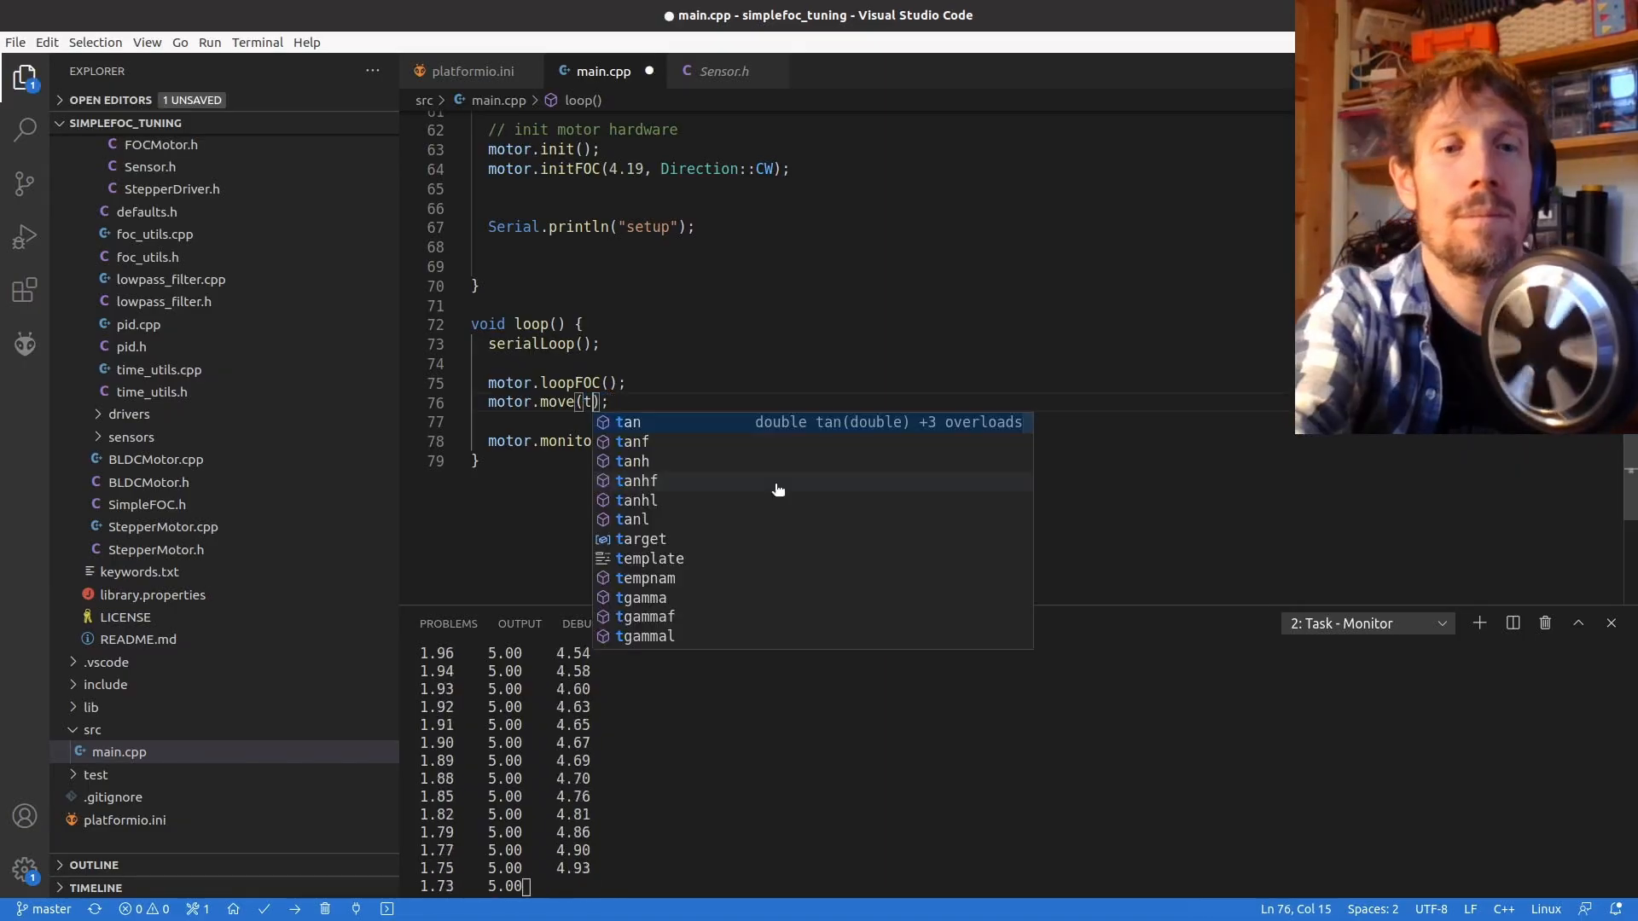
pyautogui.write('arget')
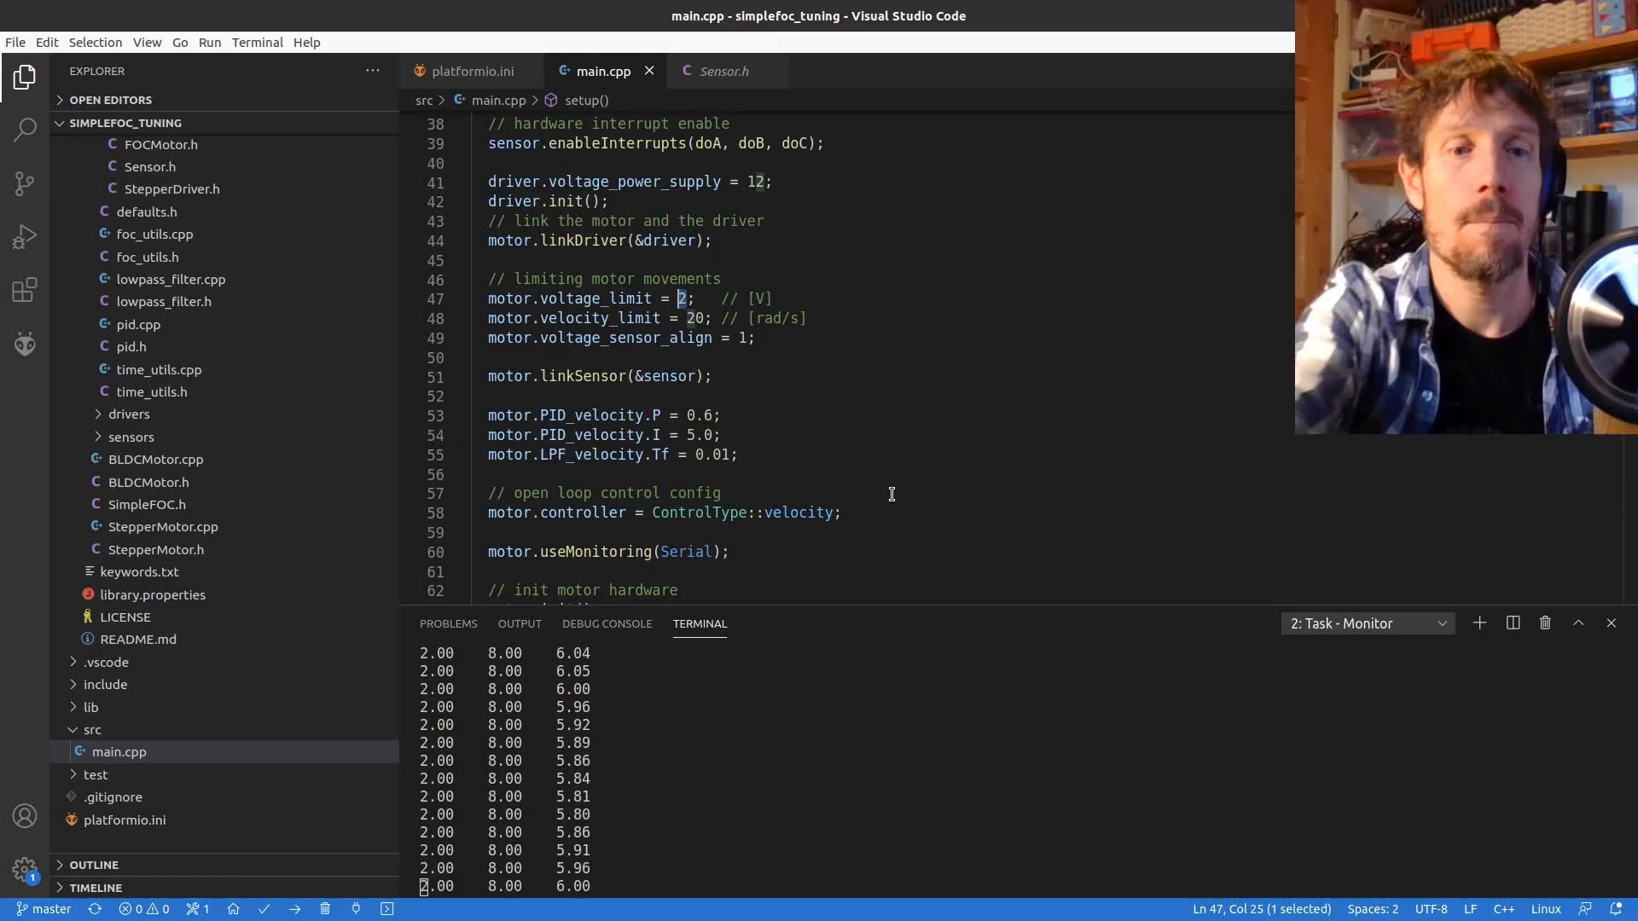
# - Send a target value of 4 through the serial monitor
pyautogui.write('4')
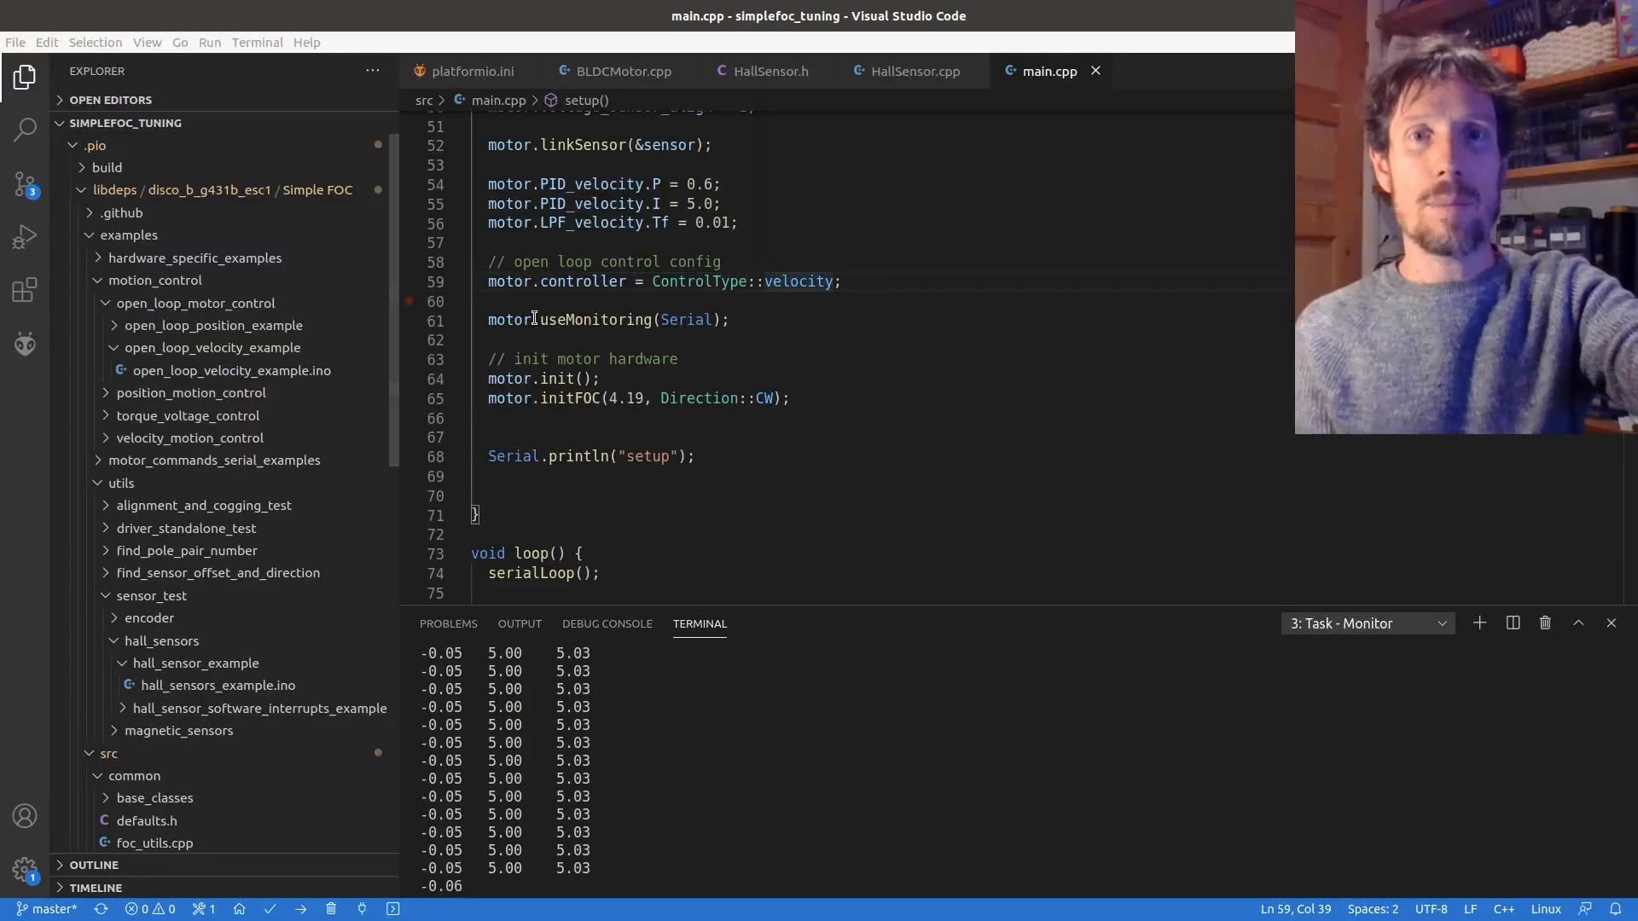
# - Change ControlType::velocity to ControlType::angle and add motor.P_angle.P = 0.5 in setup()
pyautogui.doubleClick(799, 280)
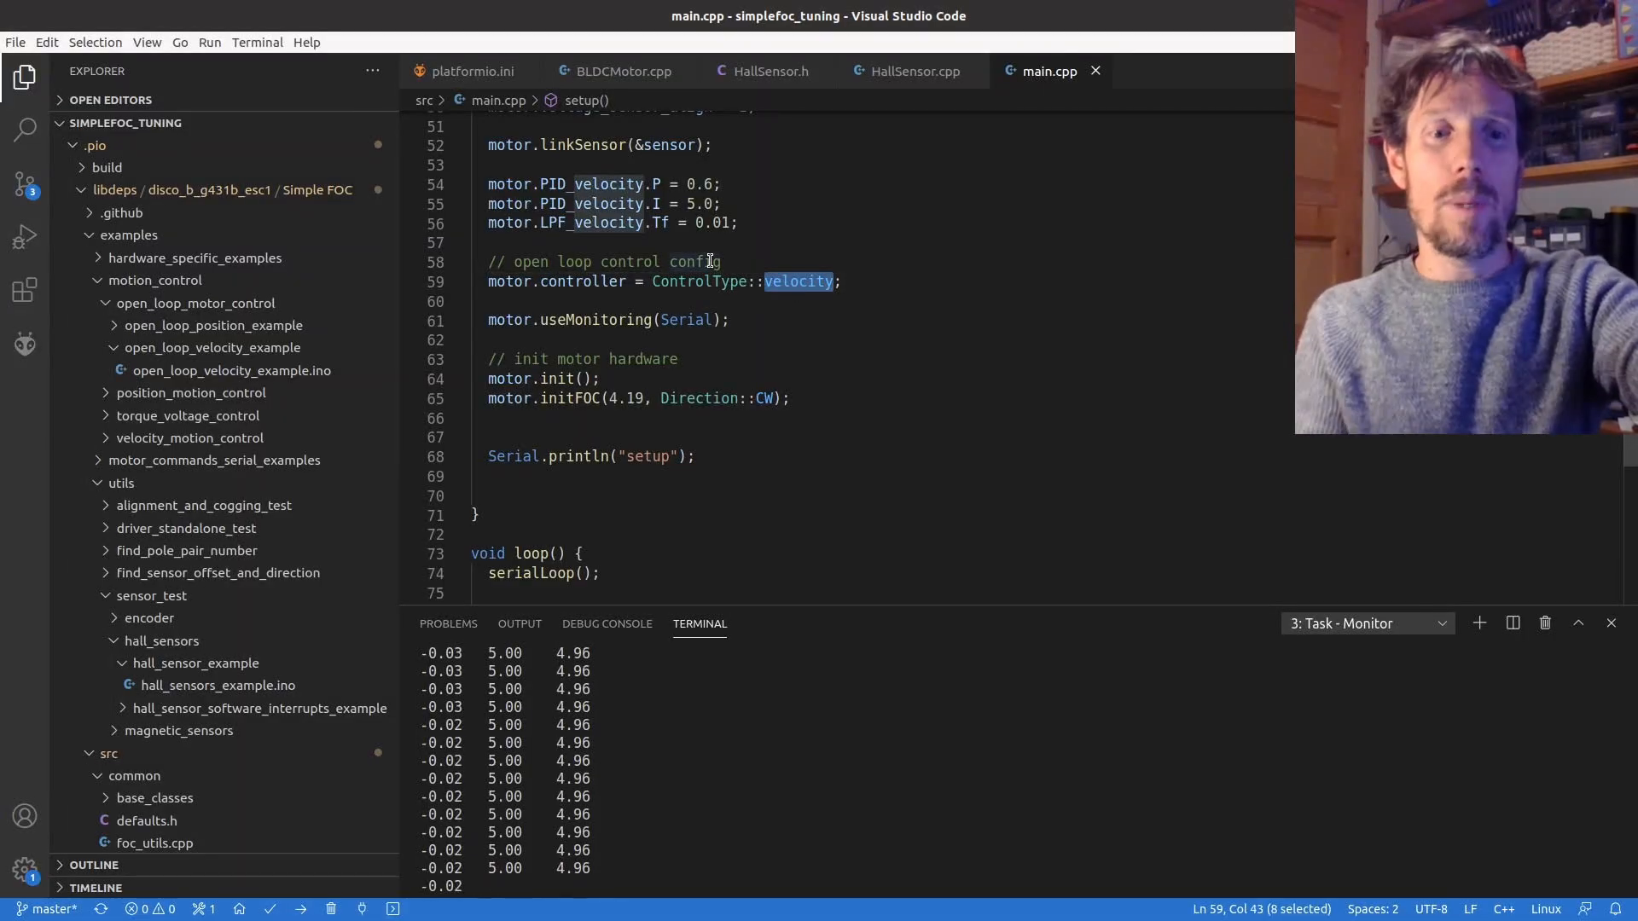
pyautogui.write('angle')
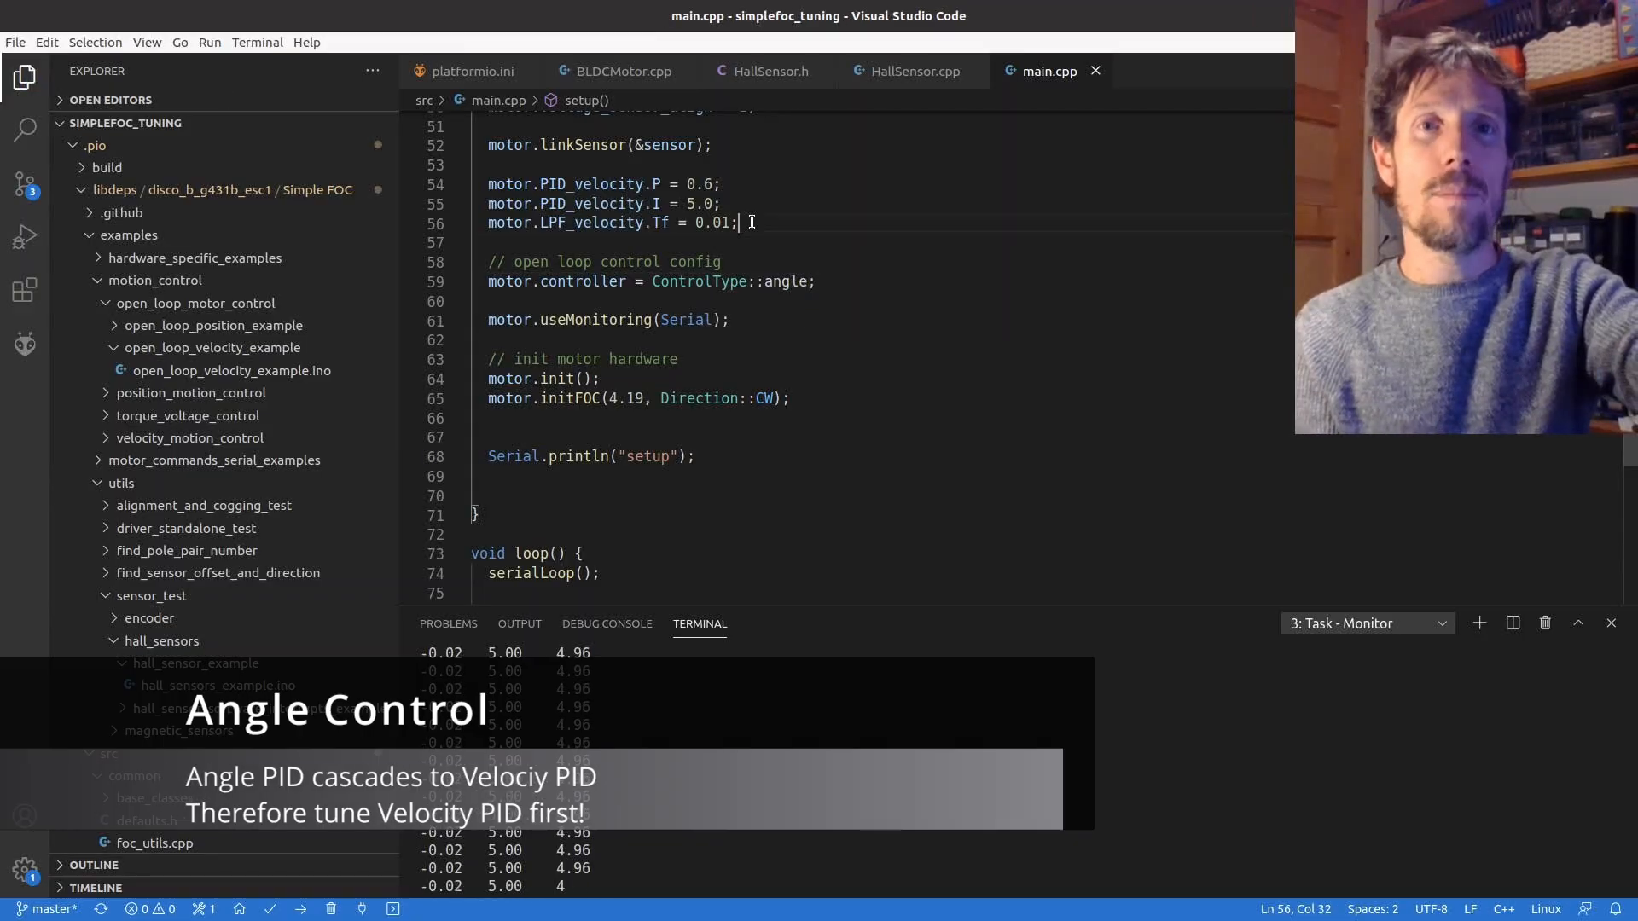
pyautogui.write('motor.P_angle.P = 0.5;')
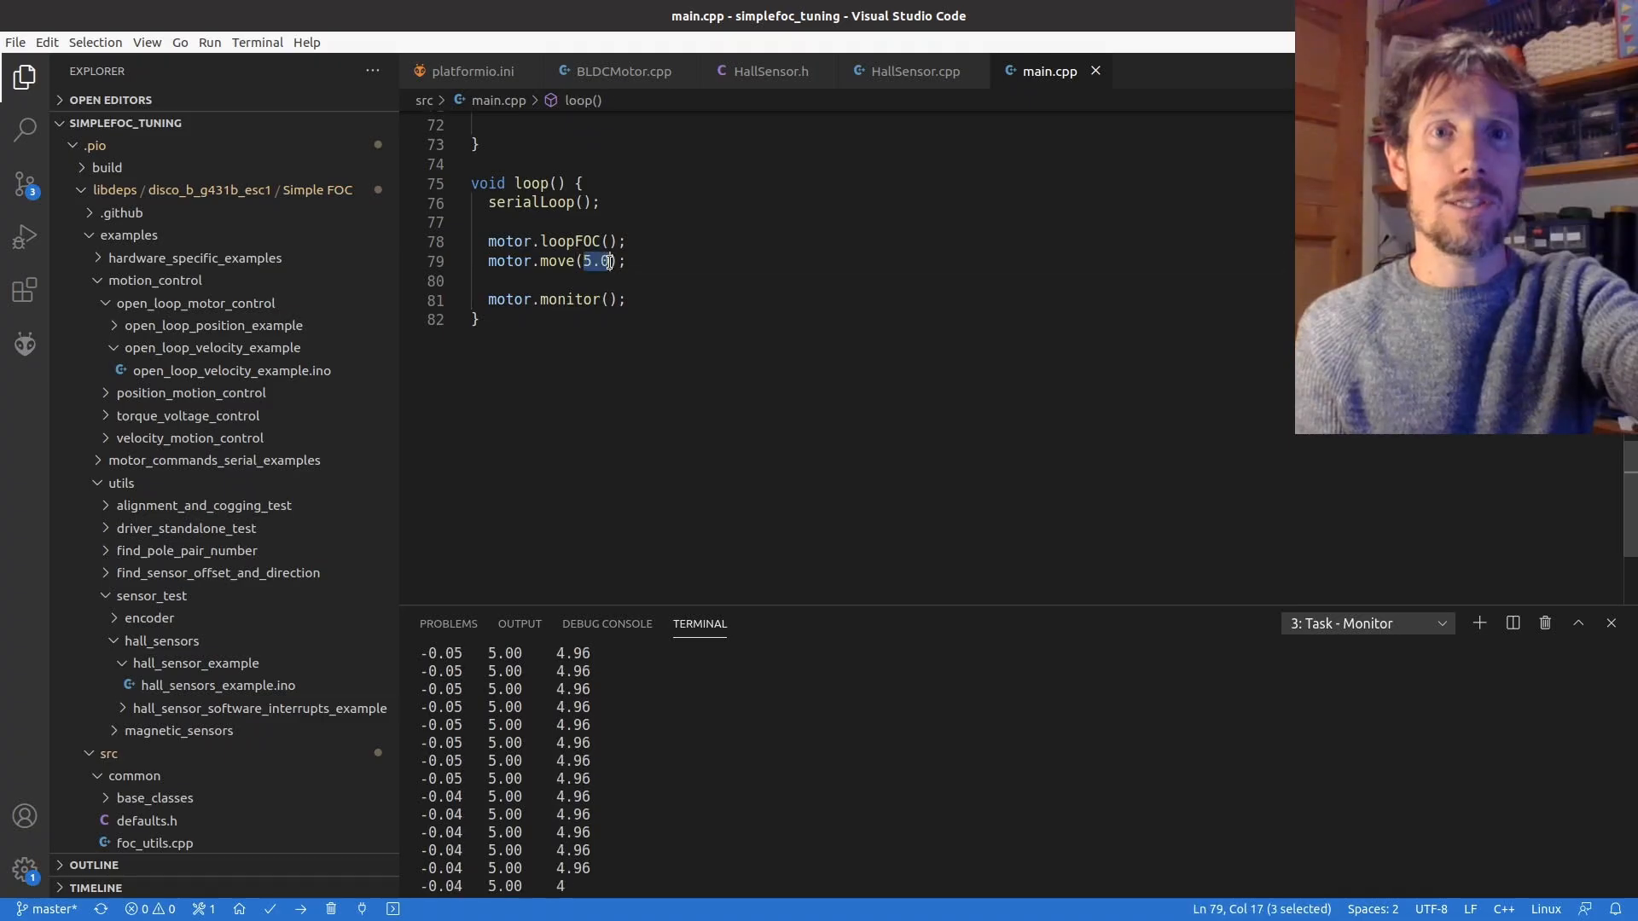
# - Drive motor.move() with the target variable and save main.cpp
pyautogui.write('target')
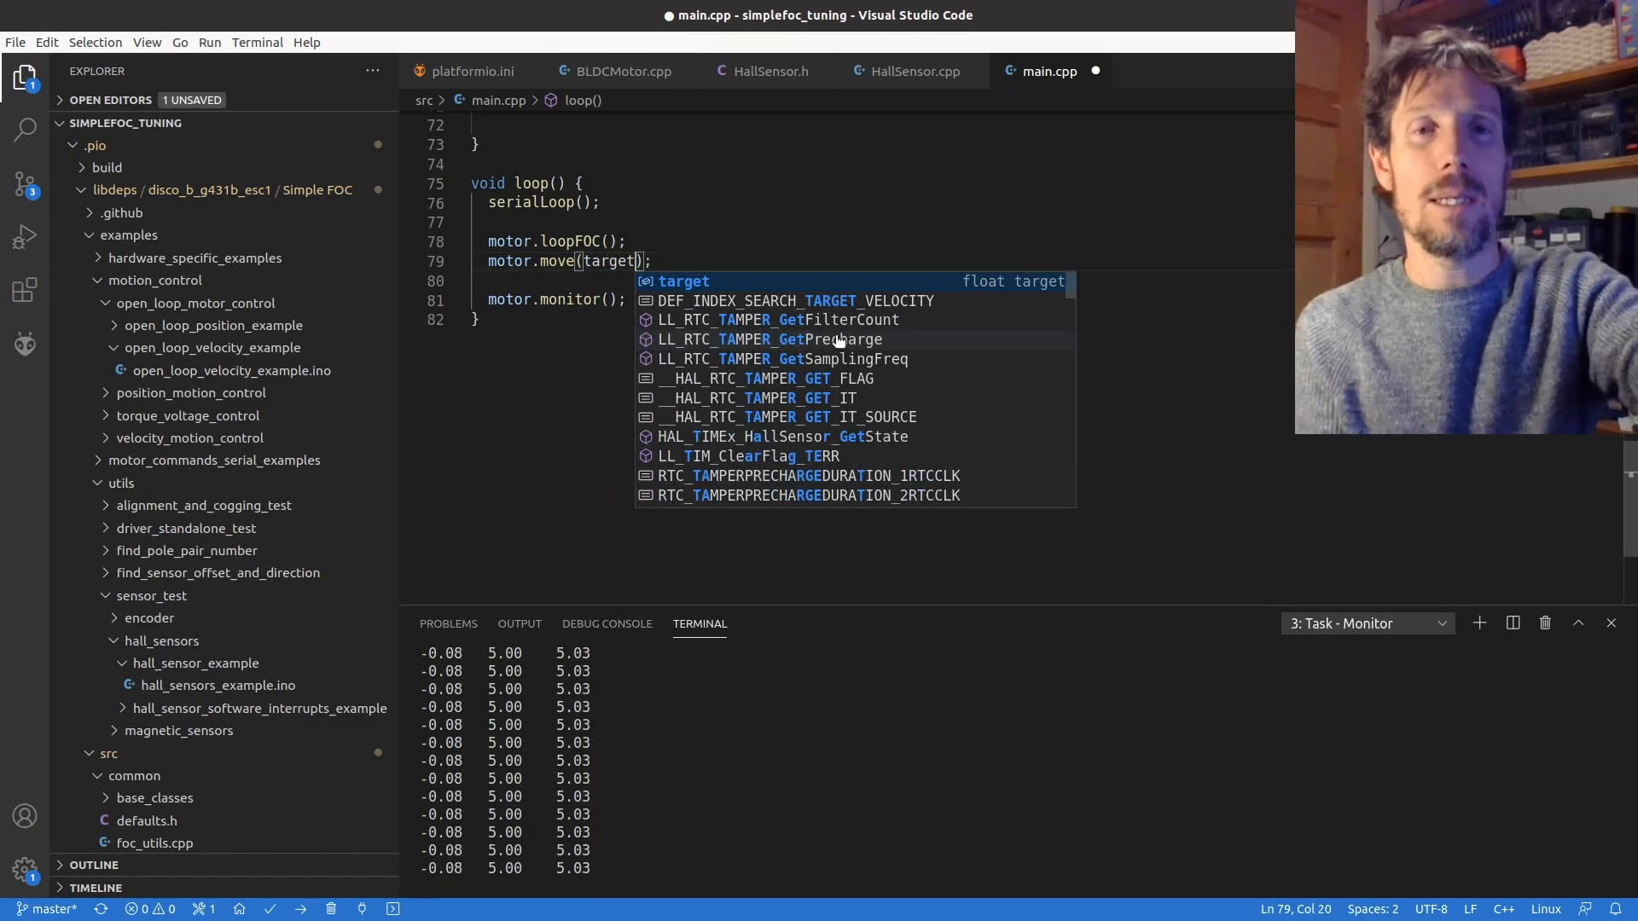
pyautogui.press('ctrl+s')
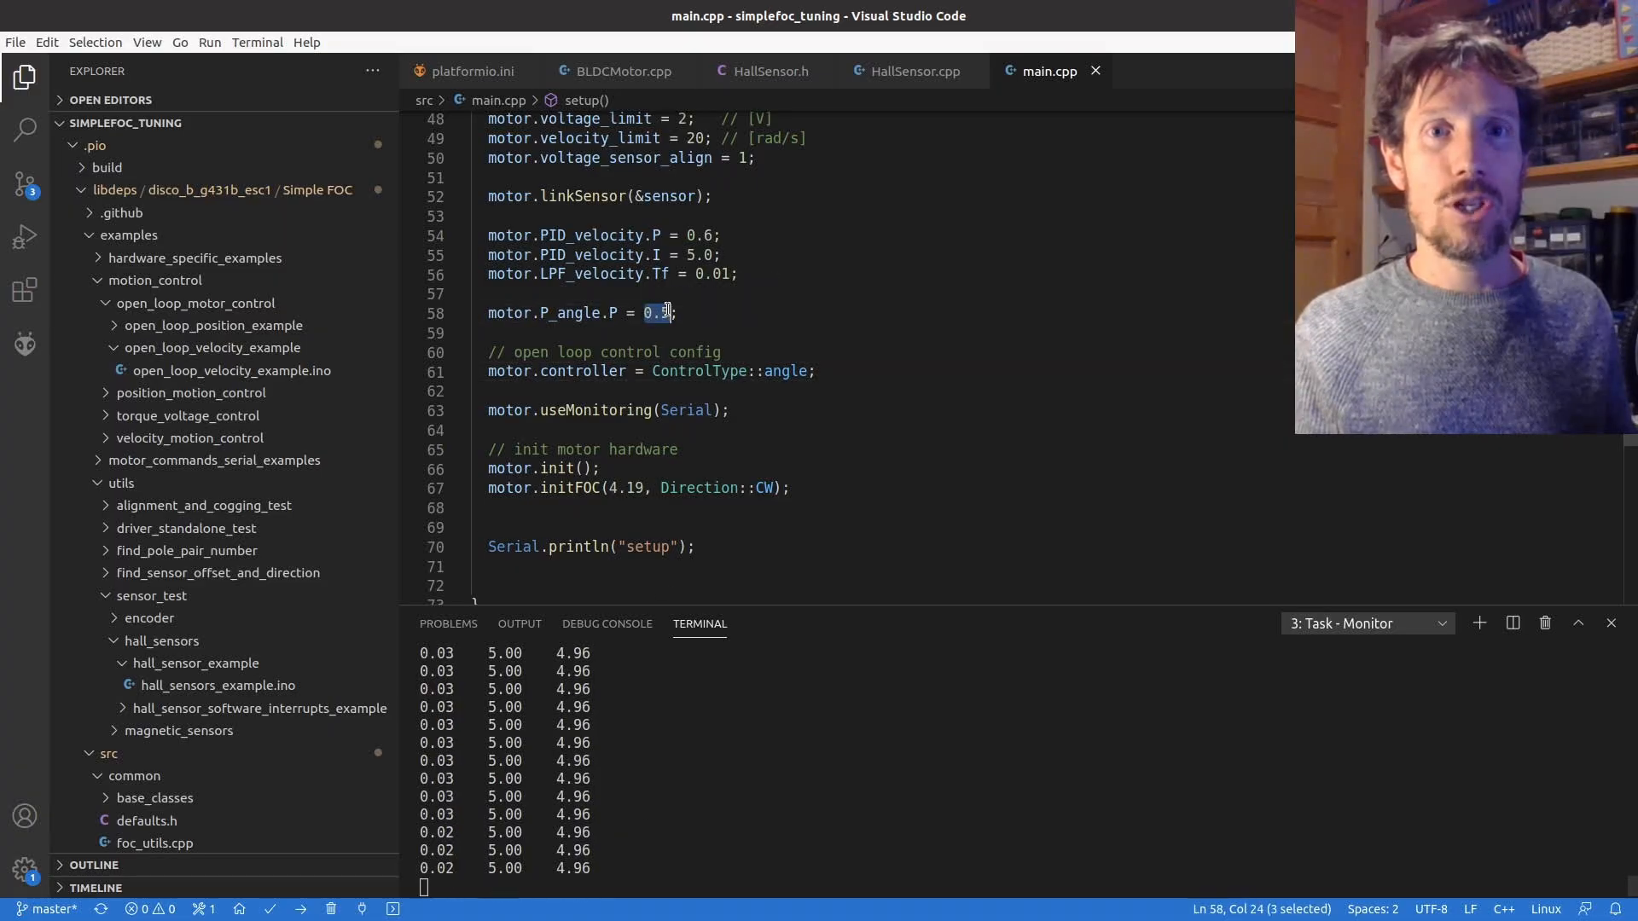
# - Set the angle P gain to motor.P_angle.P = 1.0
pyautogui.write('1')
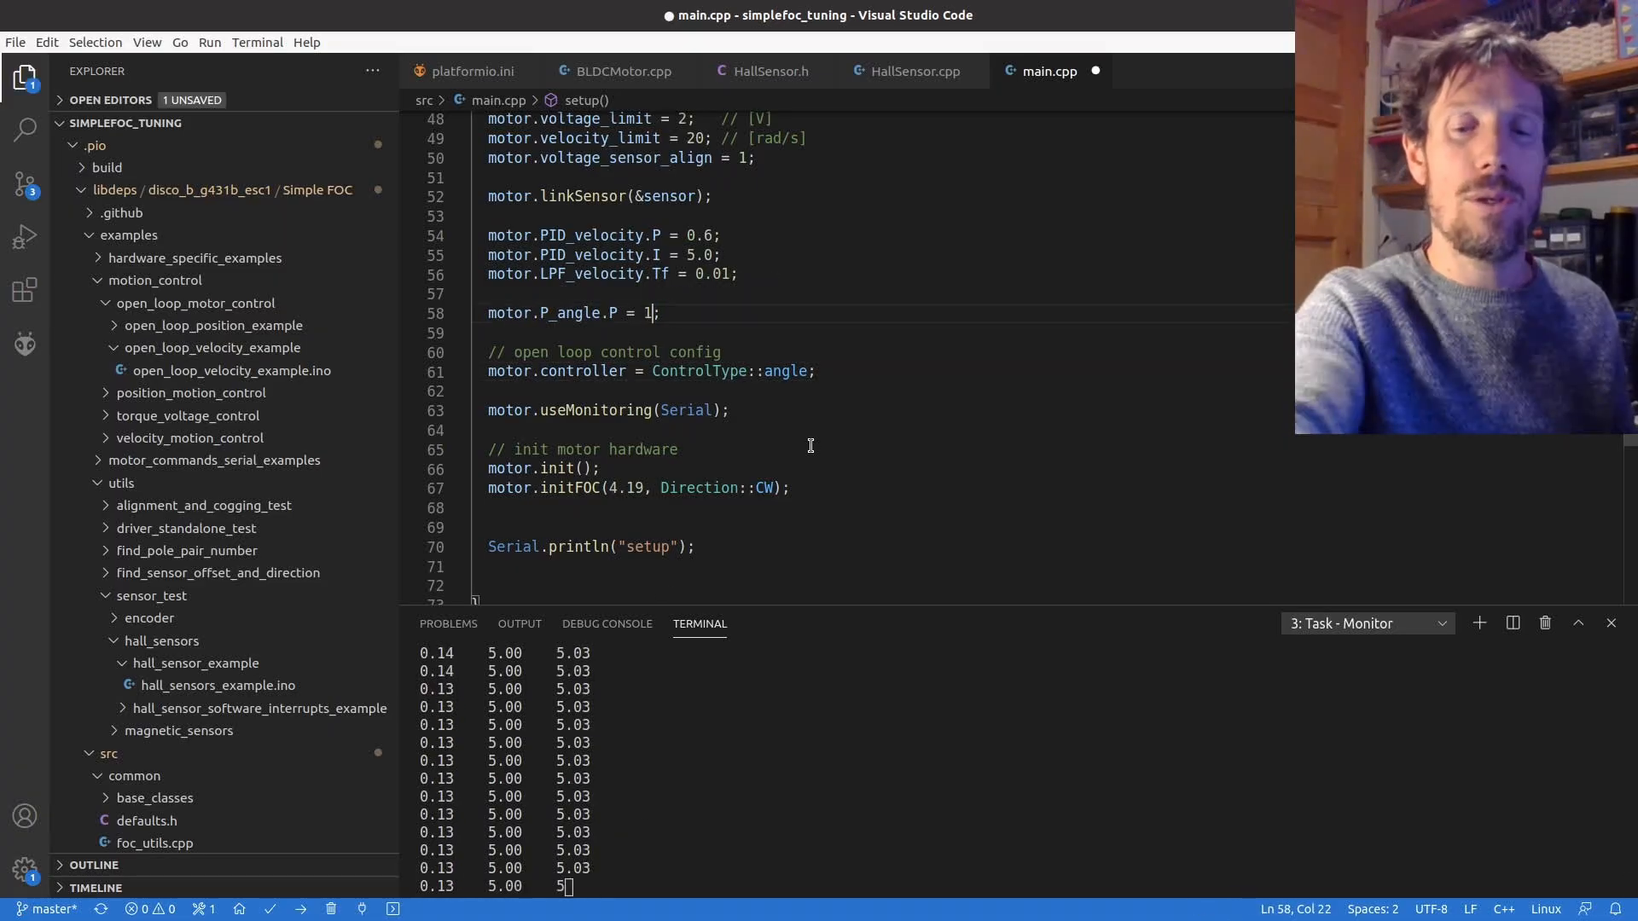
pyautogui.write('.0')
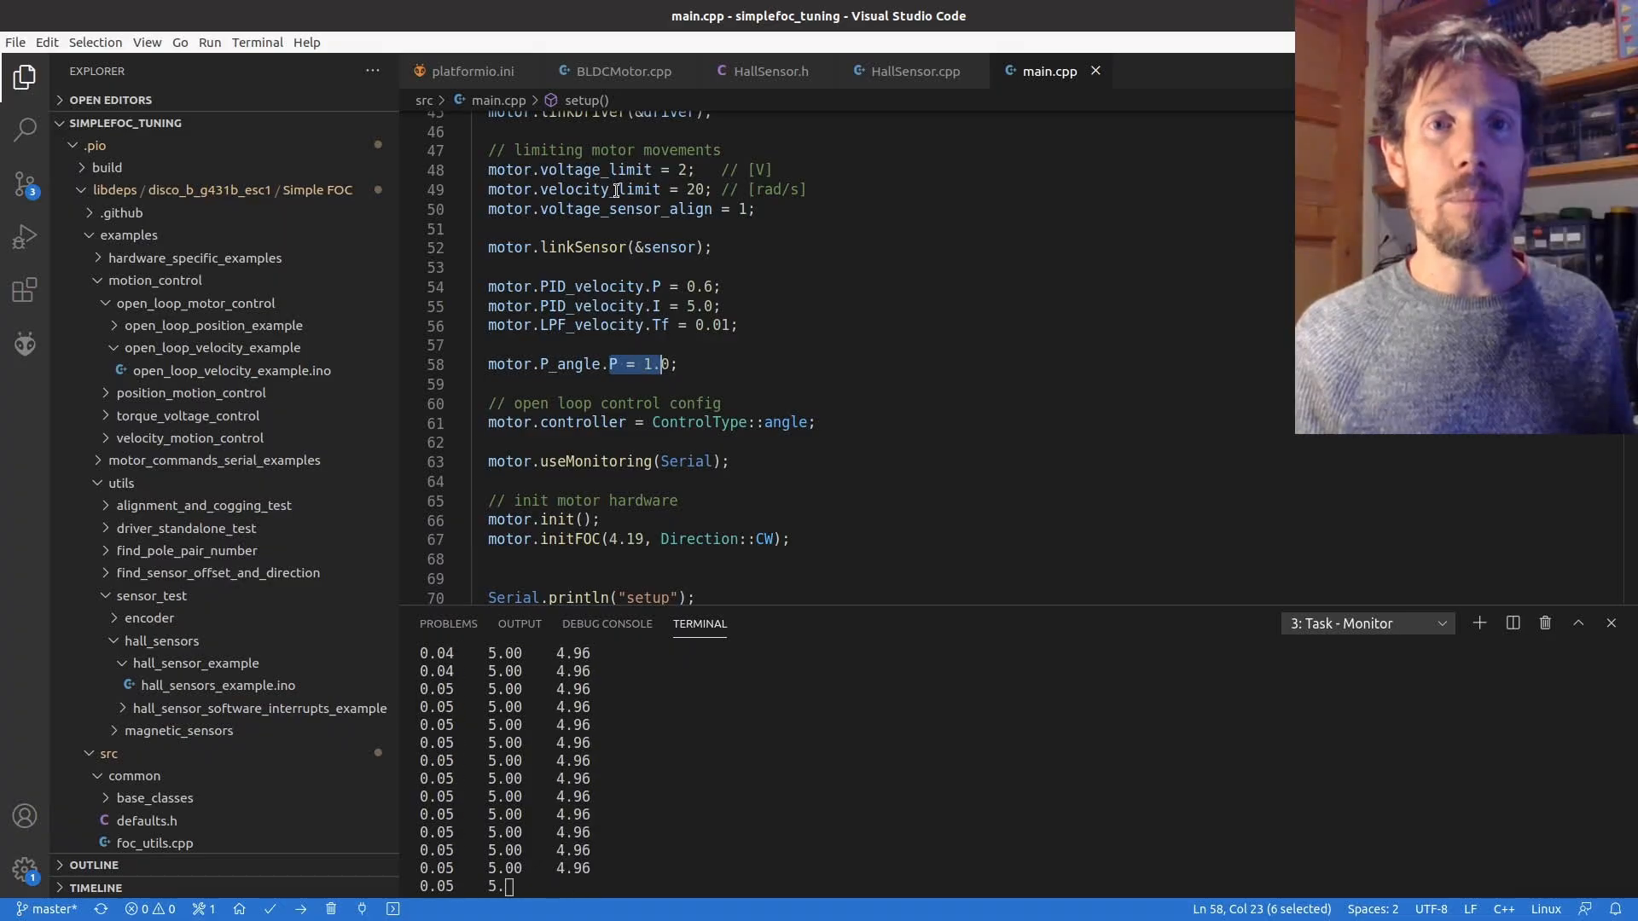
pyautogui.click(677, 169)
pyautogui.write('1')
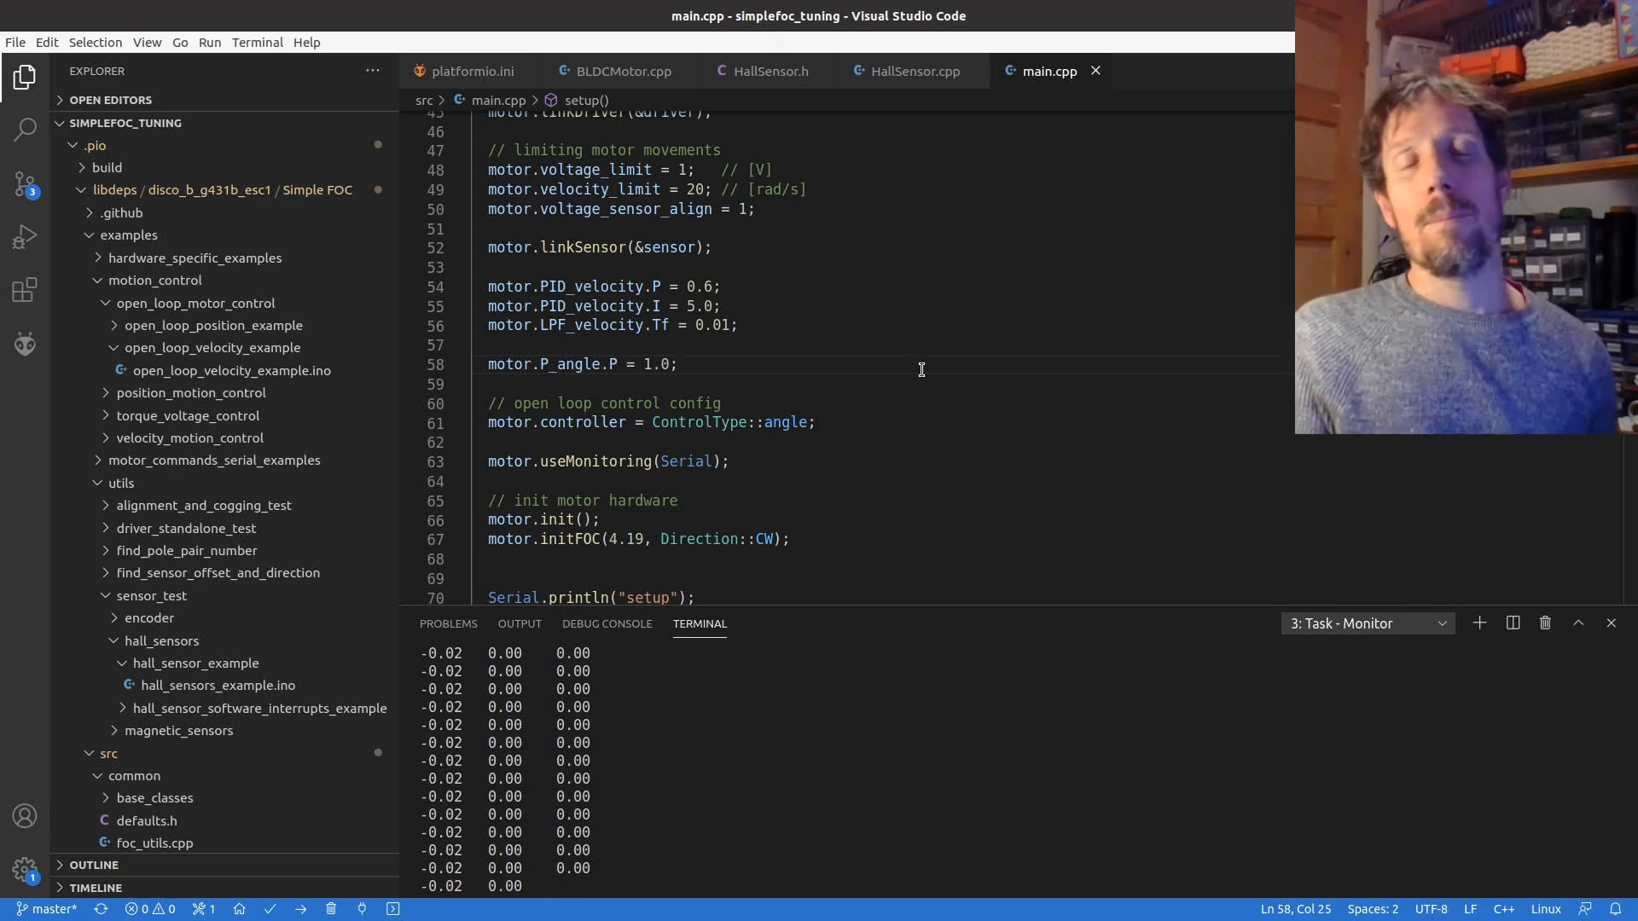
pyautogui.moveTo(783, 422)
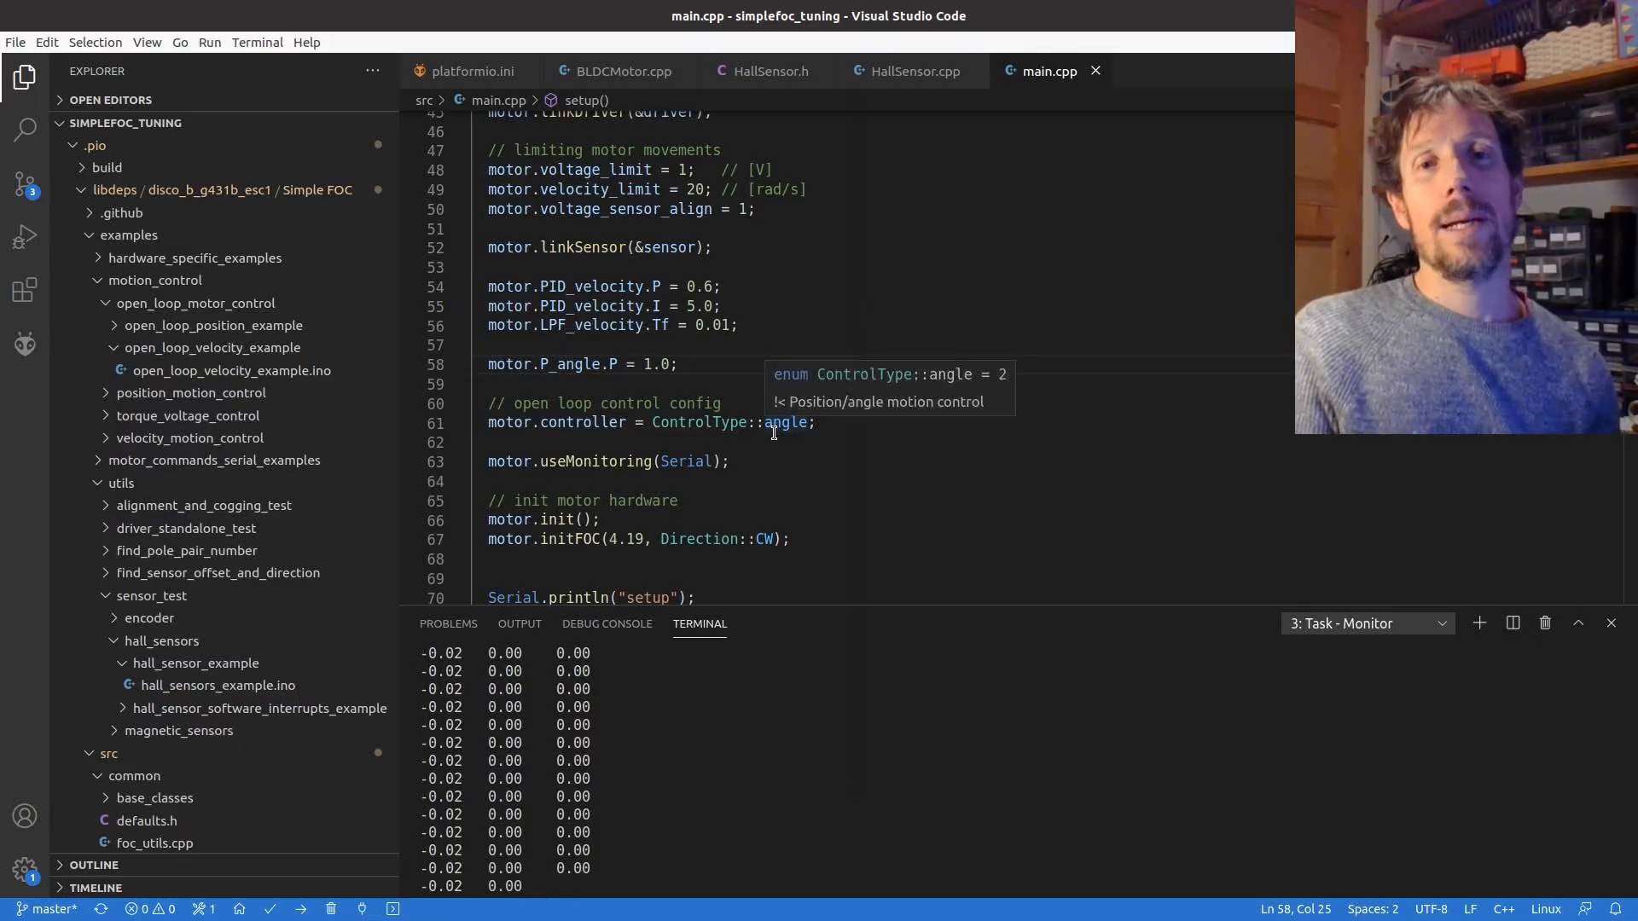
pyautogui.moveTo(787, 443)
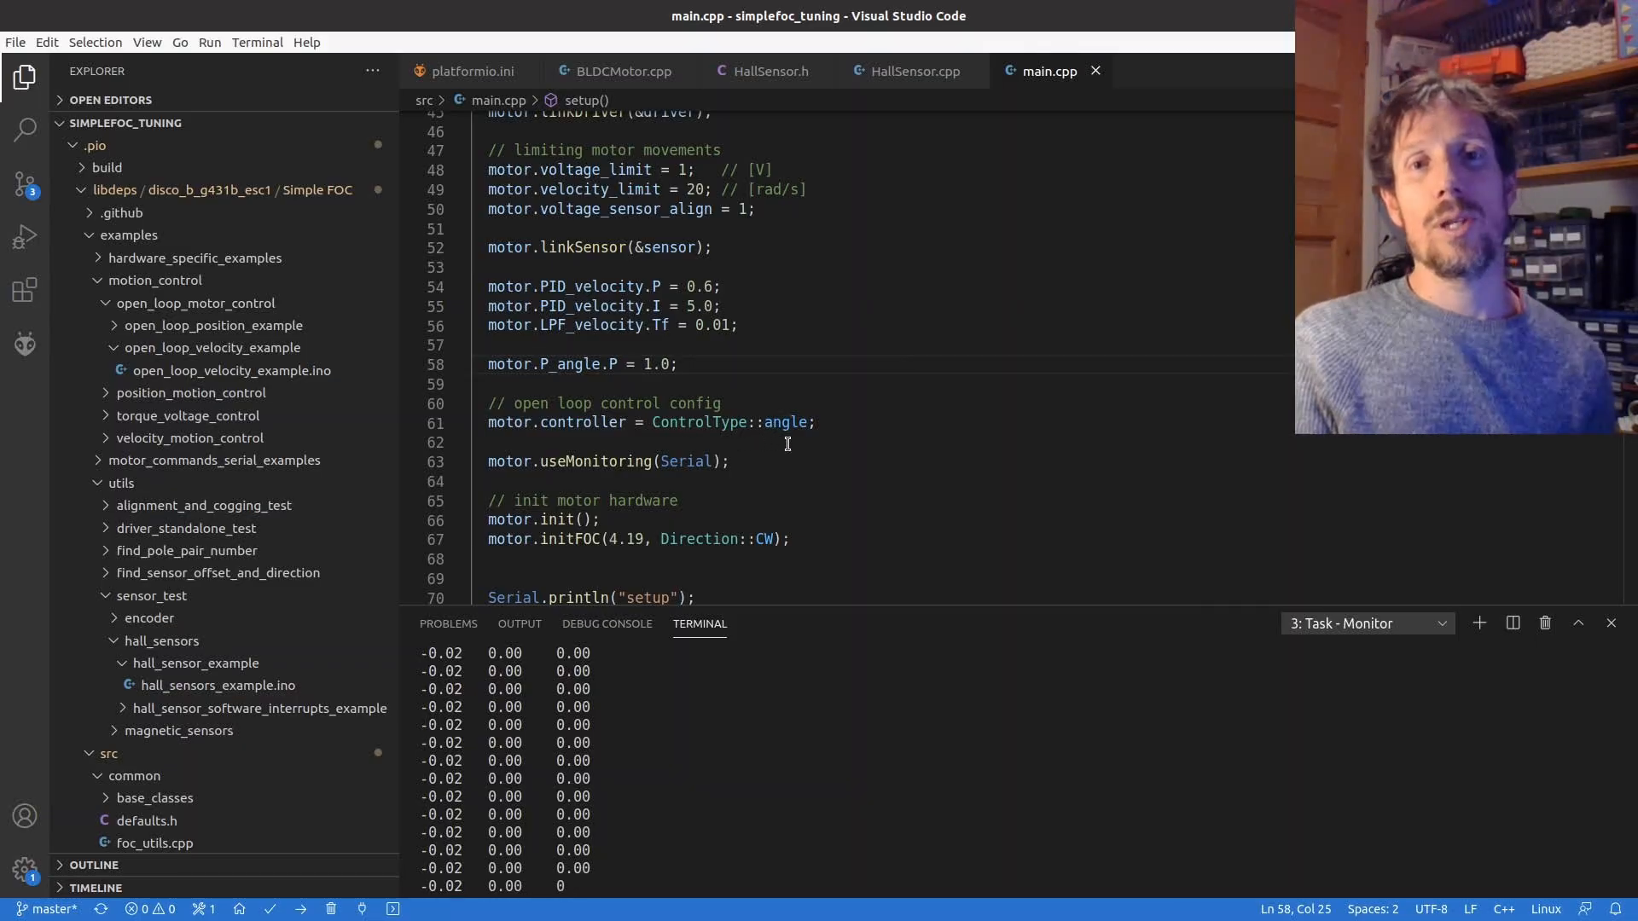